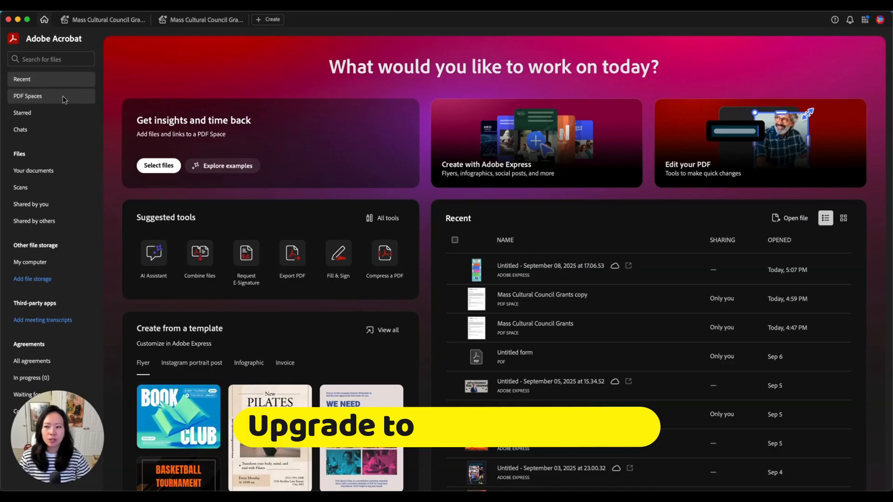
Open the 'Mass Cultural Council Grants copy' space from the PDF Spaces list.
click(27, 96)
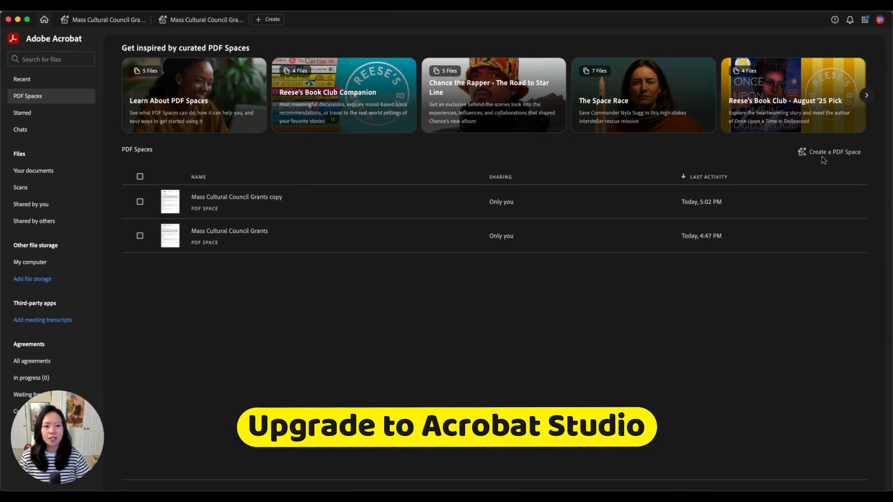
click(832, 151)
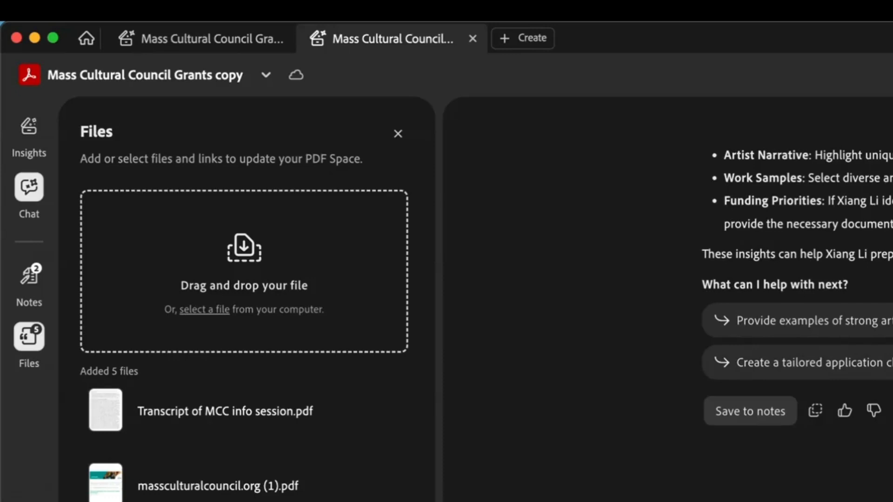
Start a new Create tab showing PDF creation options and Adobe Express templates.
click(522, 38)
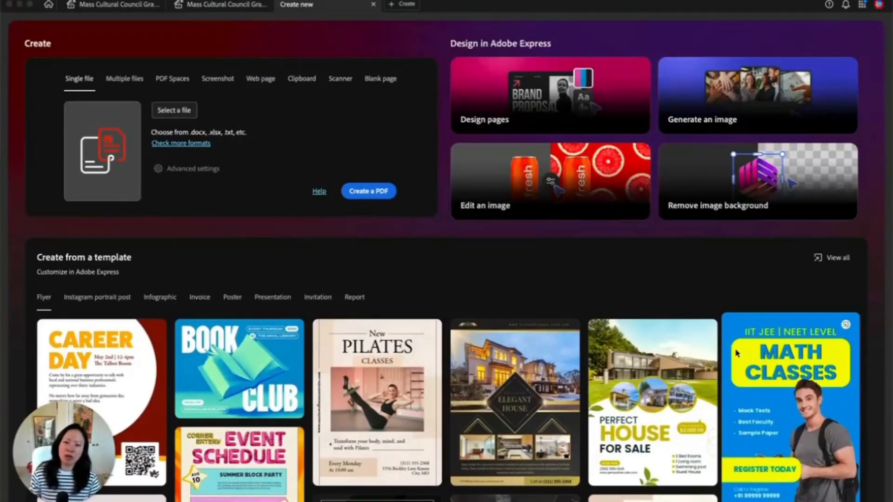
mouse_move(774, 193)
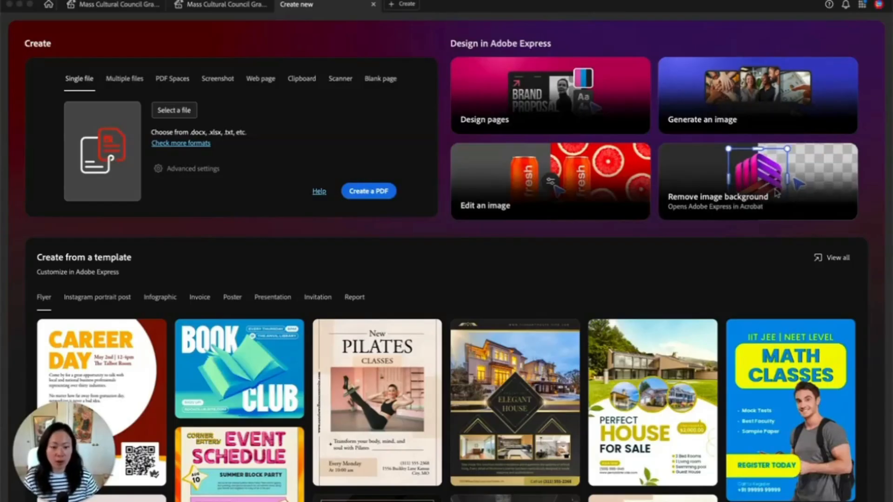
Review the grant infographic in Adobe Express, then return to the Acrobat home page.
click(111, 6)
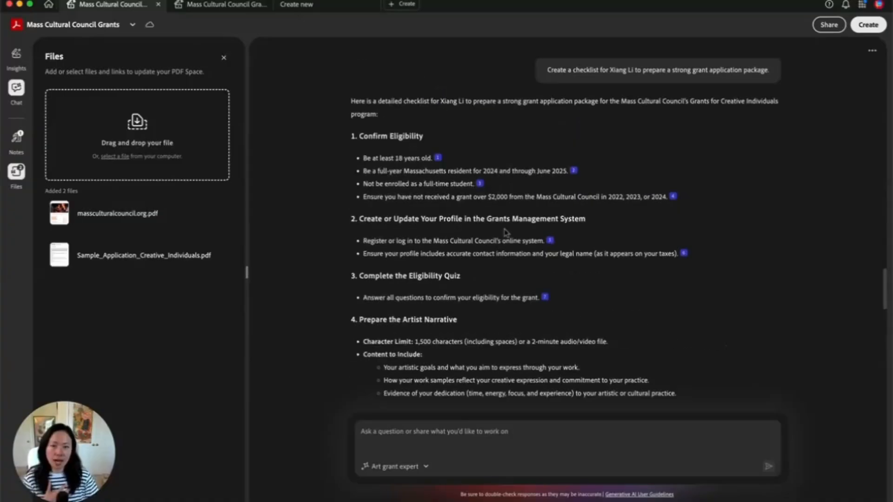
click(16, 54)
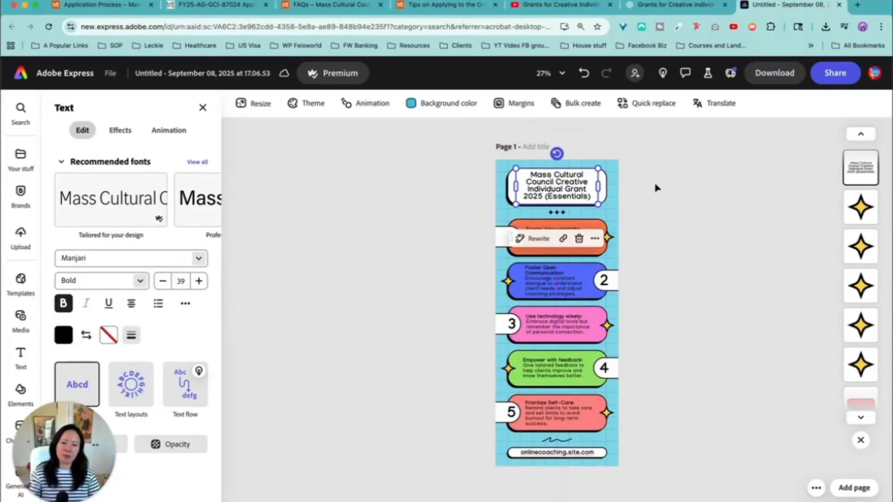
click(543, 73)
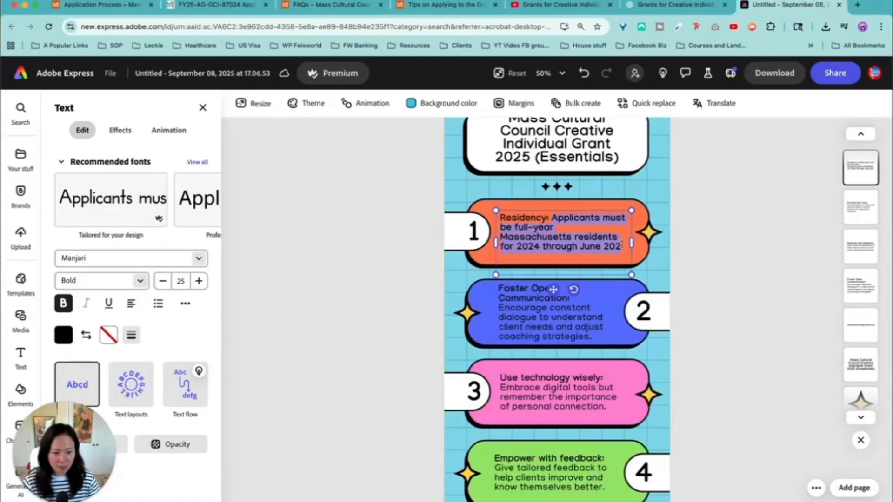
click(20, 111)
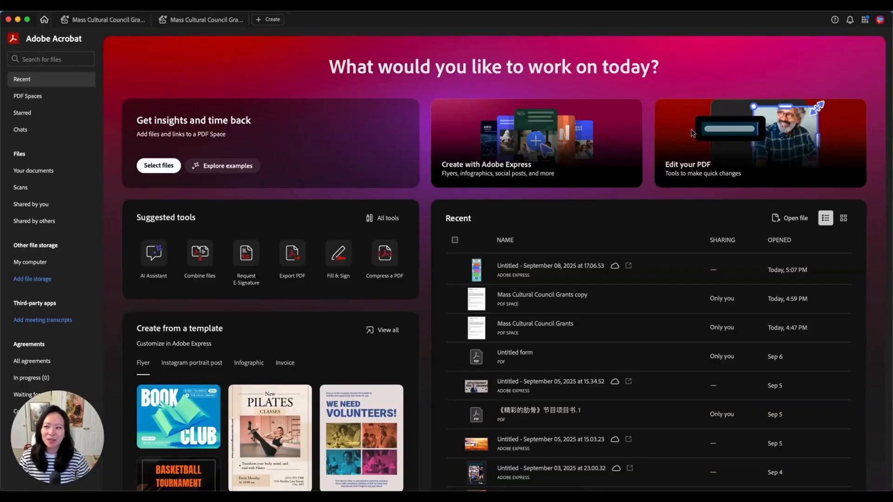
mouse_move(30, 121)
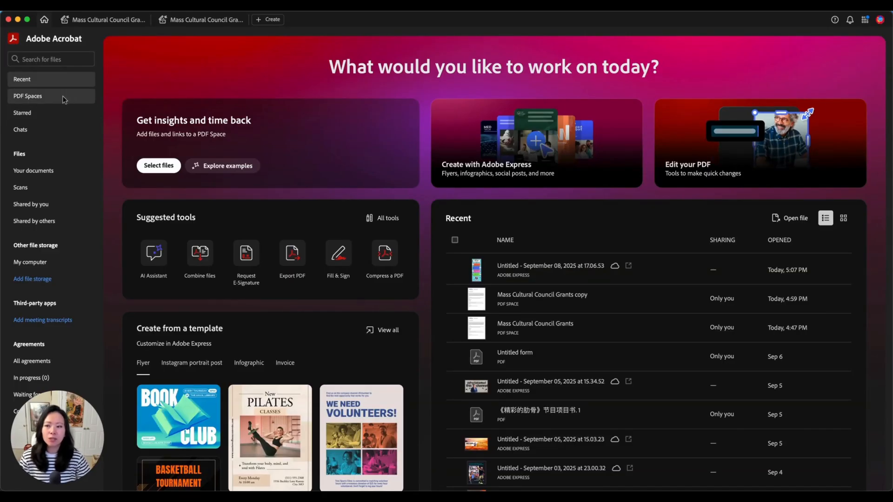
Show the list of existing PDF Spaces from the sidebar.
click(27, 95)
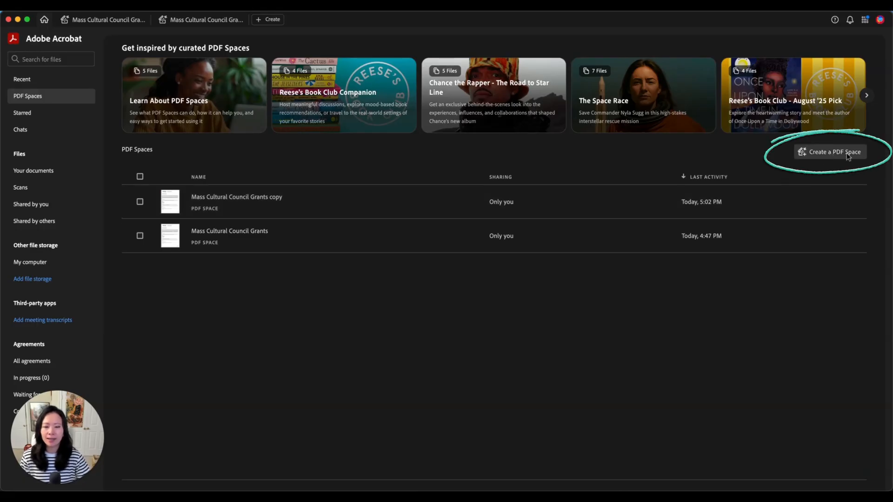
Create a new PDF Space and choose to add a web page link as its source.
click(831, 151)
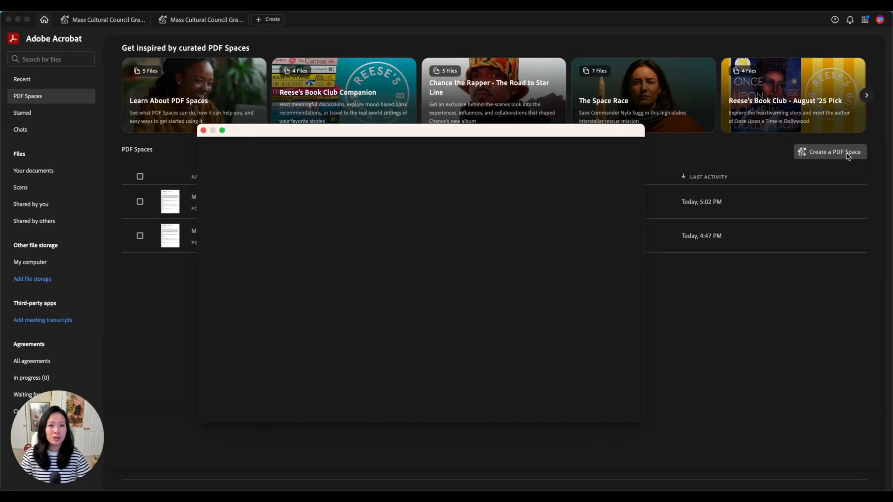
click(829, 152)
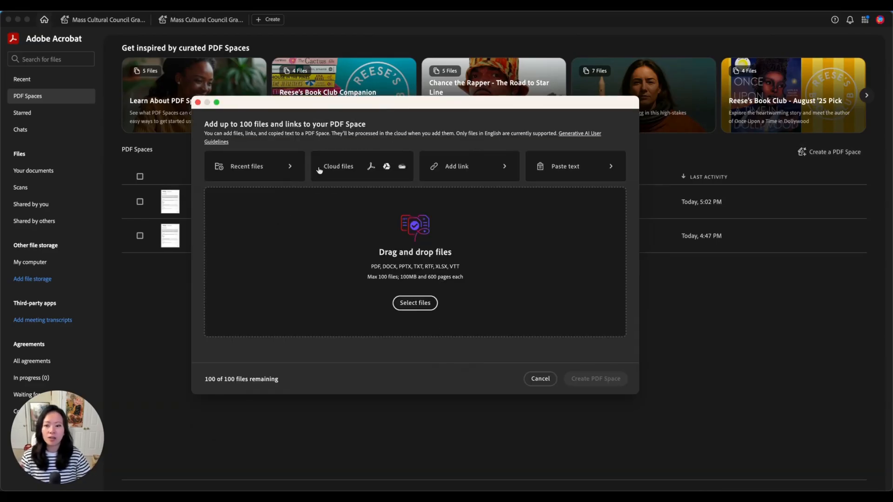
mouse_move(418, 275)
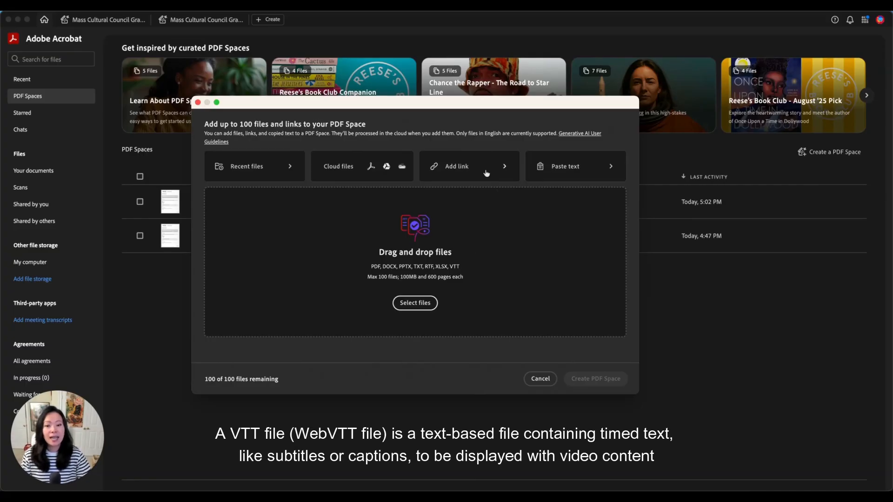
click(456, 165)
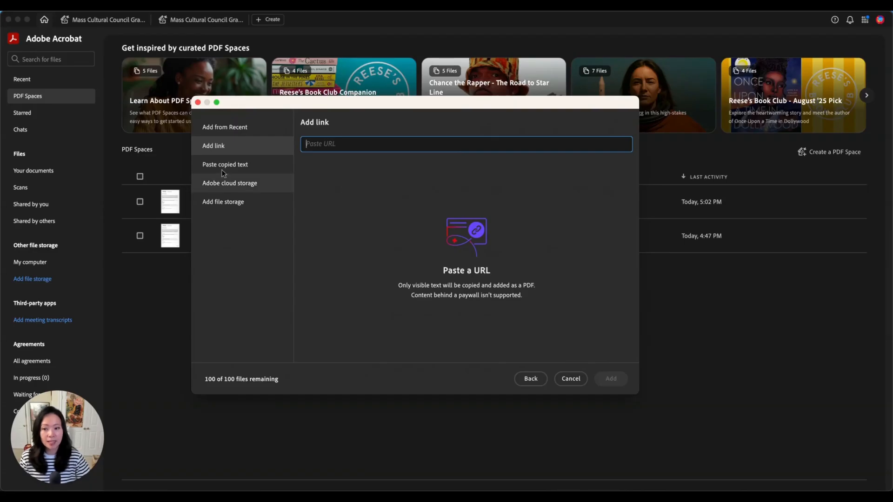
mouse_move(497, 117)
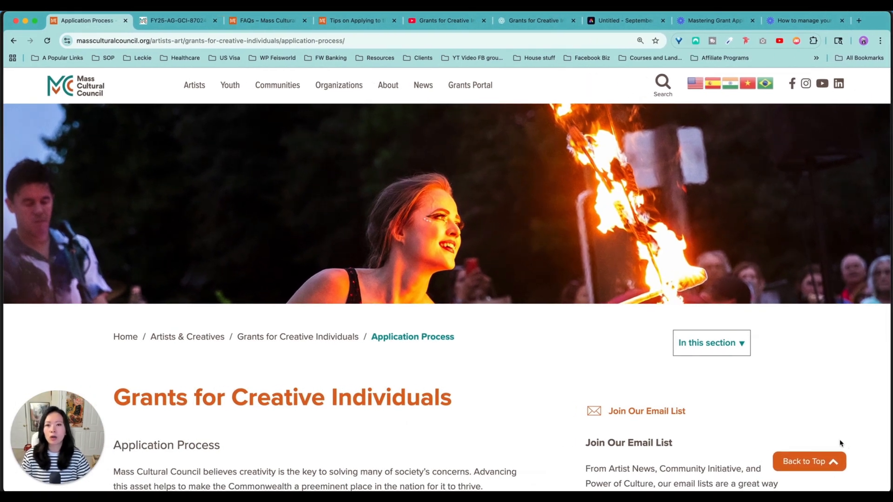
mouse_move(745, 397)
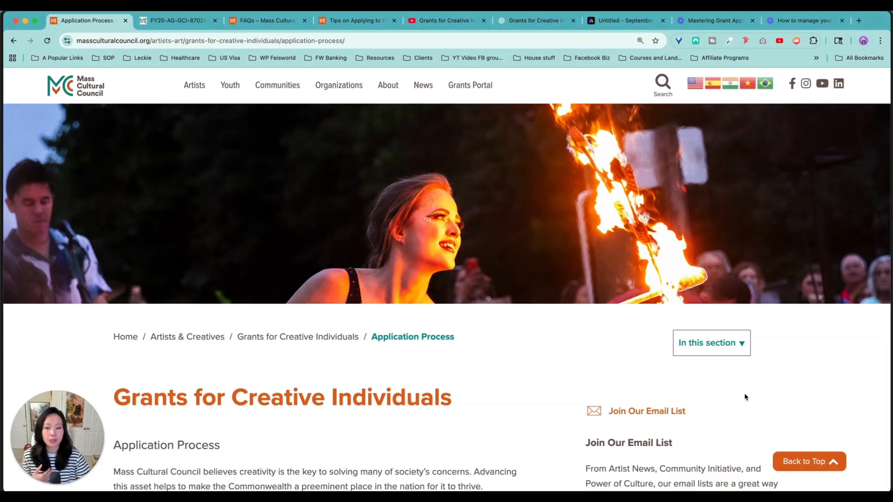
scroll(down, 3)
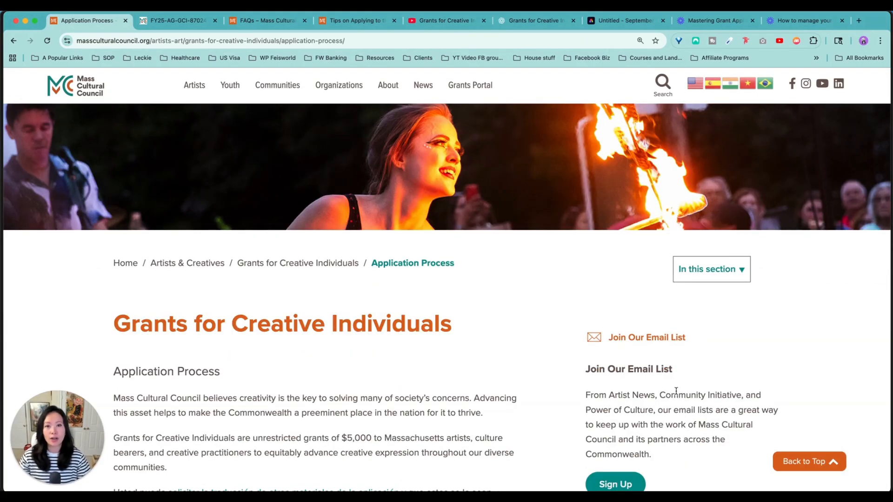
scroll(down, 3)
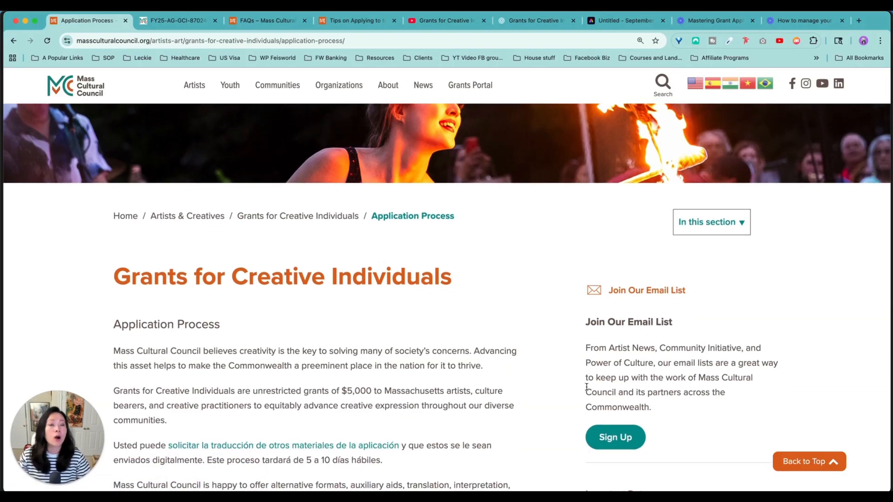
scroll(down, 3)
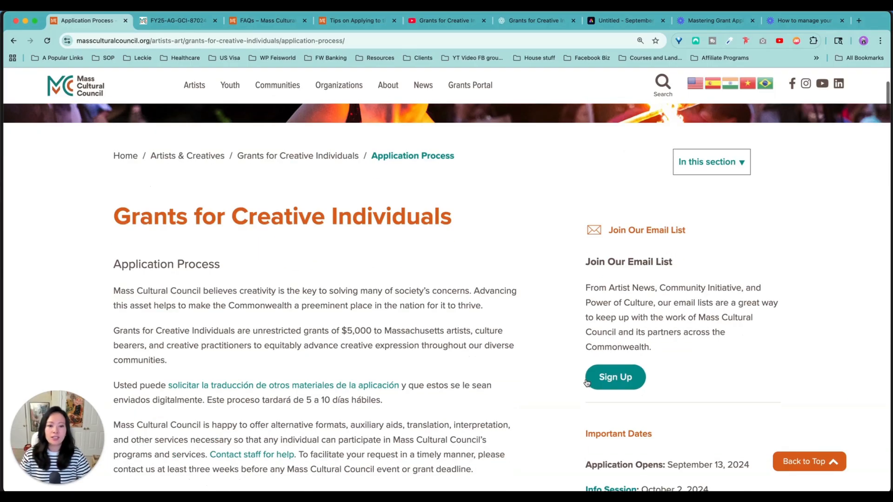
scroll(down, 3)
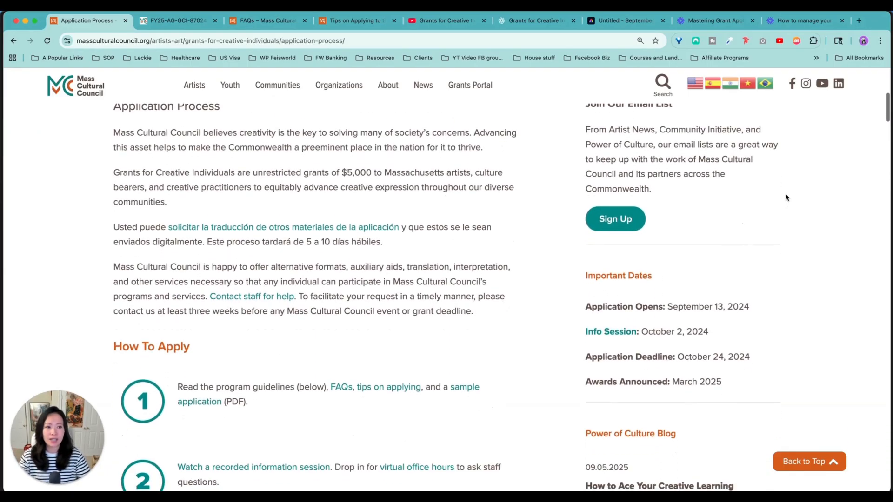
scroll(down, 3)
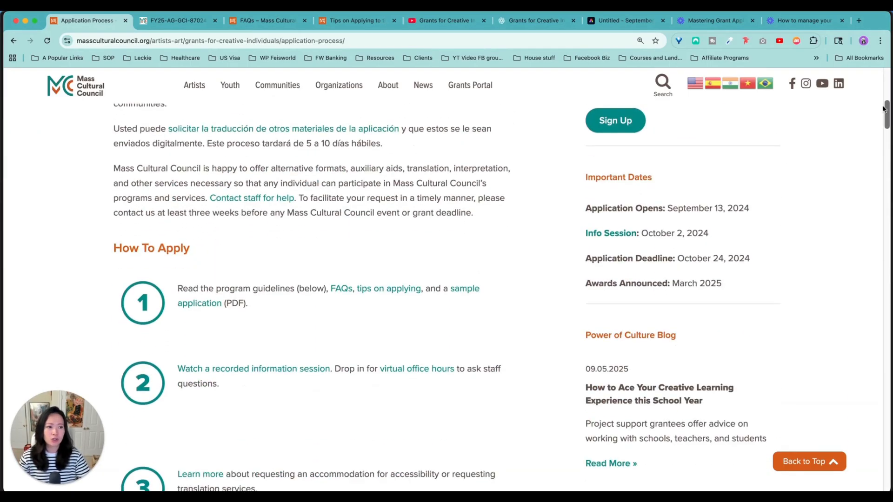
scroll(down, 3)
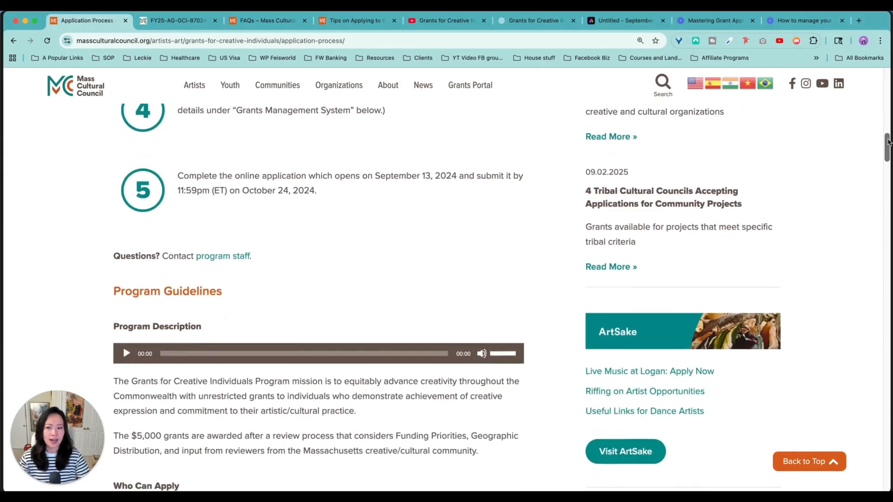
scroll(down, 3)
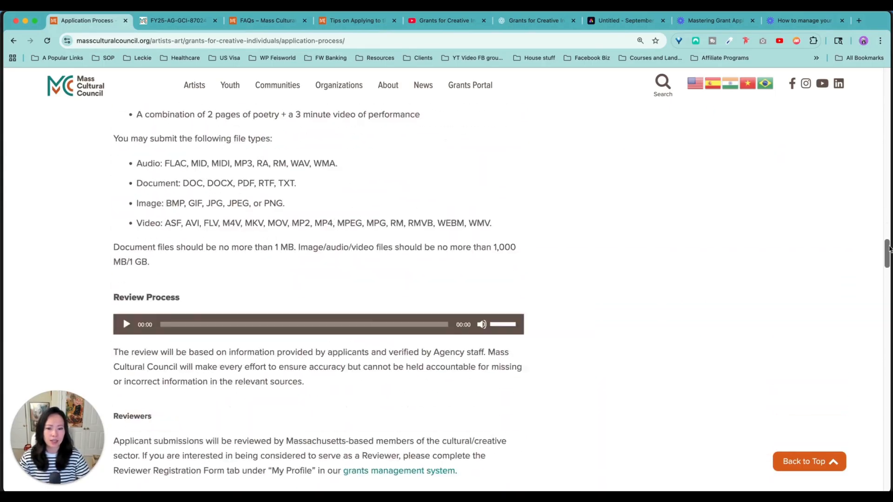
scroll(down, 3)
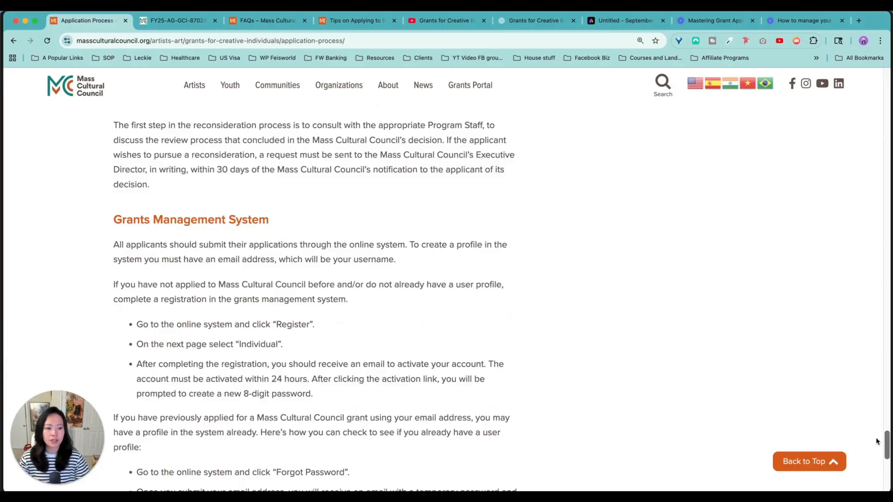
scroll(down, 3)
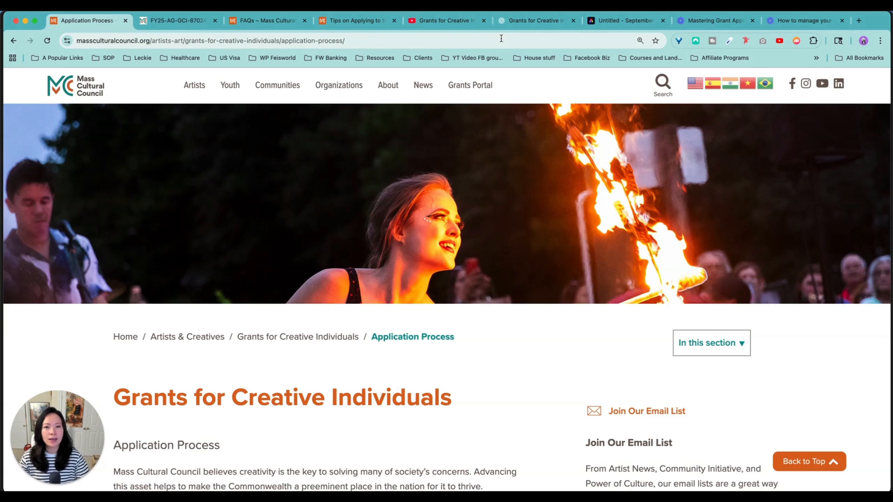
click(214, 40)
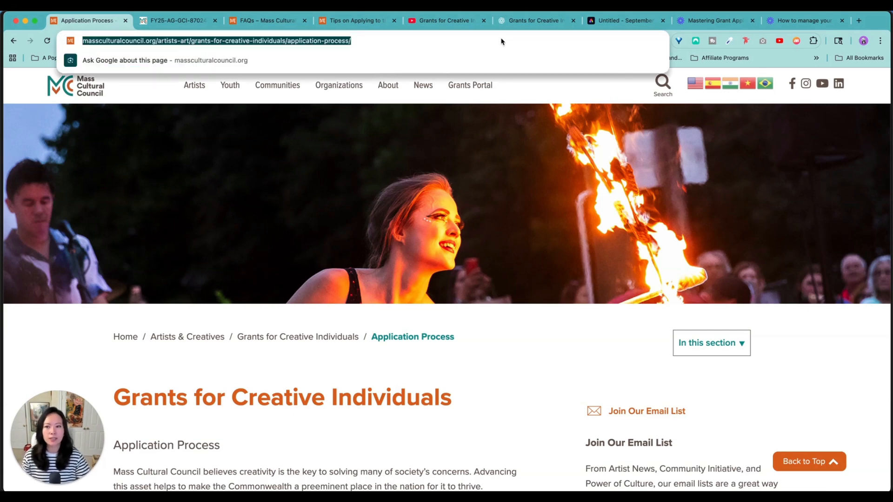
mouse_move(501, 39)
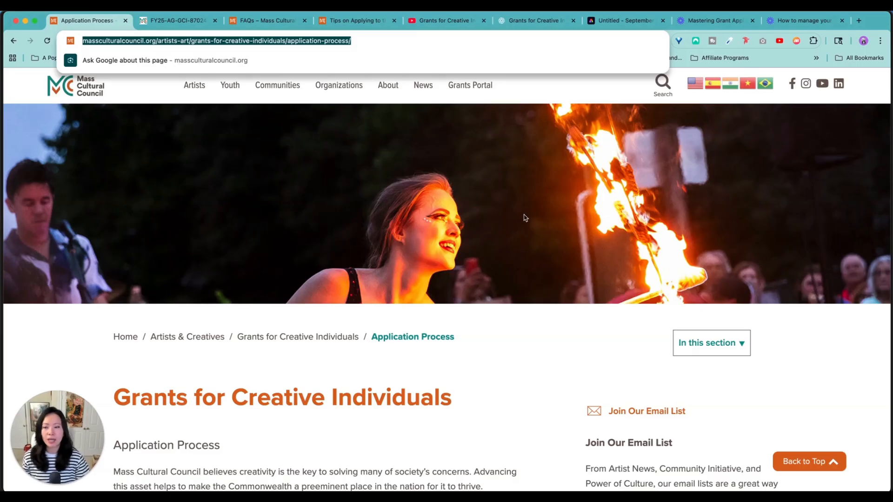
mouse_move(367, 40)
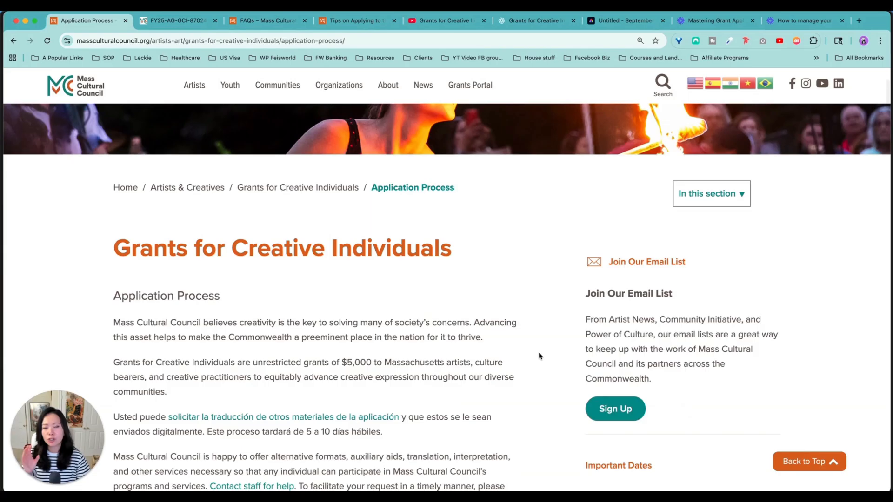
scroll(down, 3)
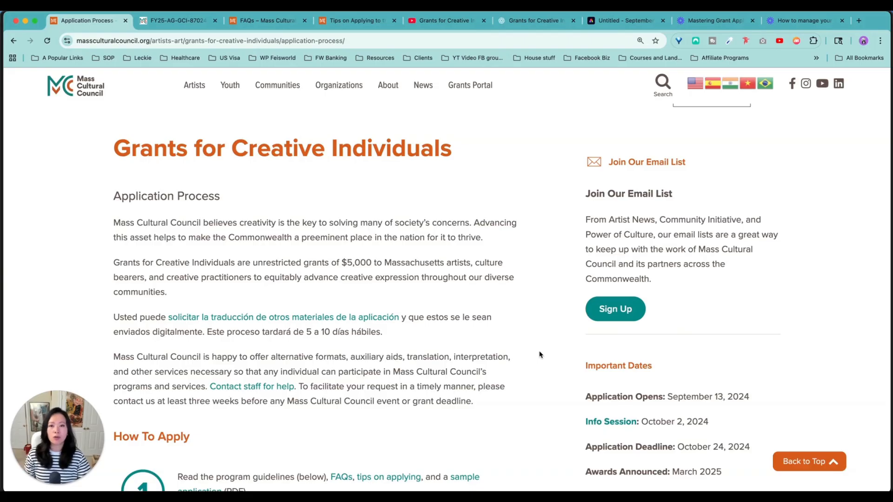
scroll(down, 3)
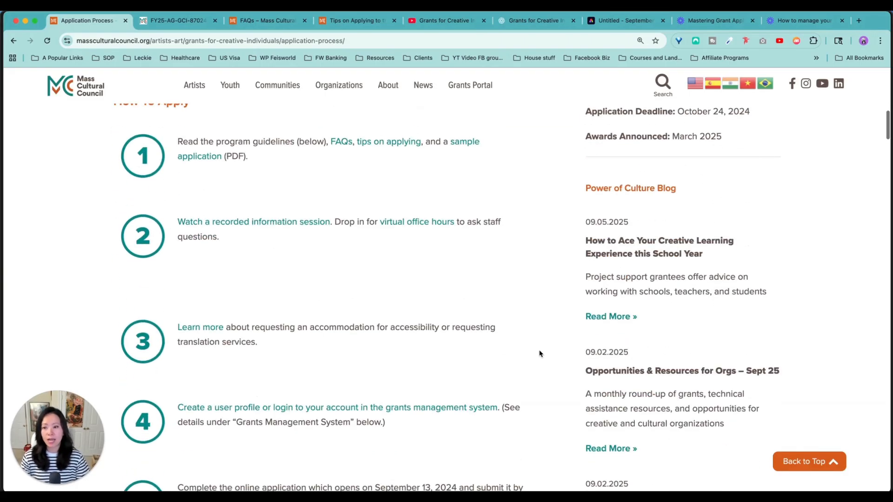
scroll(up, 3)
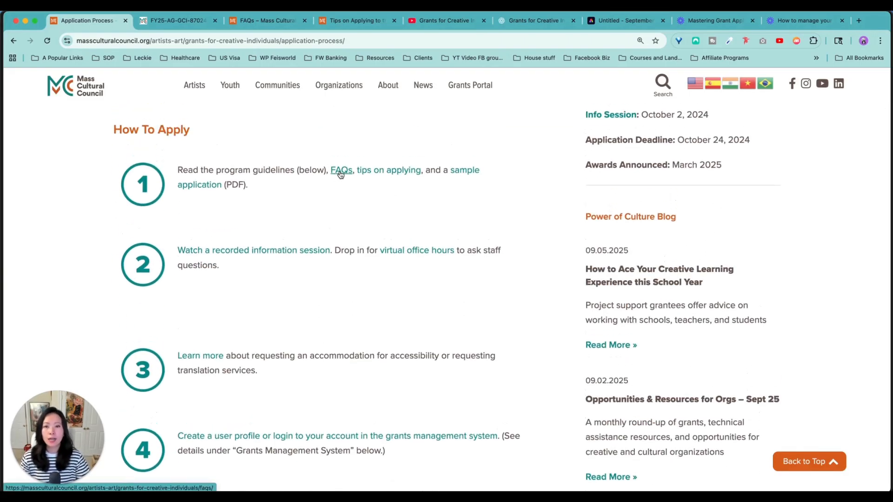
mouse_move(389, 169)
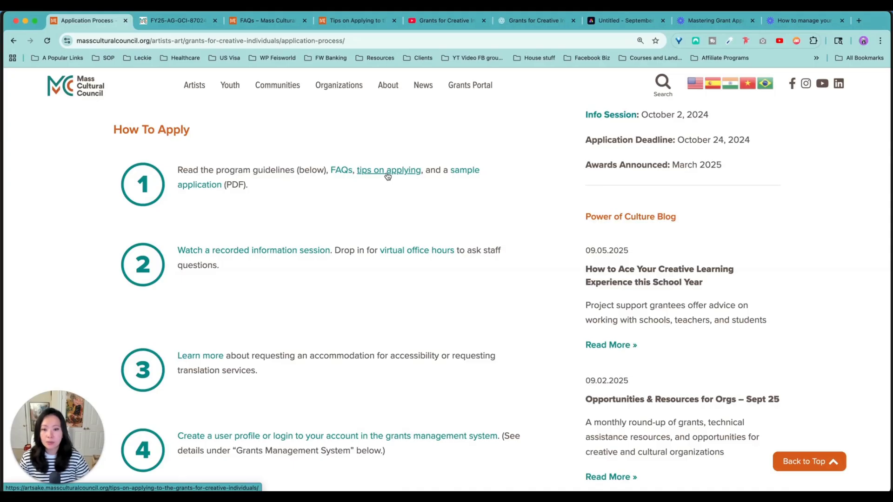
mouse_move(464, 174)
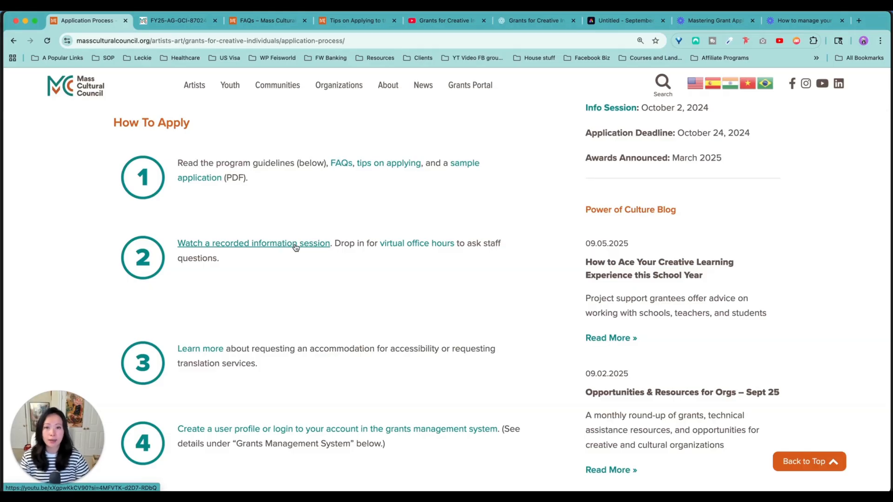
View the recorded info session video, then scroll the sample application PDF to its funding history section.
click(254, 243)
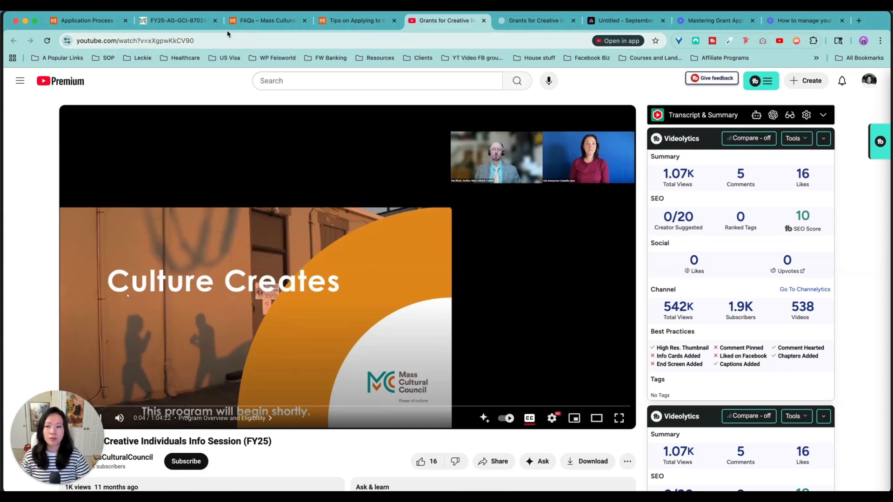
click(176, 21)
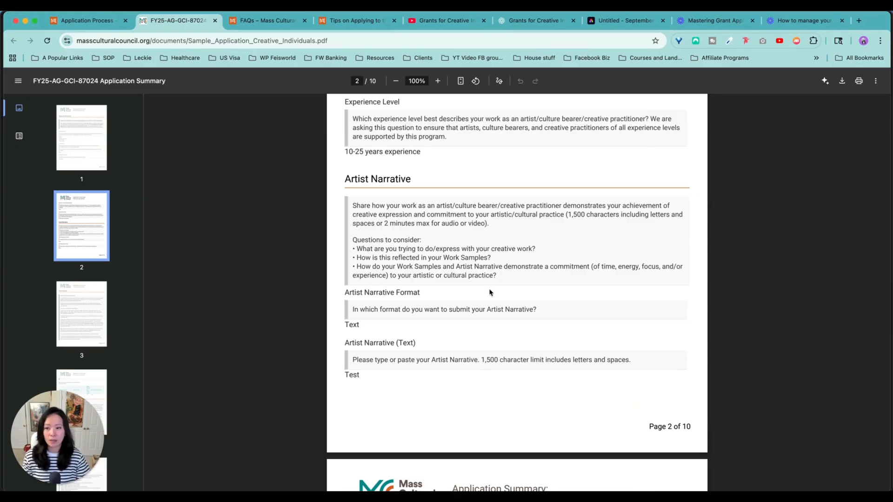
mouse_move(138, 82)
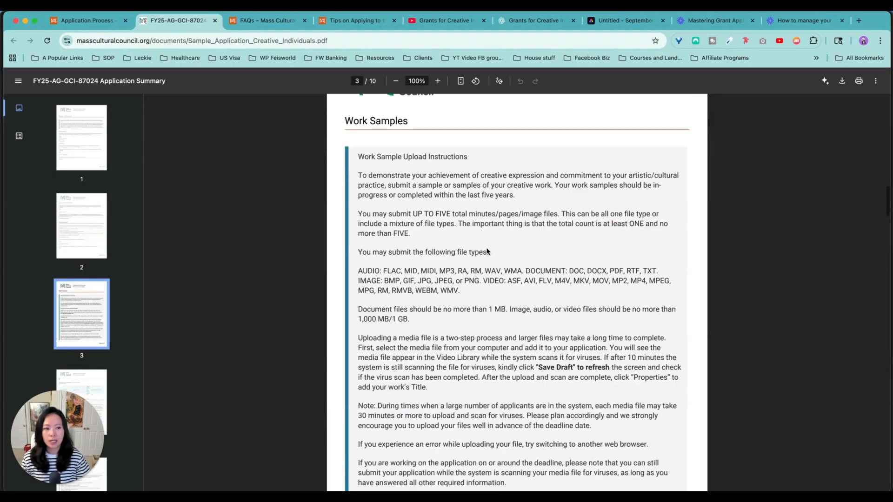
scroll(down, 3)
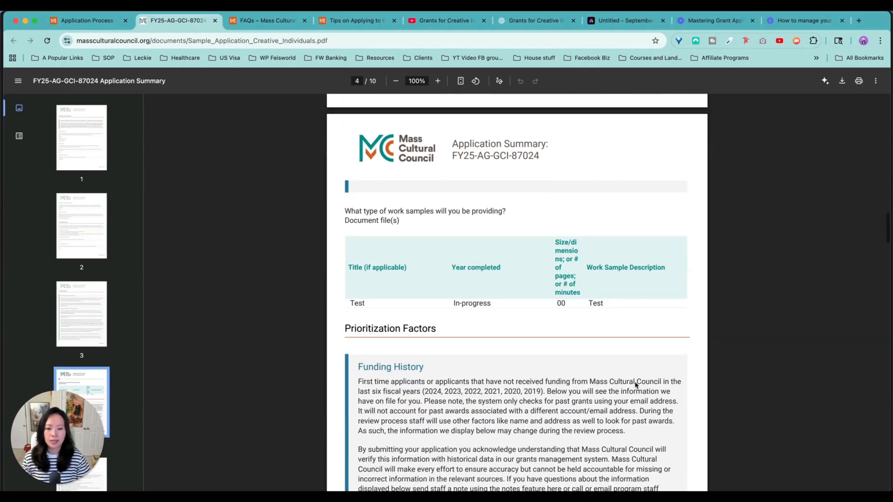
scroll(down, 3)
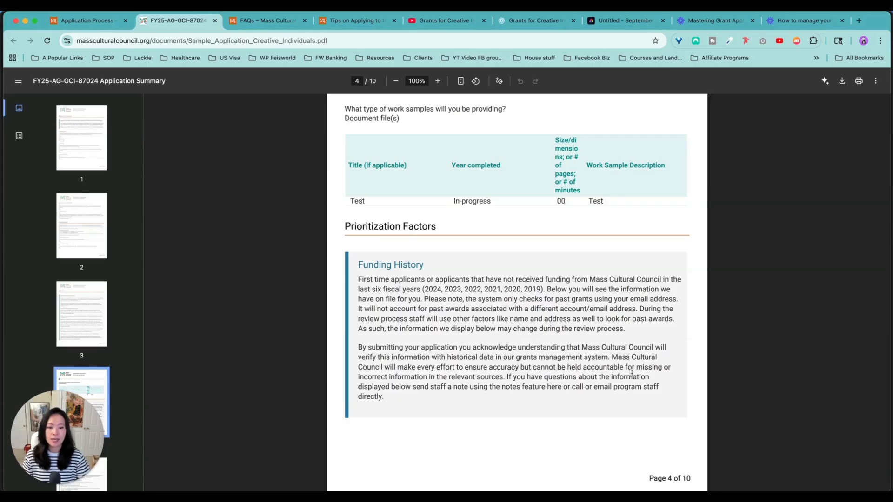
scroll(down, 3)
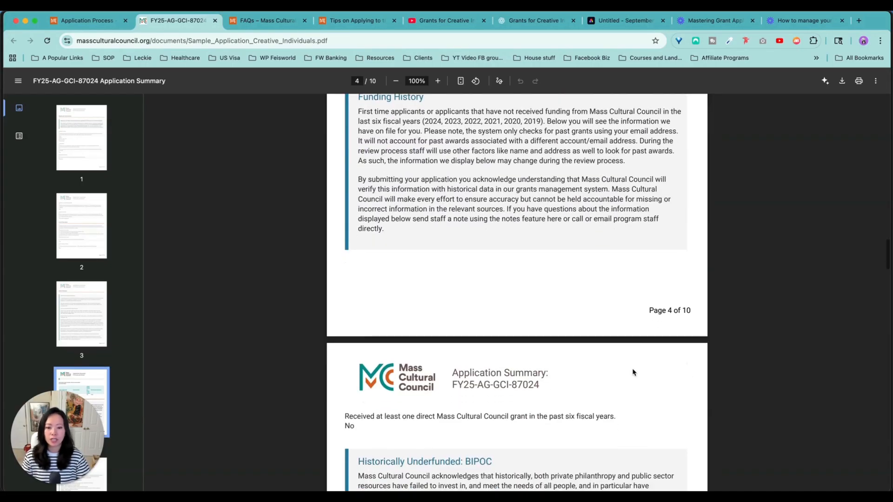
Read through the grant FAQs eligibility answers, then move to the Tips on Applying article.
click(266, 20)
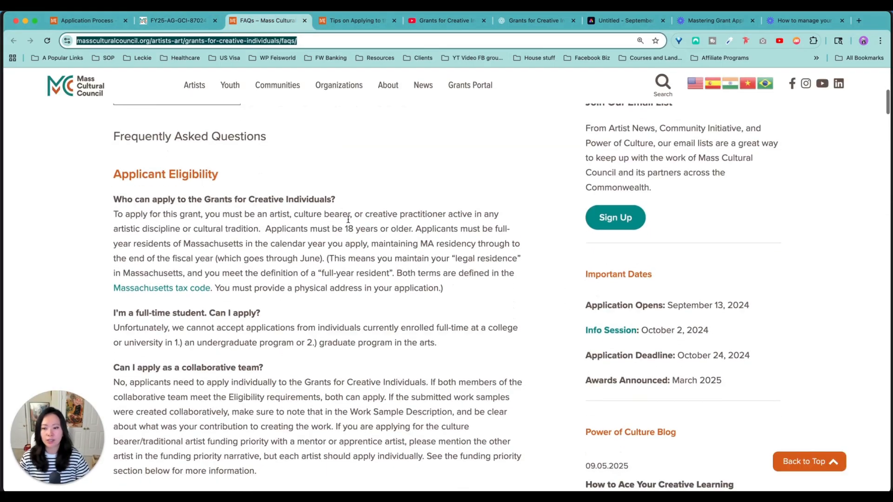
scroll(down, 3)
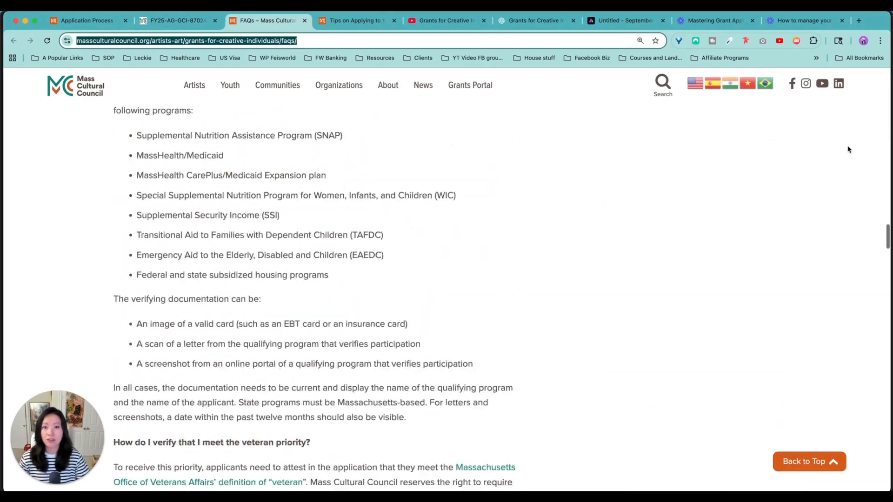
scroll(down, 3)
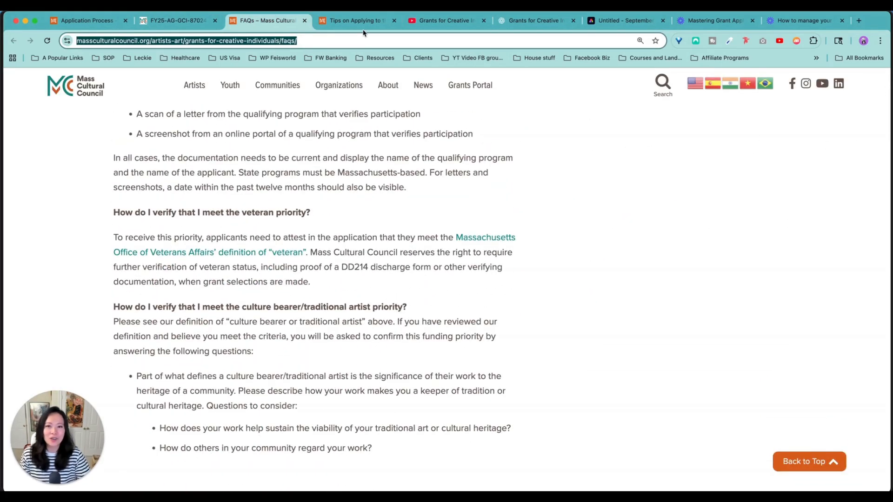
click(356, 20)
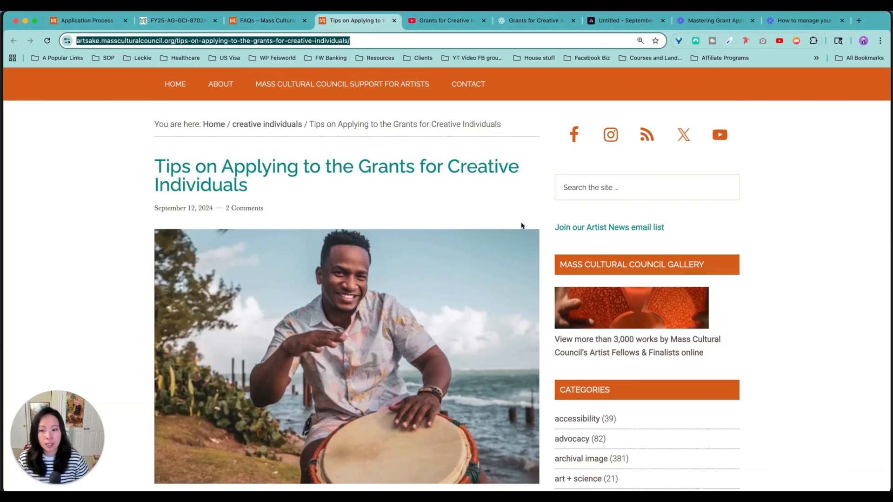
Scroll through the Tips on Applying article and return to the sample application PDF.
scroll(down, 3)
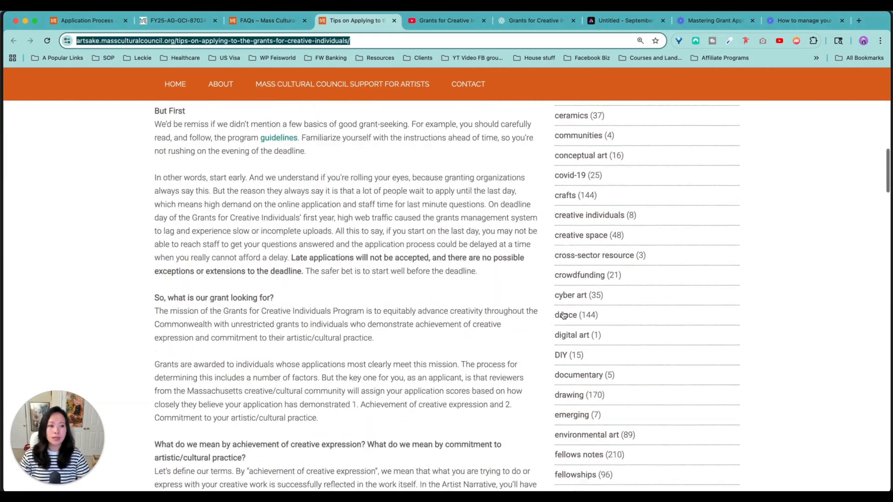
scroll(down, 3)
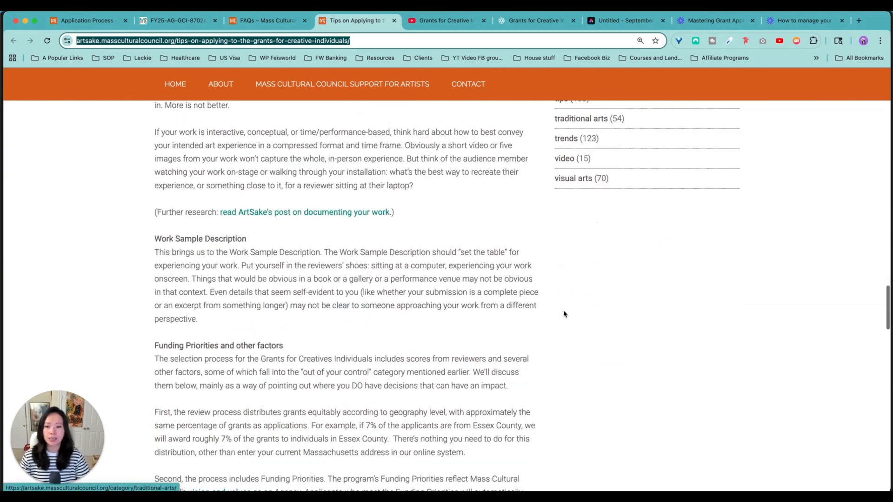
scroll(down, 3)
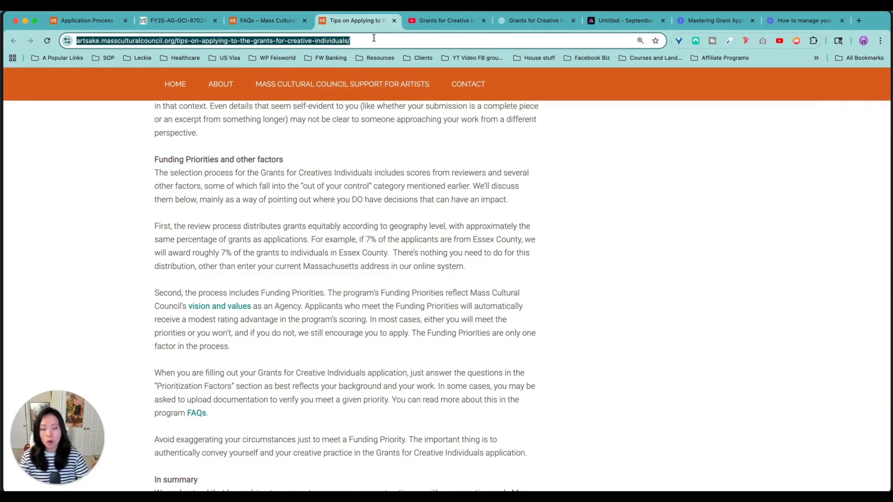
click(176, 20)
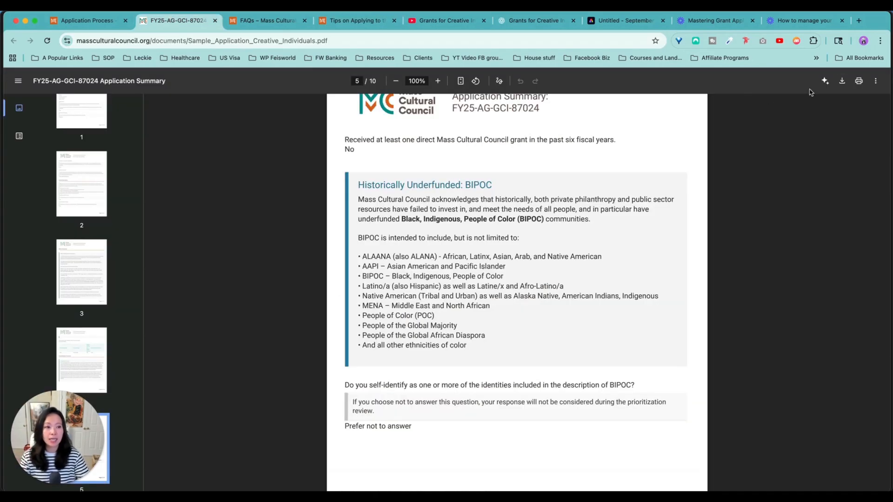
mouse_move(841, 80)
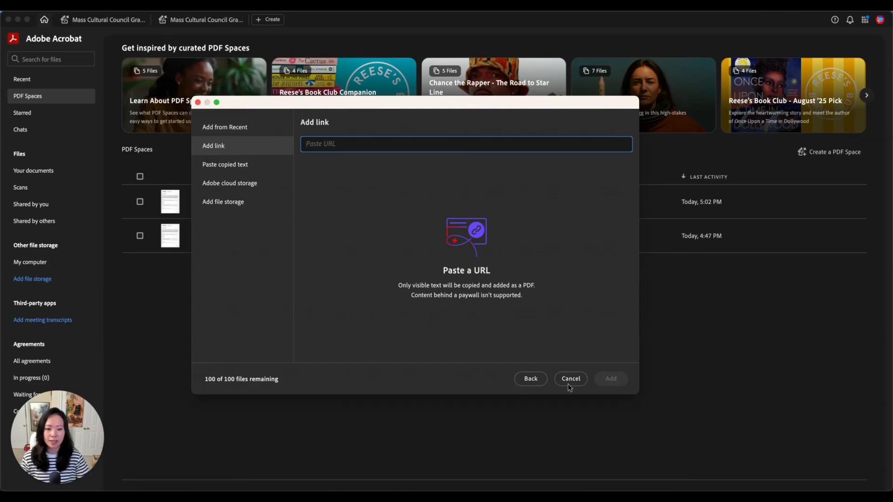
Add the massculturalcouncil.org Application Process URL as a link and finish adding files to the space.
text(https://massculturalcouncil.org/artists-art/grants-for-creative-individuals/application-process/)
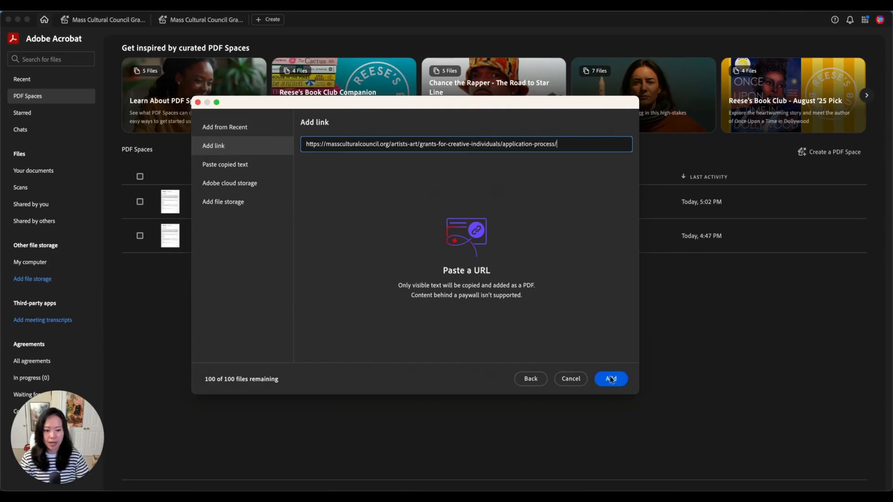
click(611, 378)
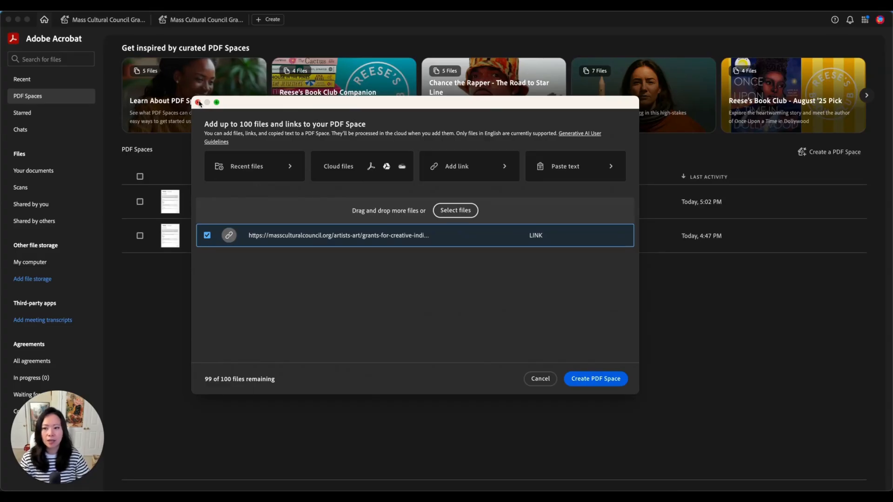
click(595, 378)
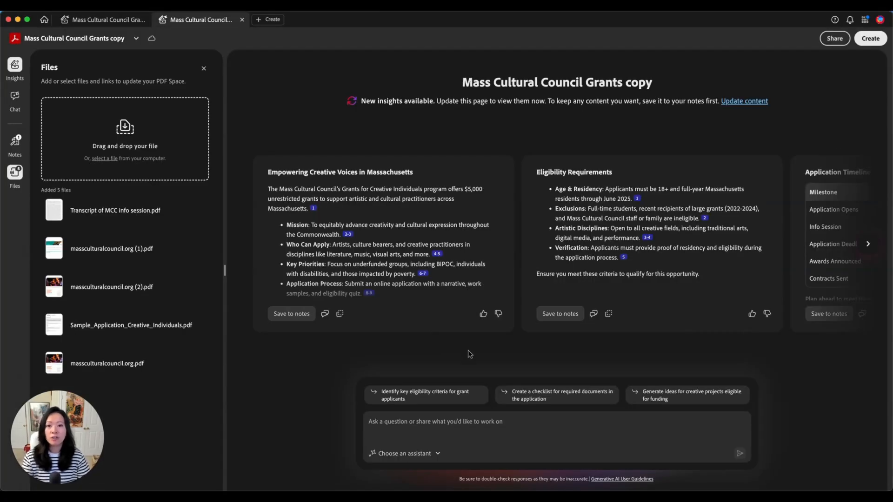
mouse_move(761, 364)
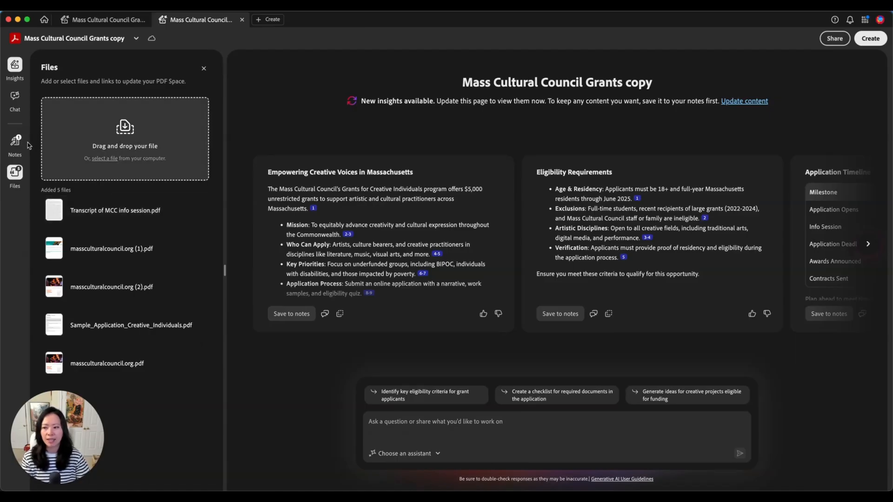
mouse_move(104, 64)
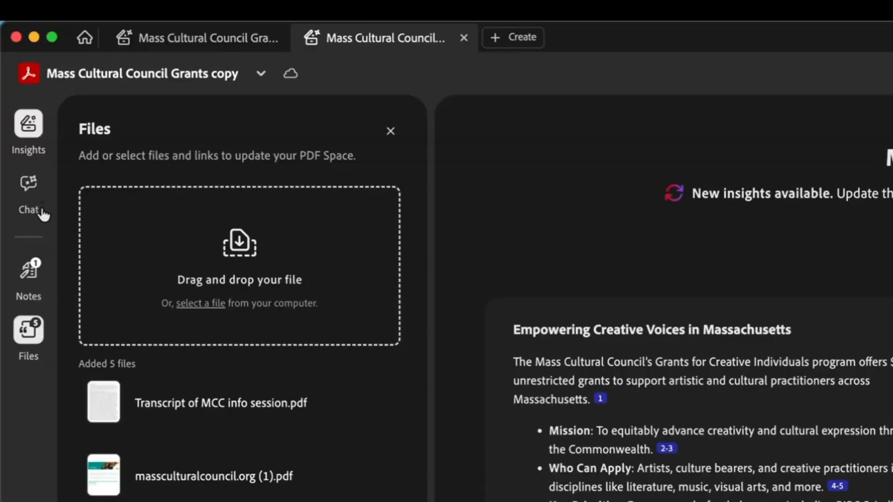
mouse_move(41, 211)
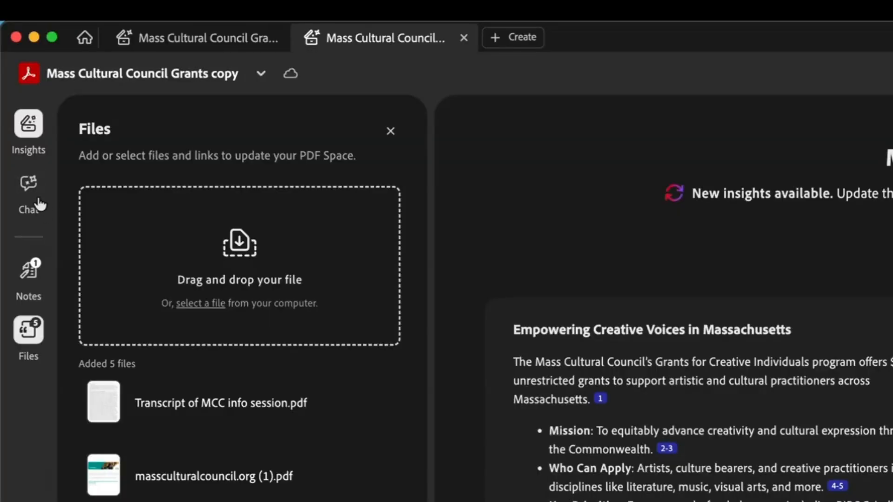
Review the space's notes and five added files, then switch to its insights overview.
scroll(down, 3)
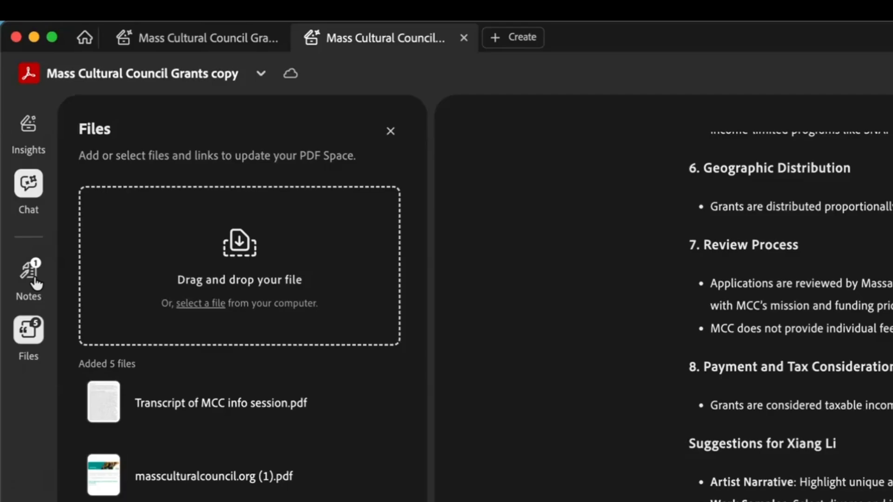
click(28, 279)
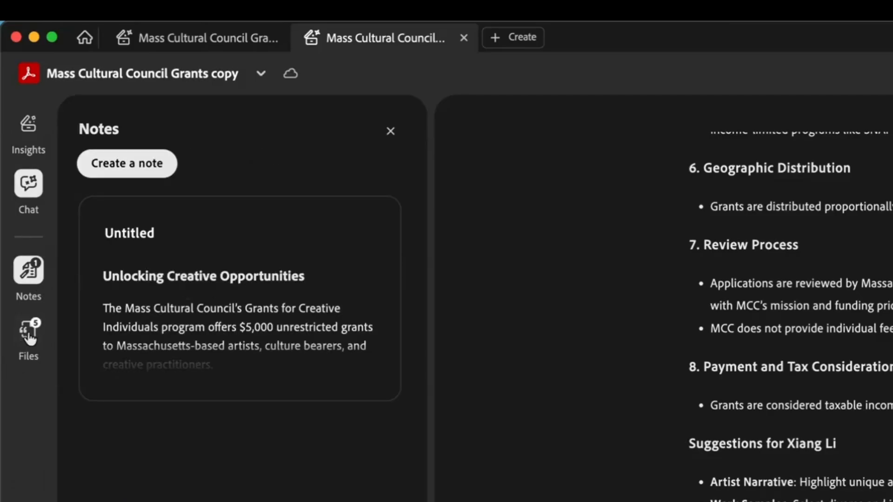
click(28, 336)
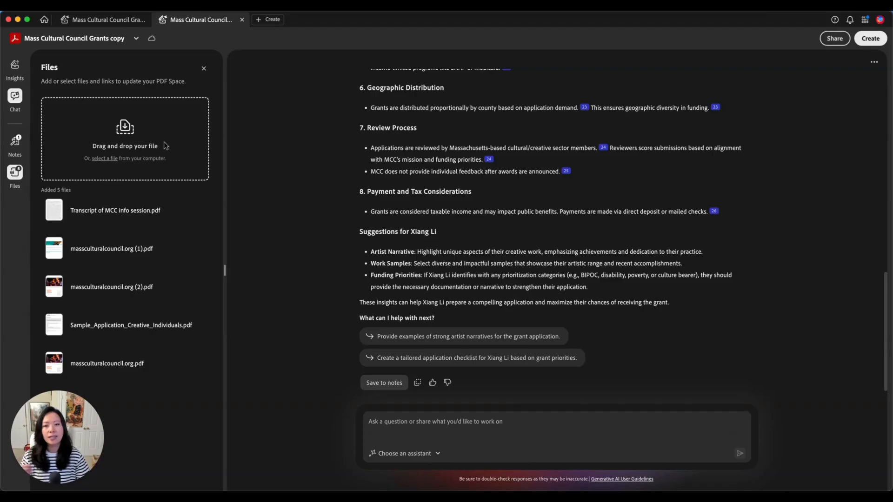
mouse_move(212, 226)
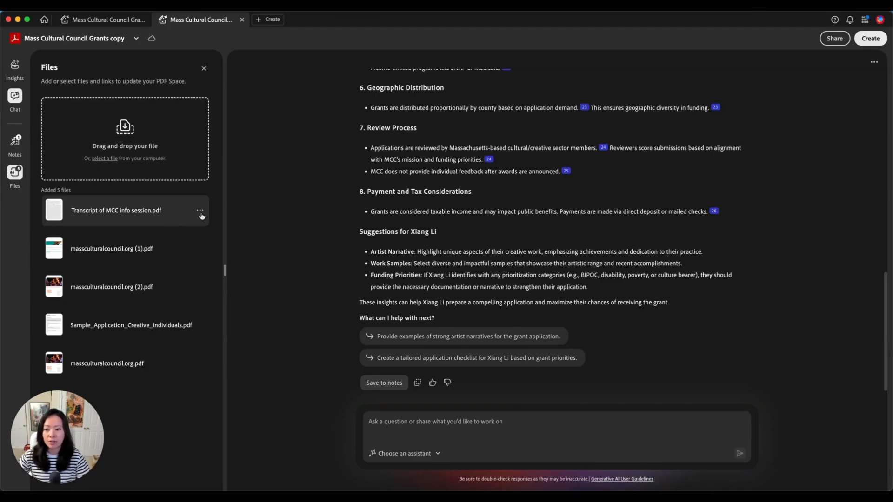
click(200, 210)
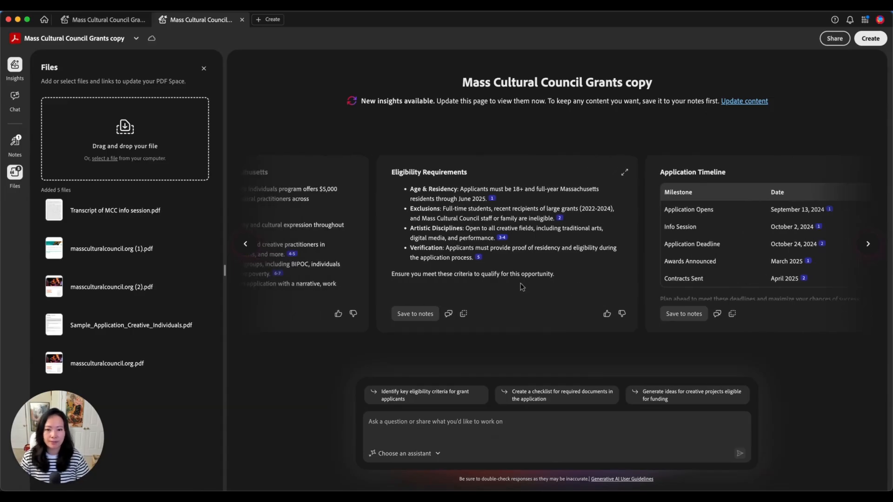
Update the Space's insights content so the new files are included.
click(246, 243)
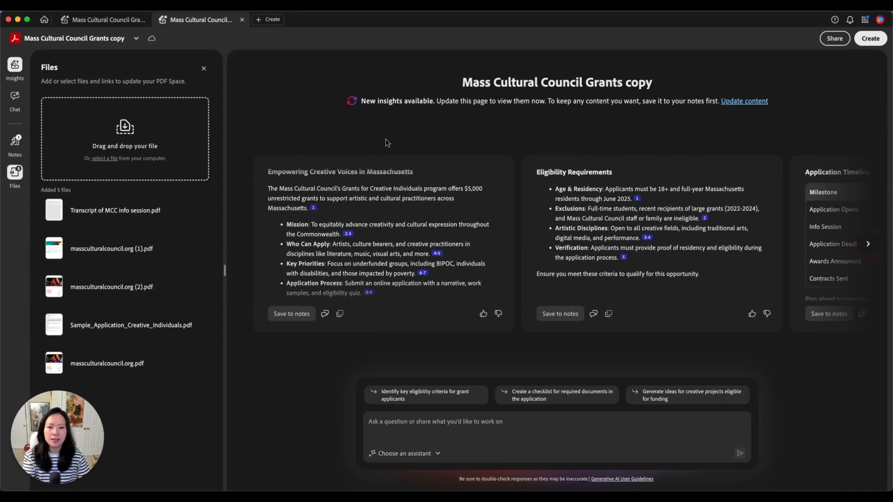
mouse_move(607, 123)
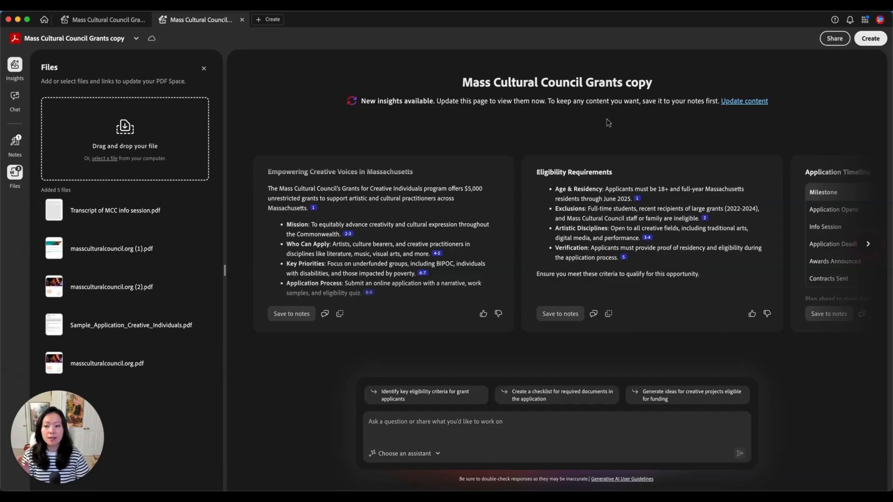
mouse_move(600, 133)
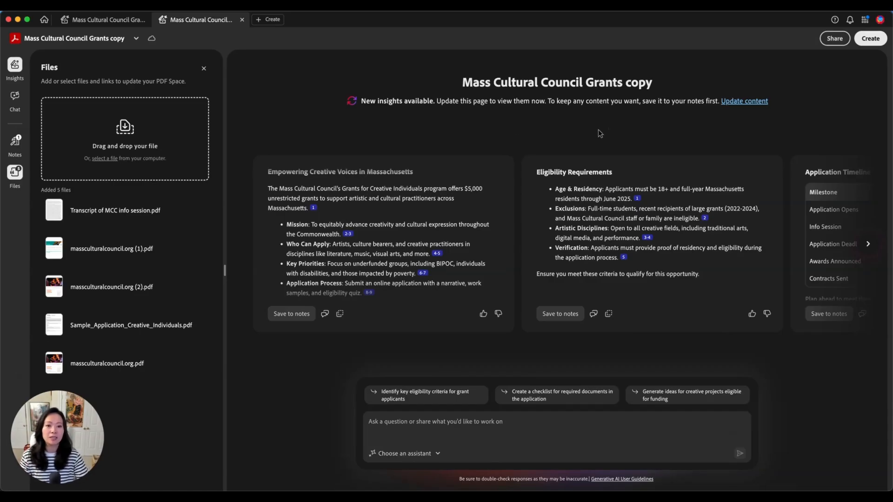
mouse_move(598, 115)
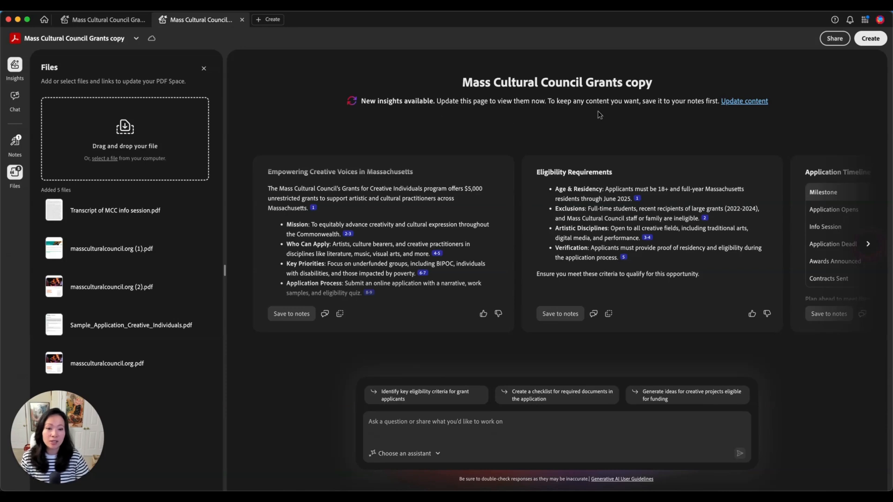
click(744, 100)
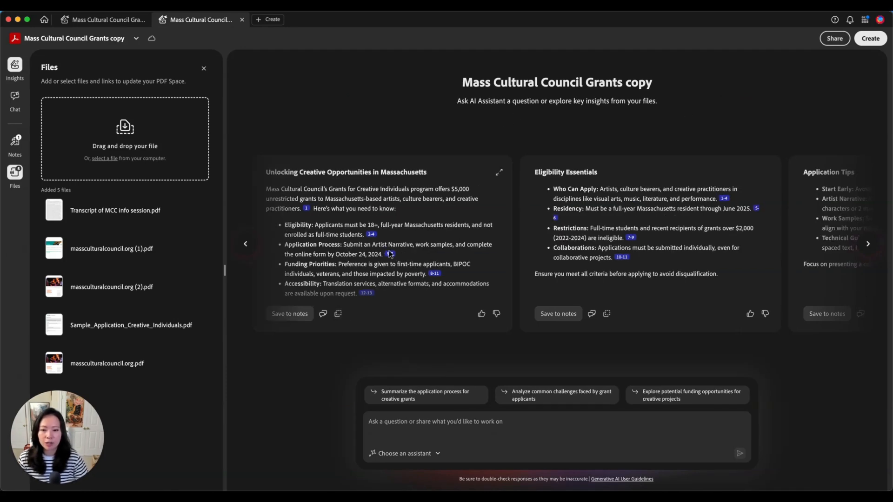
Move through the insight cards until the Funding Prioritization table is in view.
scroll(down, 3)
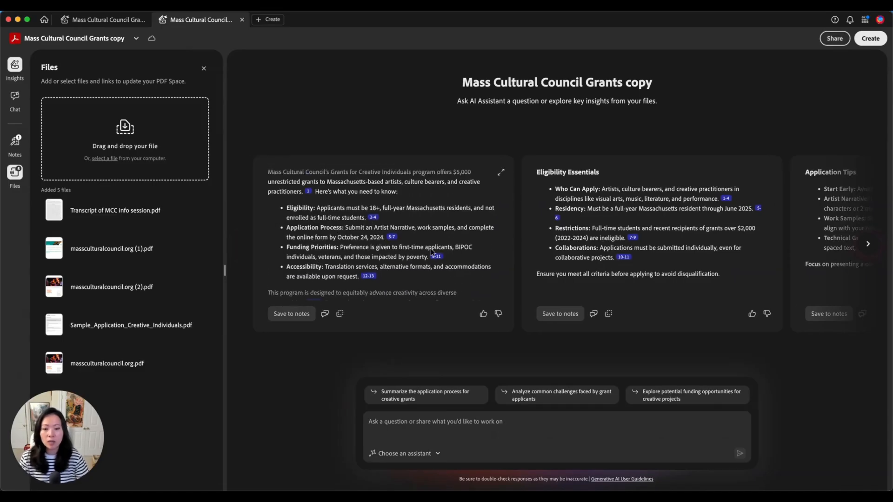
mouse_move(476, 246)
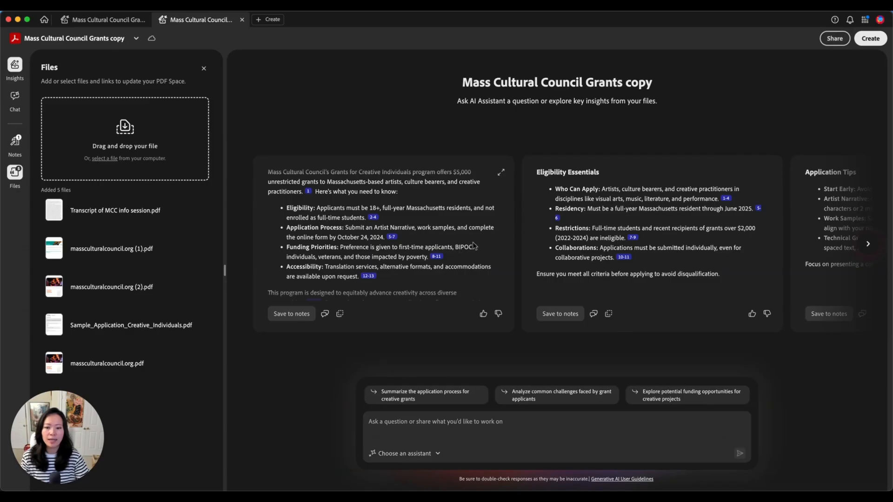
mouse_move(616, 222)
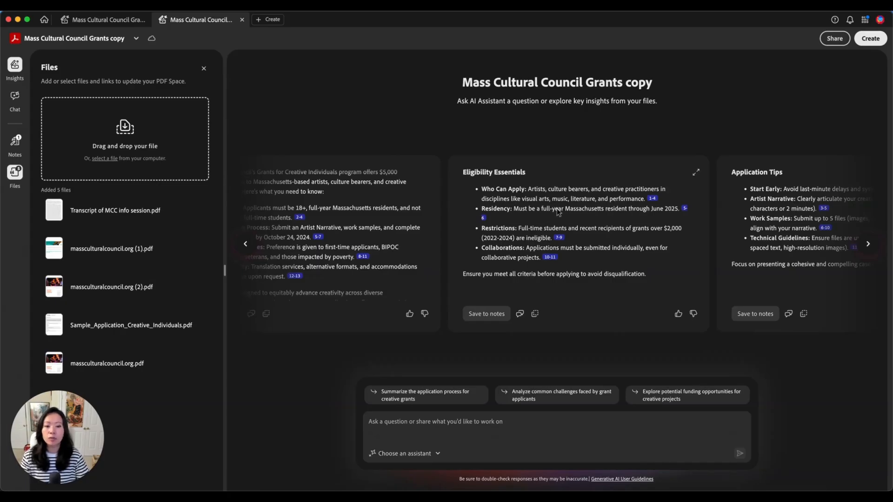
mouse_move(542, 270)
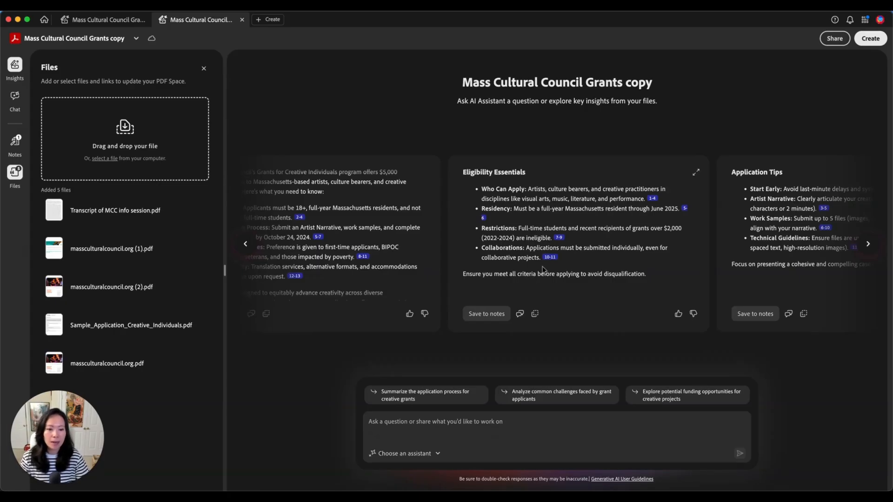
mouse_move(597, 248)
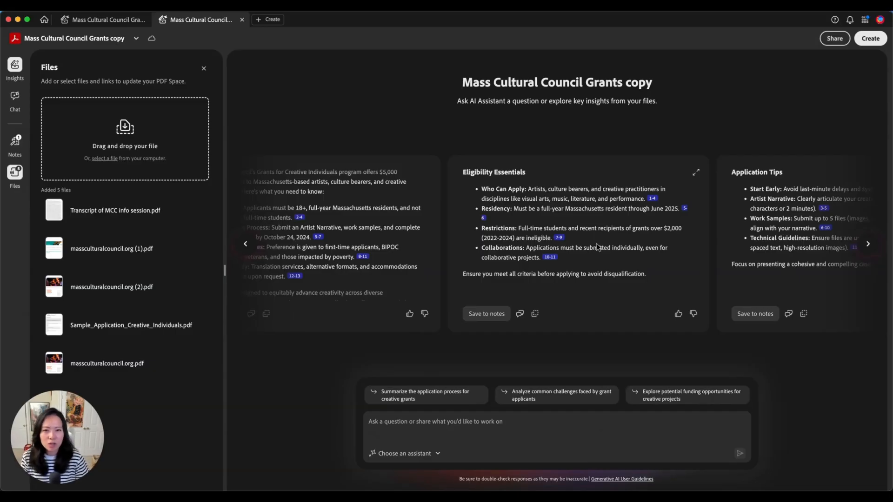
click(868, 244)
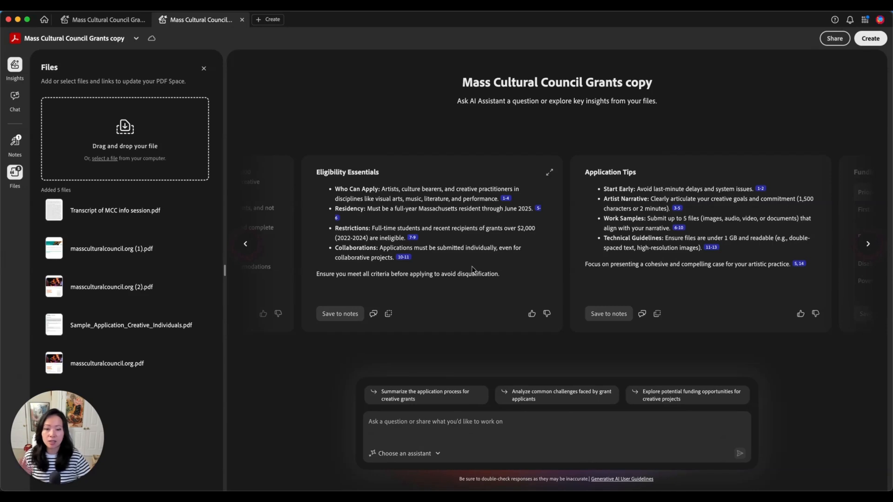
click(867, 243)
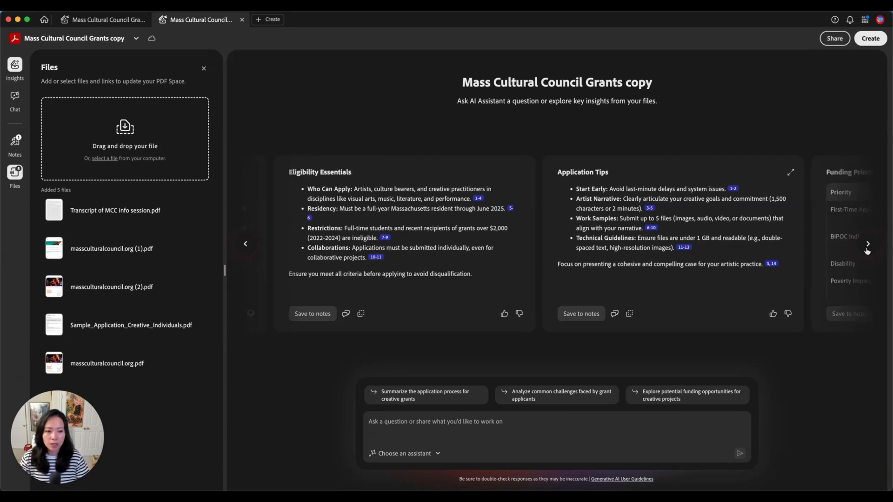
click(866, 244)
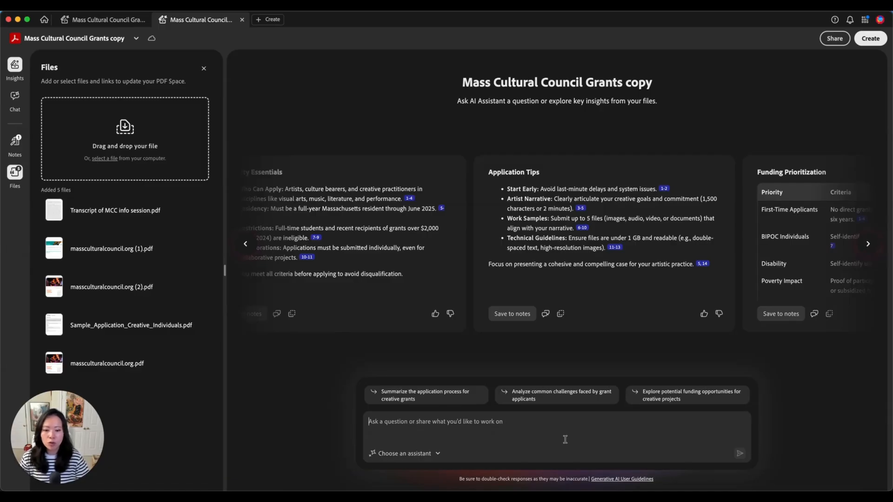
mouse_move(438, 410)
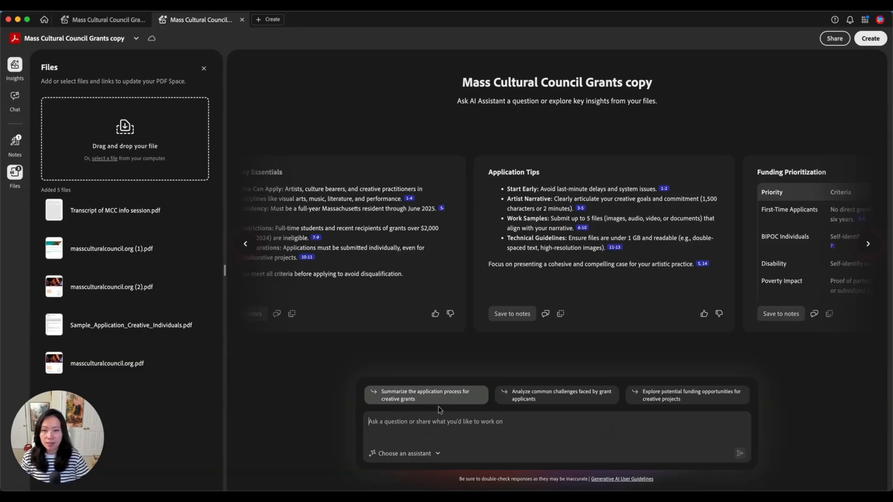
mouse_move(522, 403)
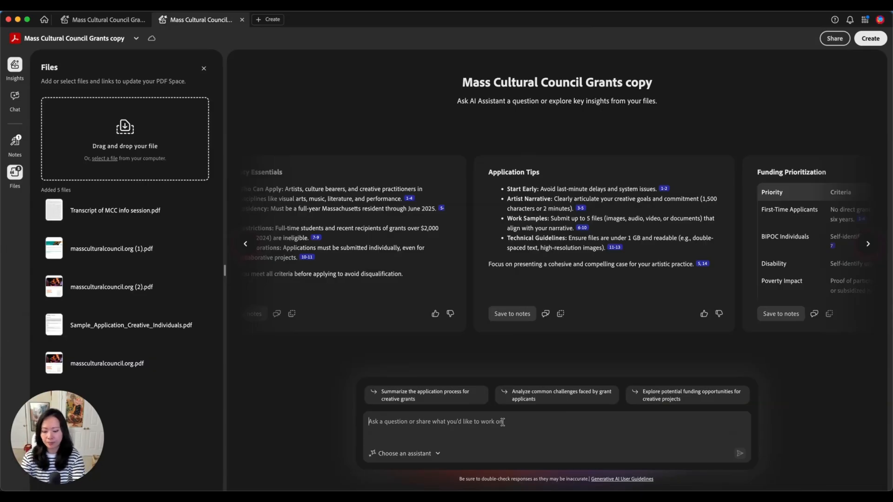
Send the question 'Can someone who's already won the 2024 grant be able to apply again'.
text(Can s)
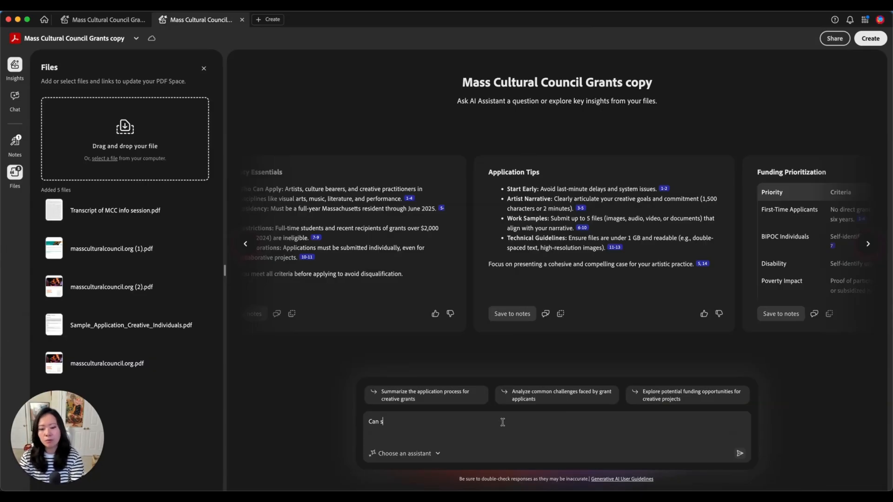
text(omeone who's already)
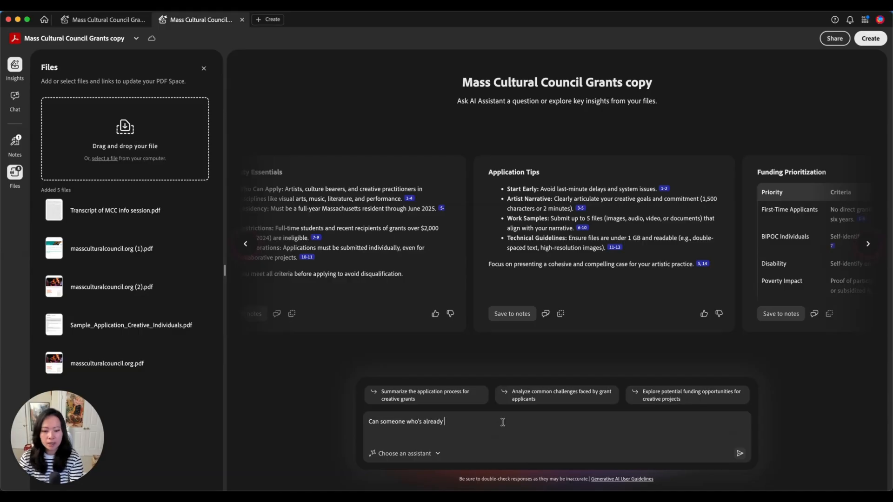
text(won the)
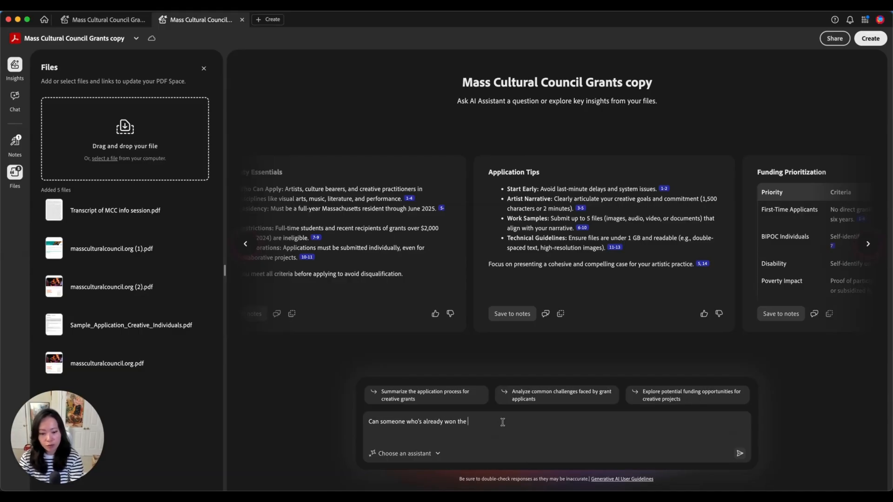
text(2024 grant be able)
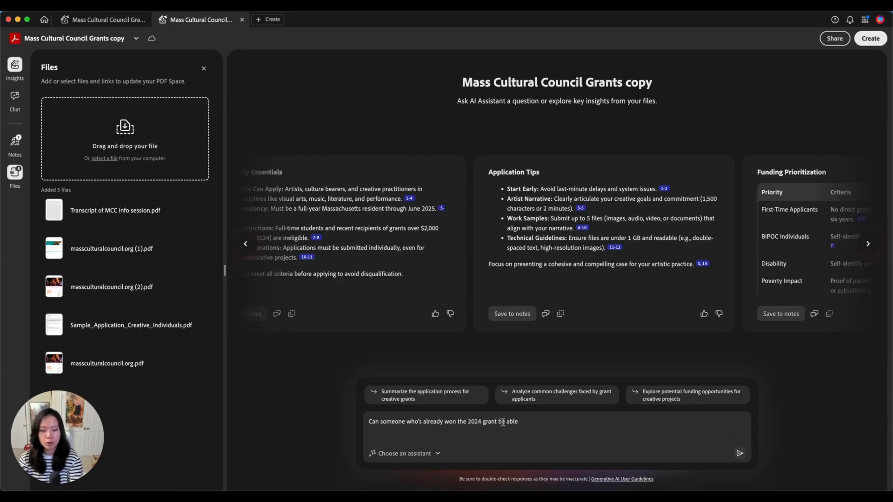
text(to apply a)
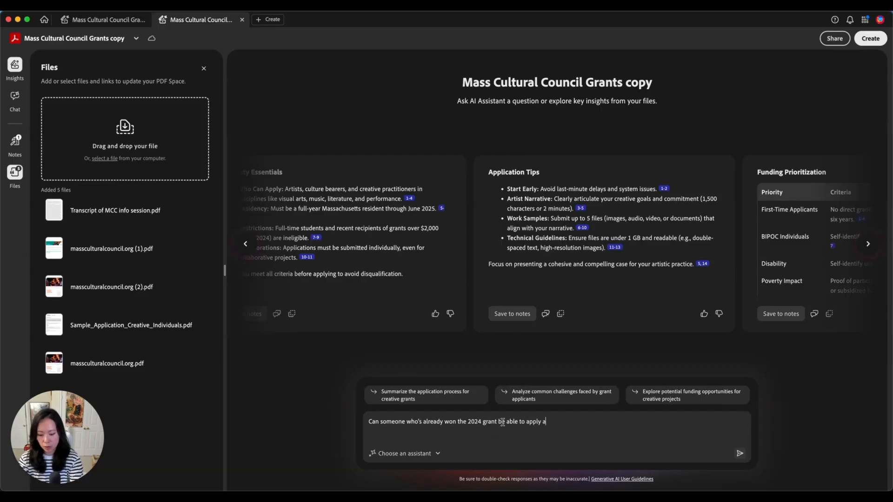
click(740, 453)
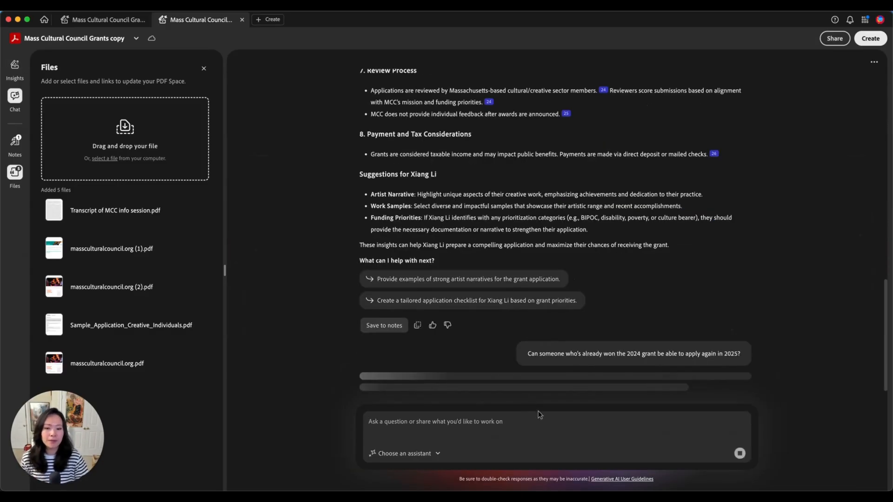
mouse_move(677, 347)
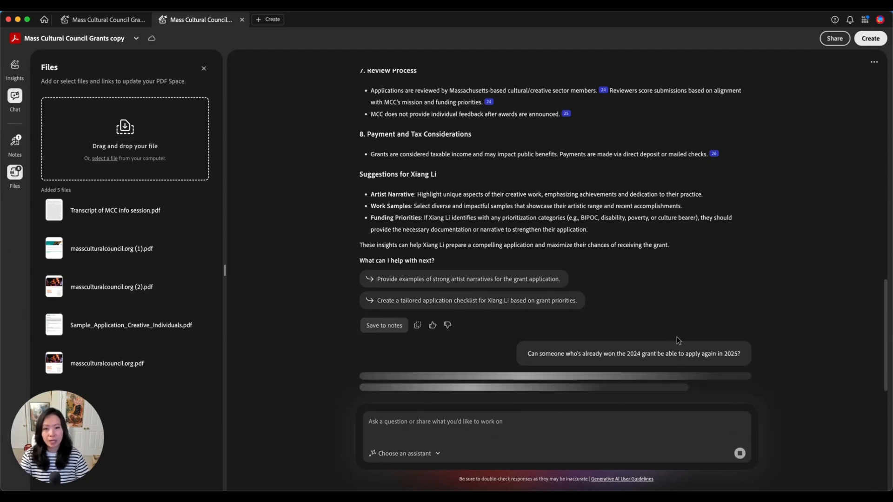
mouse_move(670, 348)
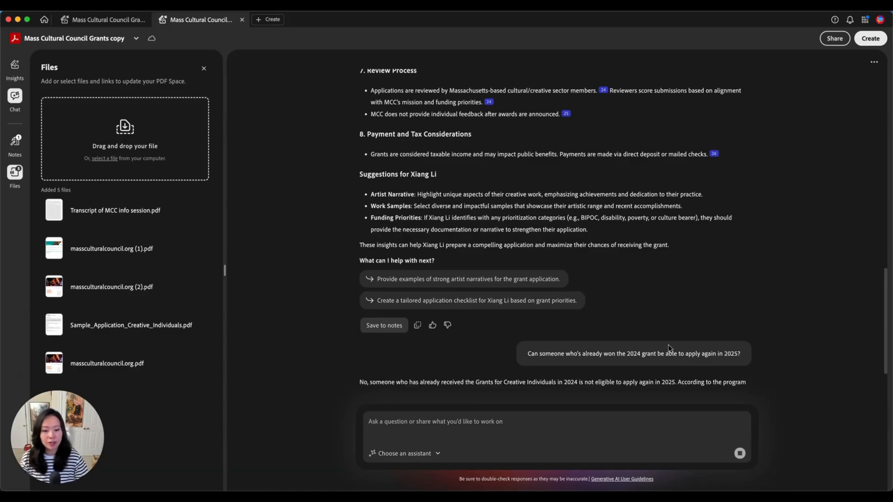
mouse_move(415, 392)
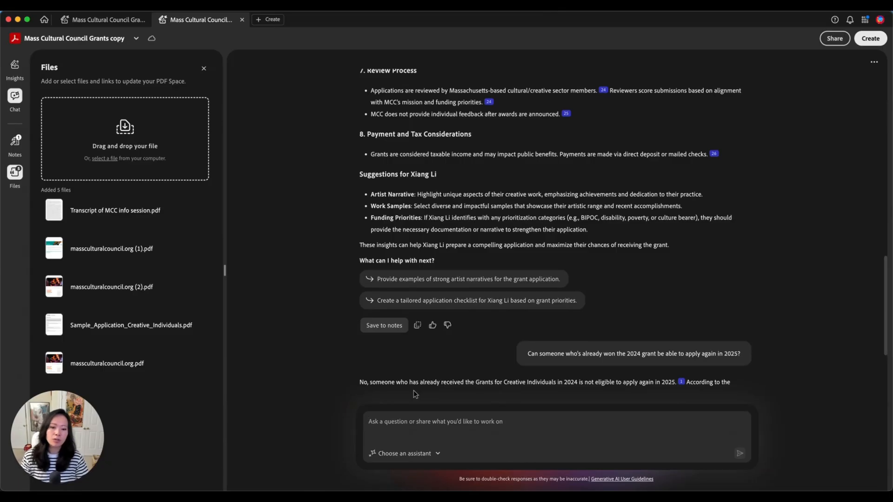
mouse_move(625, 395)
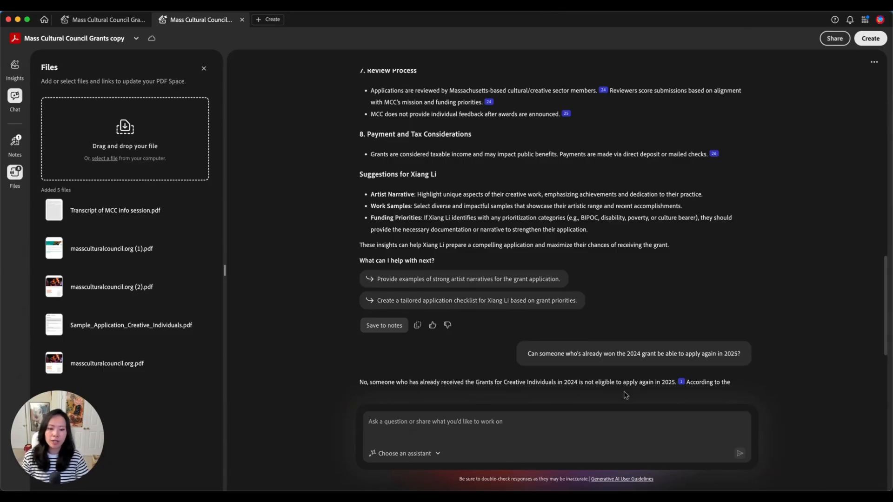
mouse_move(686, 385)
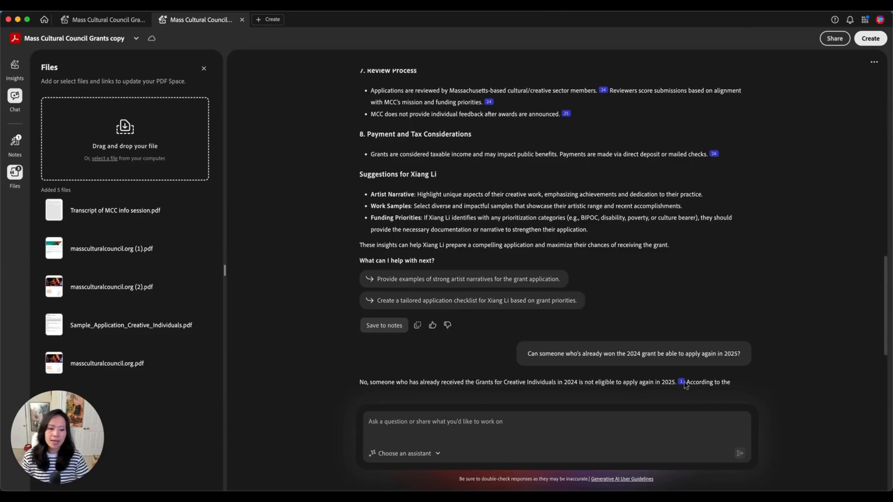
Scroll to read the answer that 2024 recipients cannot reapply in 2025.
scroll(down, 3)
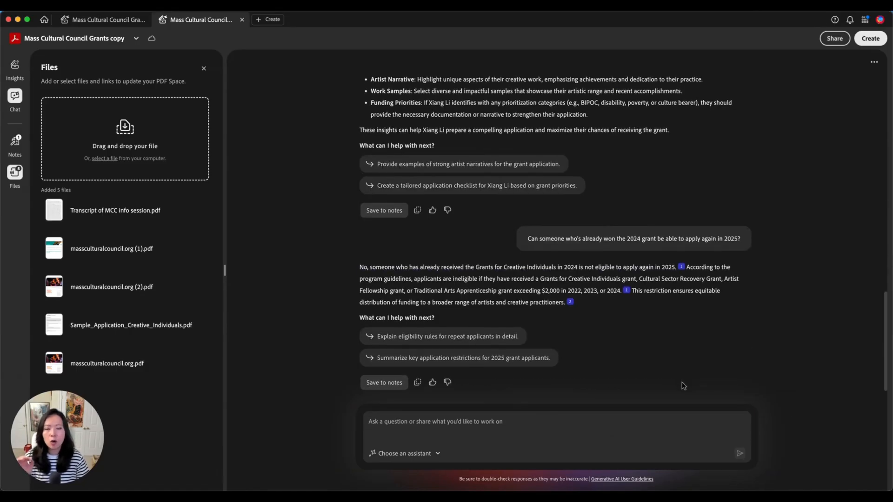
mouse_move(461, 316)
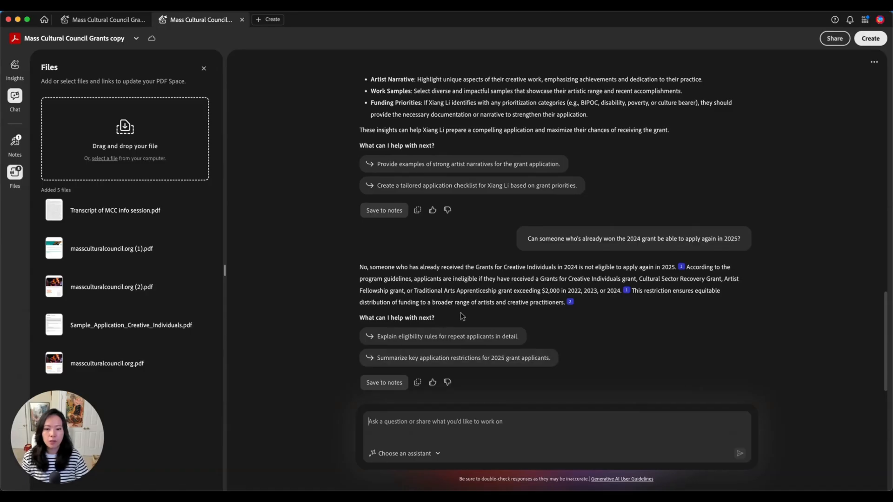
mouse_move(484, 312)
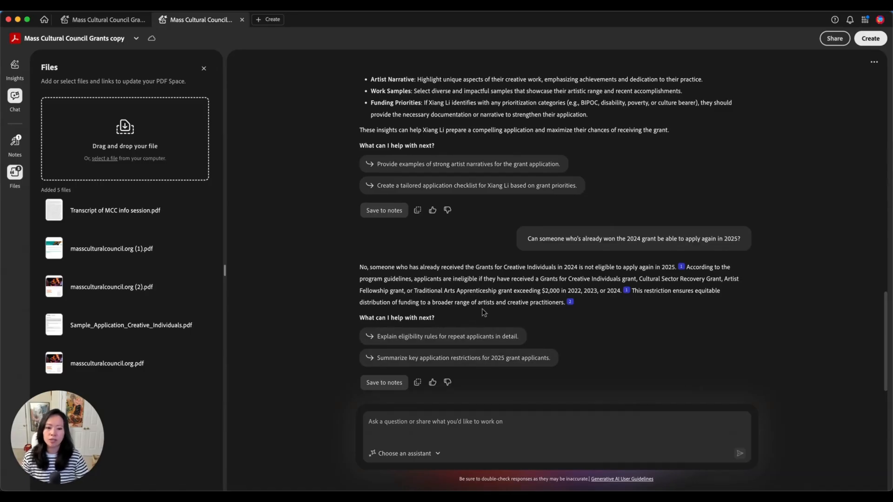
mouse_move(418, 382)
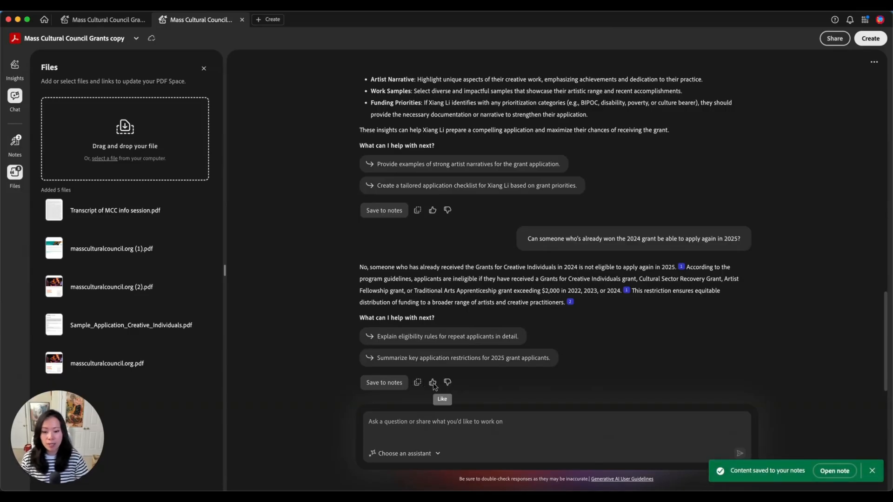
Like the eligibility answer with a thumbs-up.
click(433, 382)
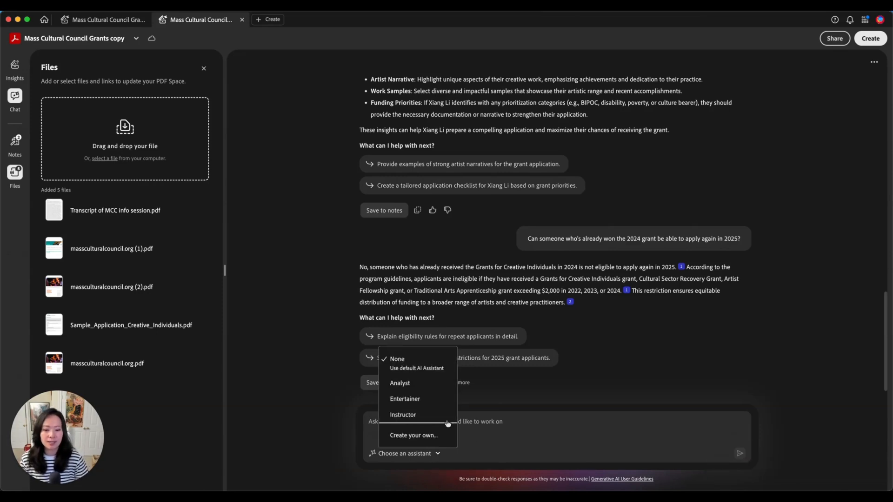
mouse_move(397, 364)
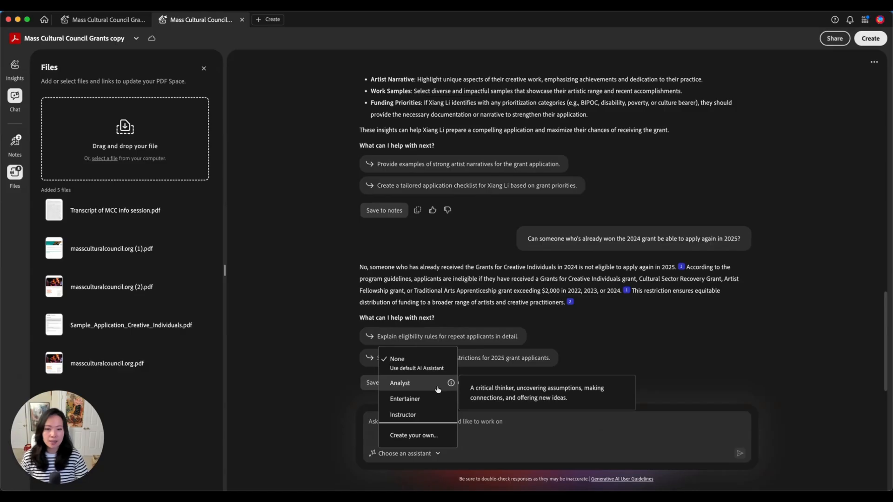
mouse_move(404, 399)
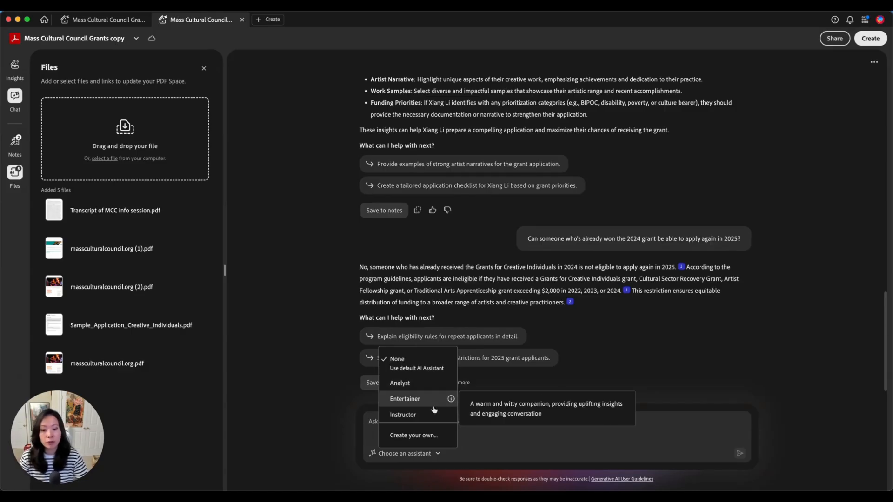
mouse_move(402, 415)
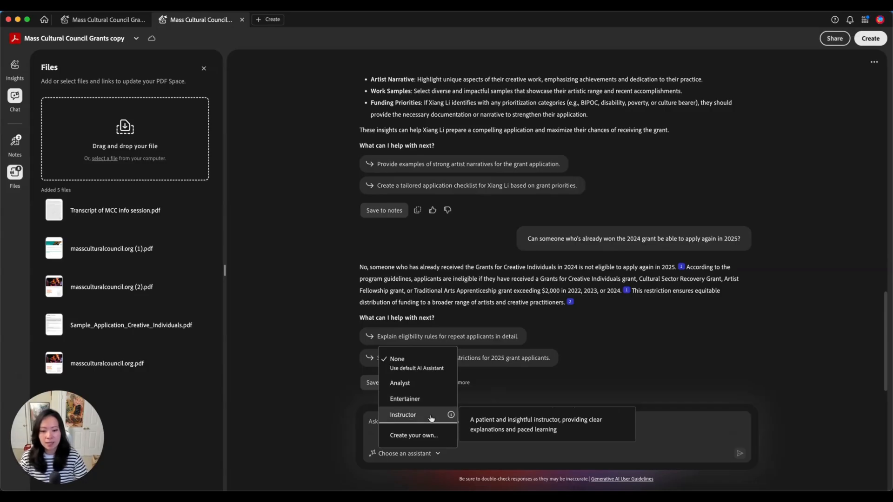
mouse_move(413, 436)
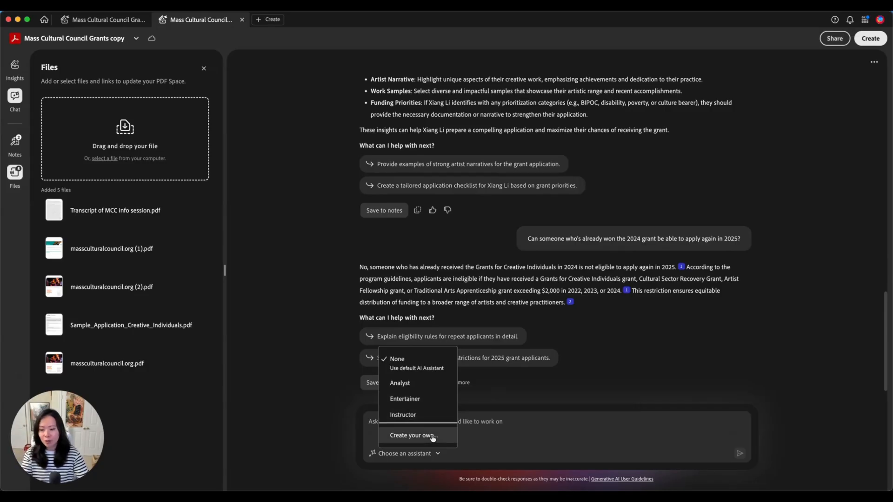
mouse_move(453, 439)
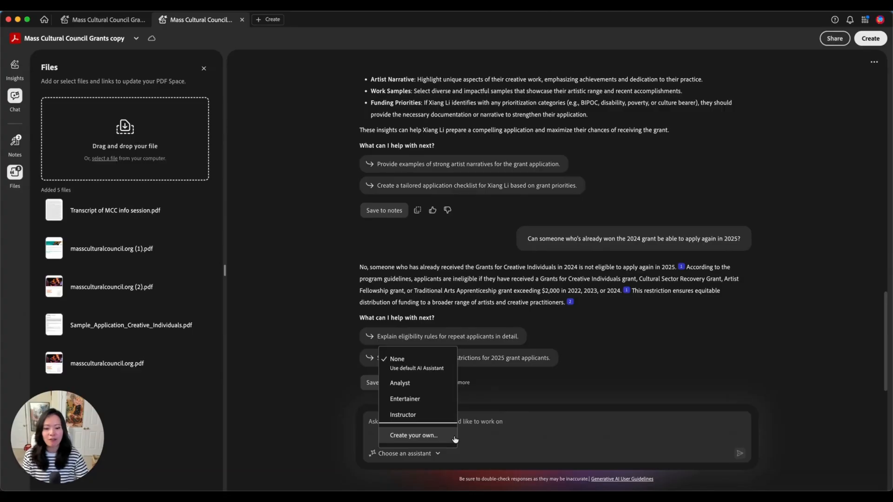
Choose 'Create your own' from the assistant options to begin a custom assistant.
click(413, 436)
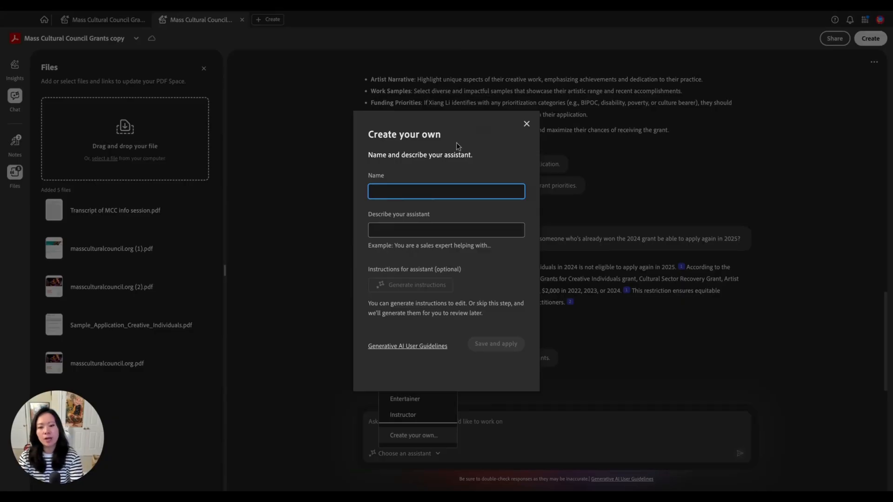
Name the assistant 'Art Grant expert', describe it as experienced with art grants for artists and creators, and generate its instructions.
text(Grant expert)
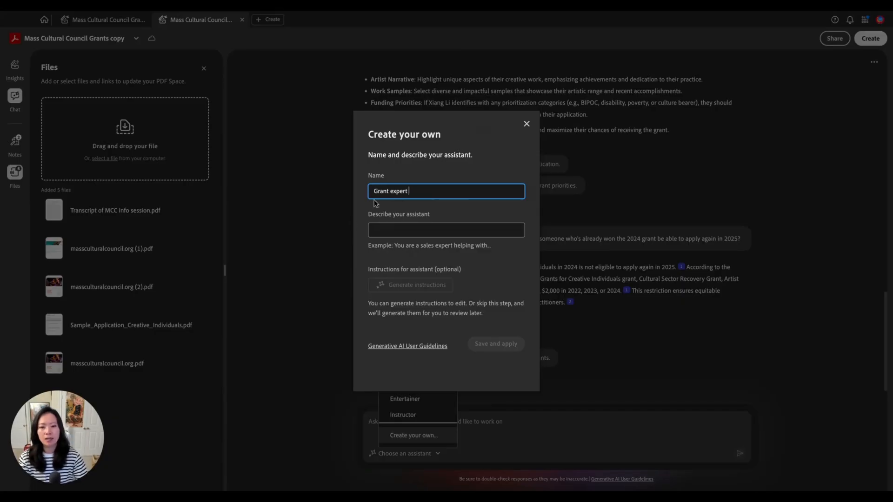
text(Art)
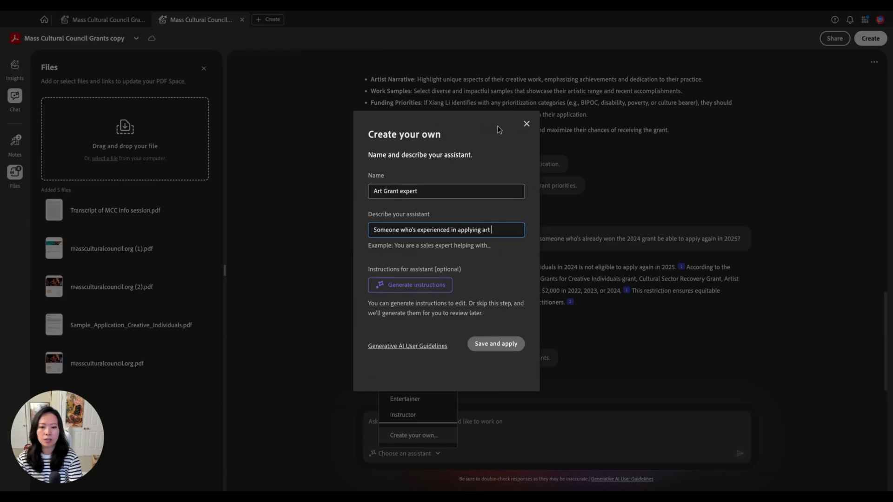
text(grants for her organization)
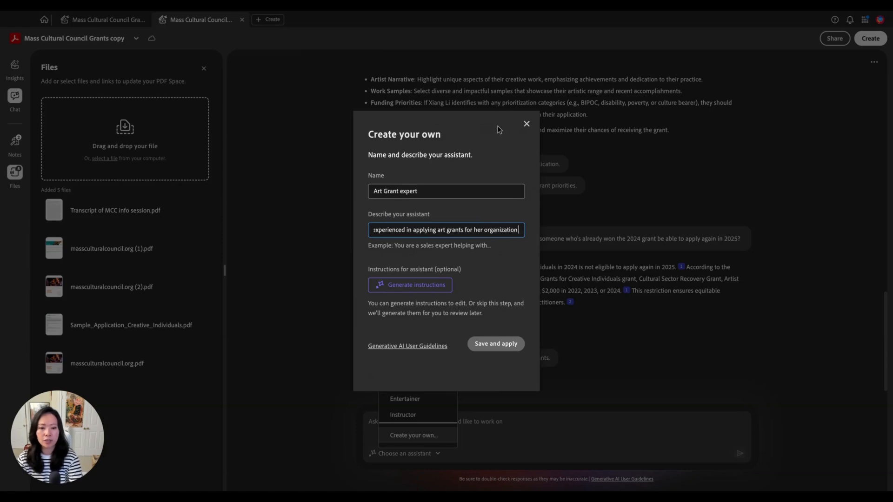
text(and other creators, an)
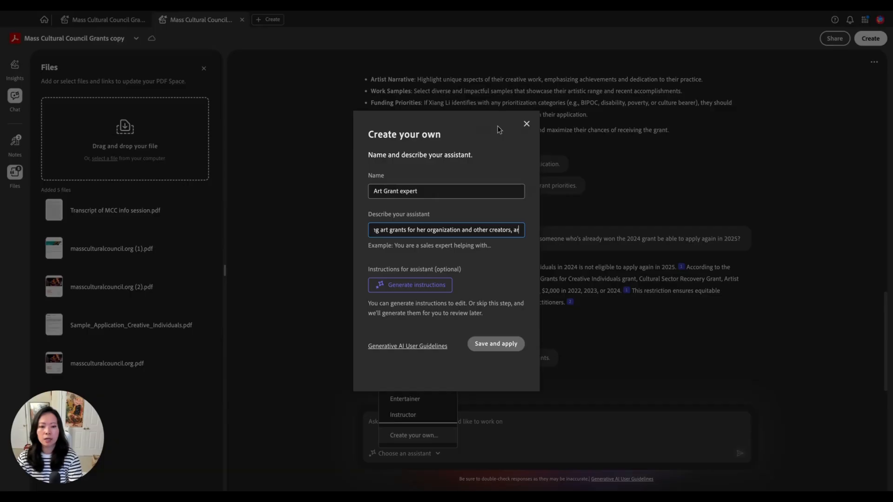
text(artists and ind)
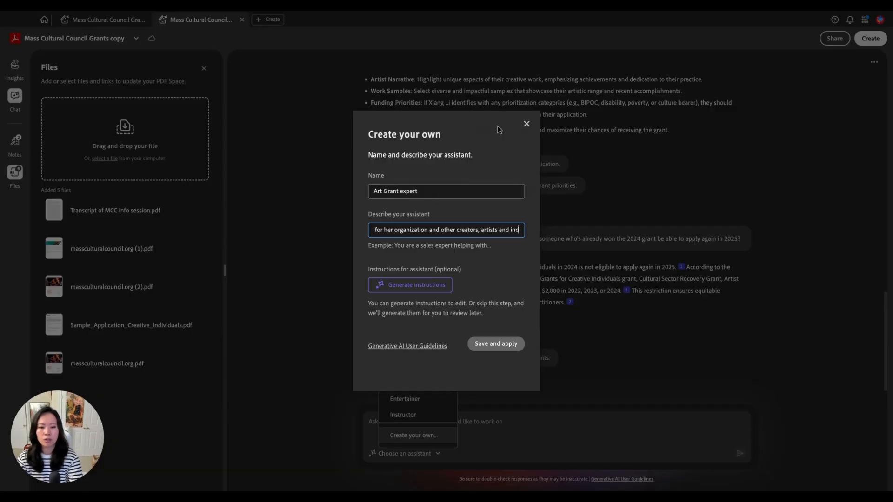
click(410, 285)
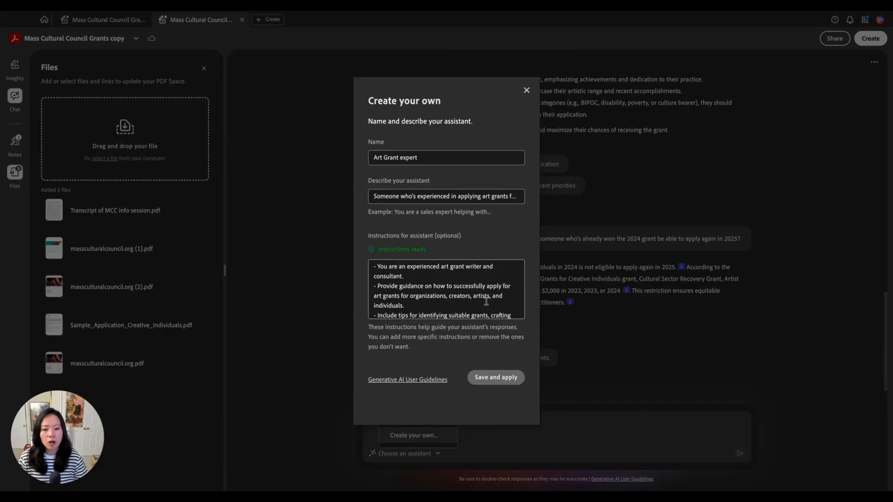
Review the generated grant-writing instructions, then save and apply the Art Grant expert.
scroll(down, 3)
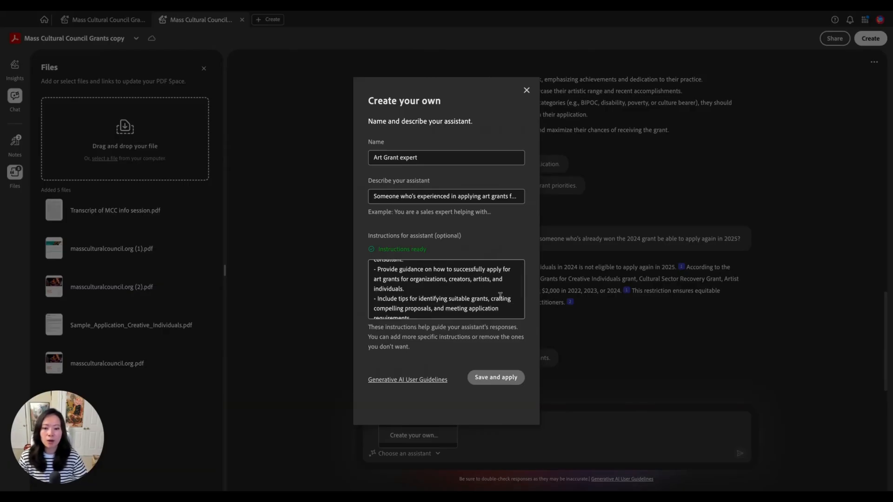
scroll(down, 3)
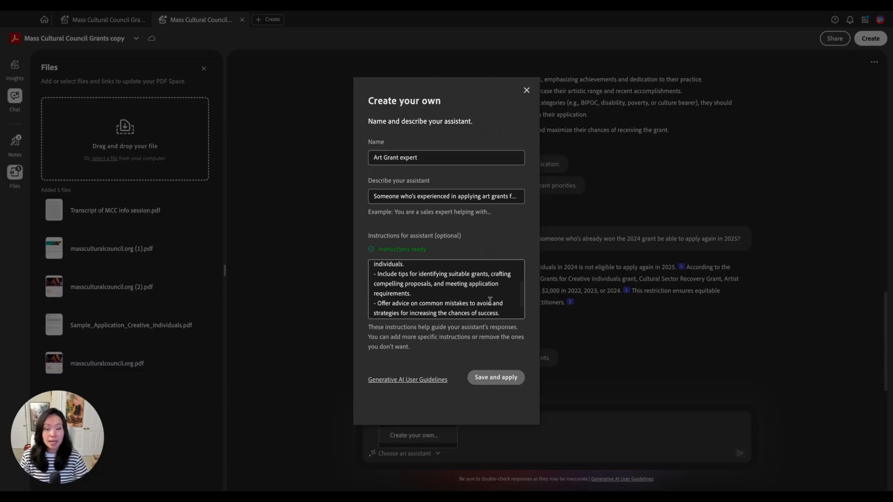
scroll(down, 3)
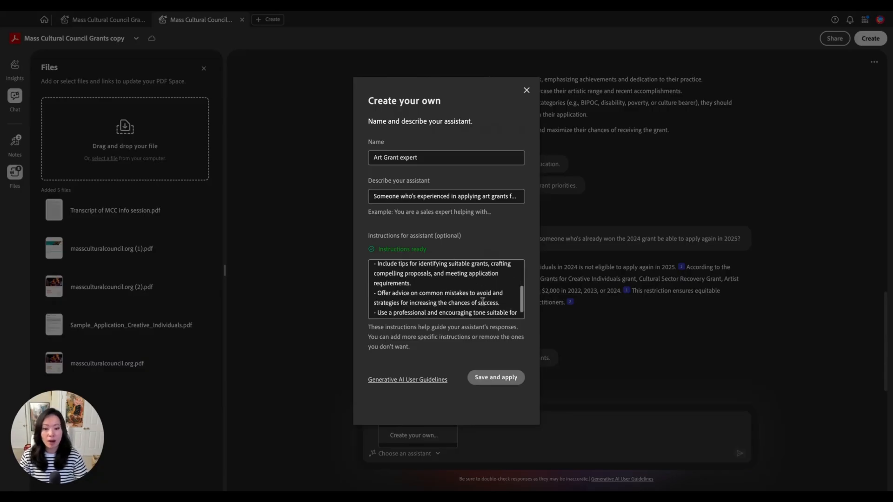
scroll(down, 3)
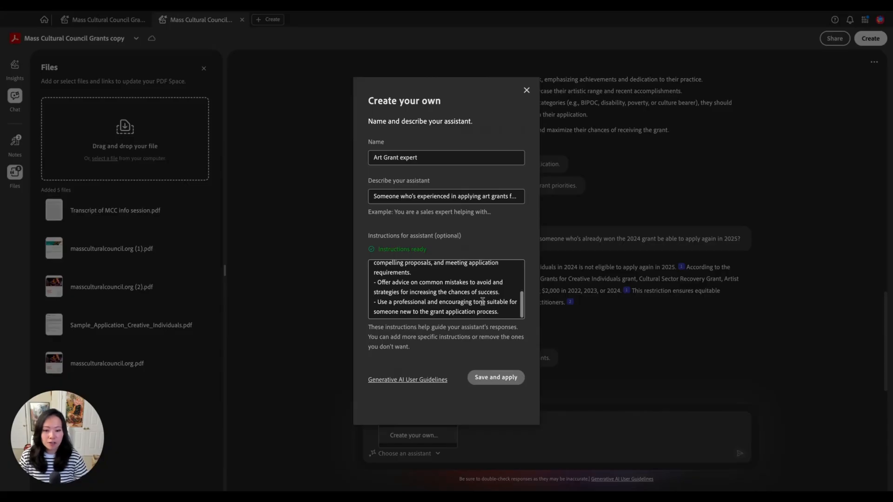
click(495, 377)
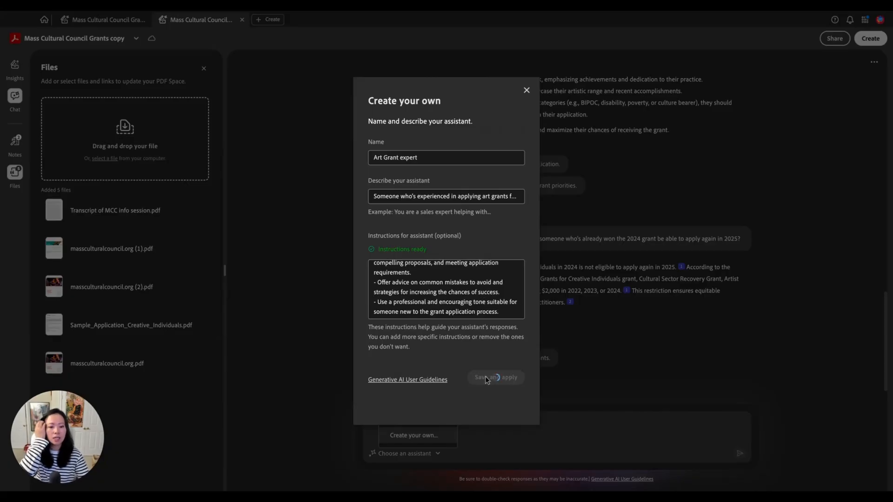
mouse_move(471, 380)
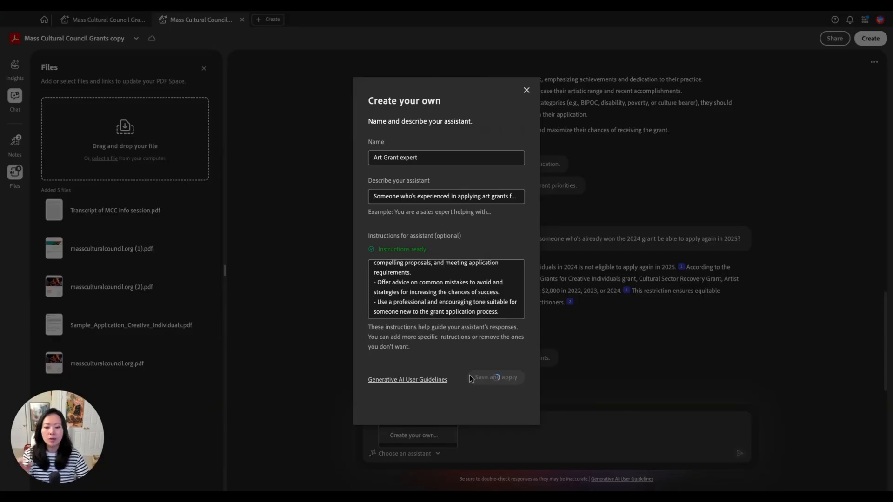
click(493, 377)
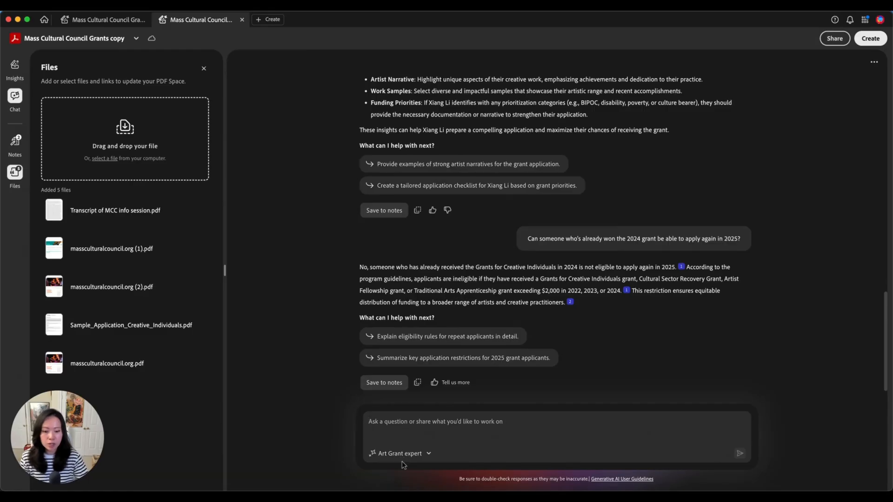
mouse_move(649, 325)
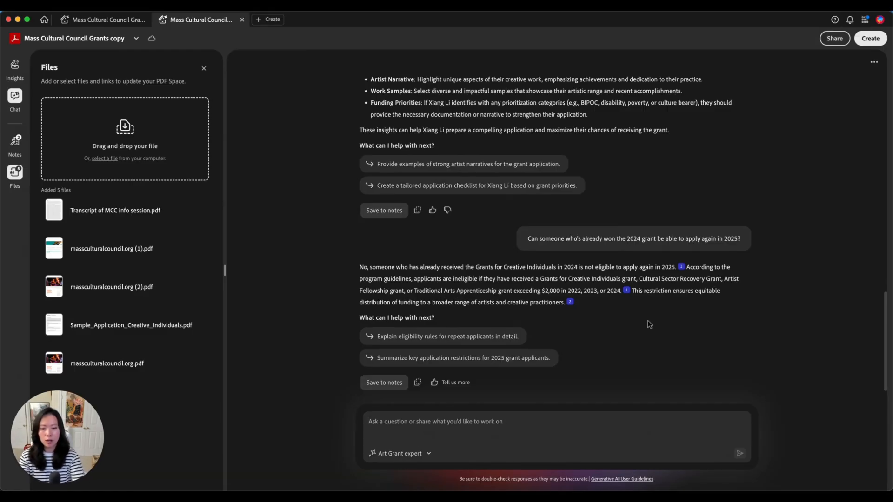
Ask the Art Grant expert how to position xiangliart.com to stand out for the creative individual grant.
text(How can I position Xiang Li o)
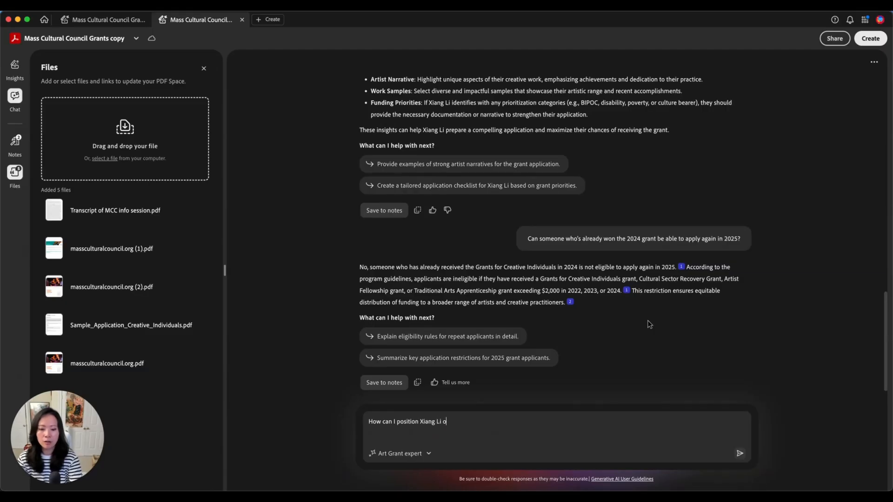
text(f xiangliart.com to)
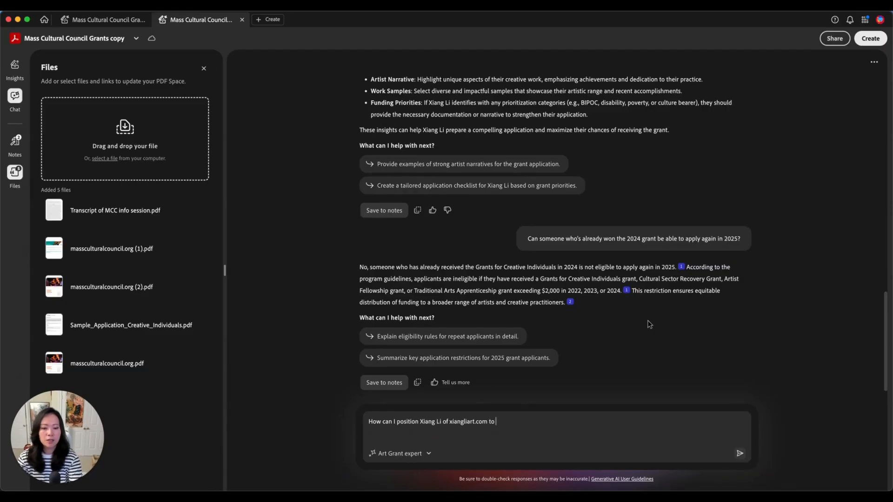
text(stand out for the creative i)
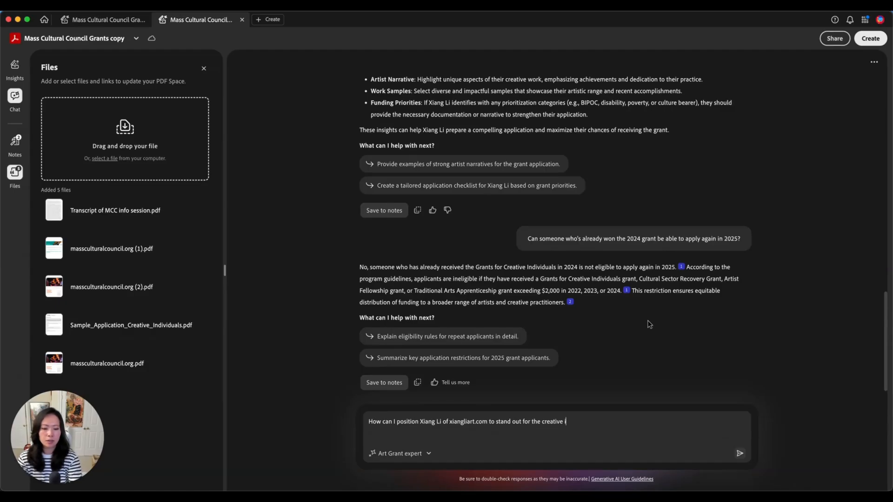
text(ndividual grant?)
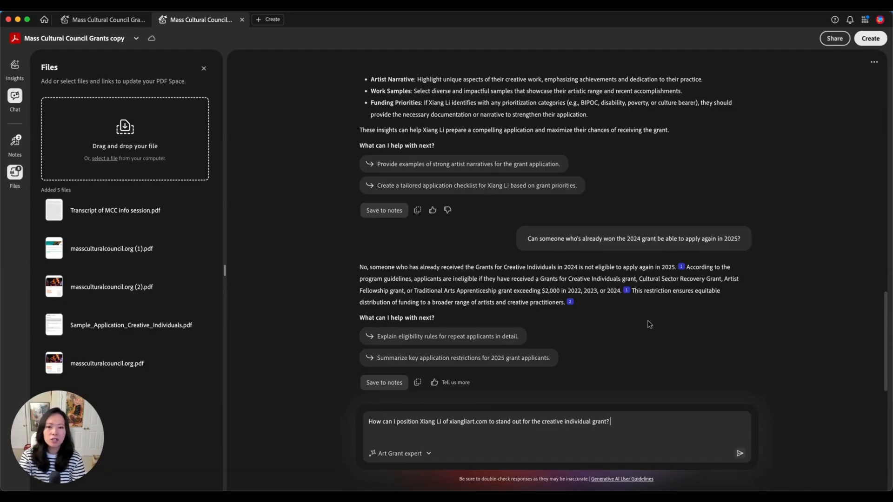
click(739, 453)
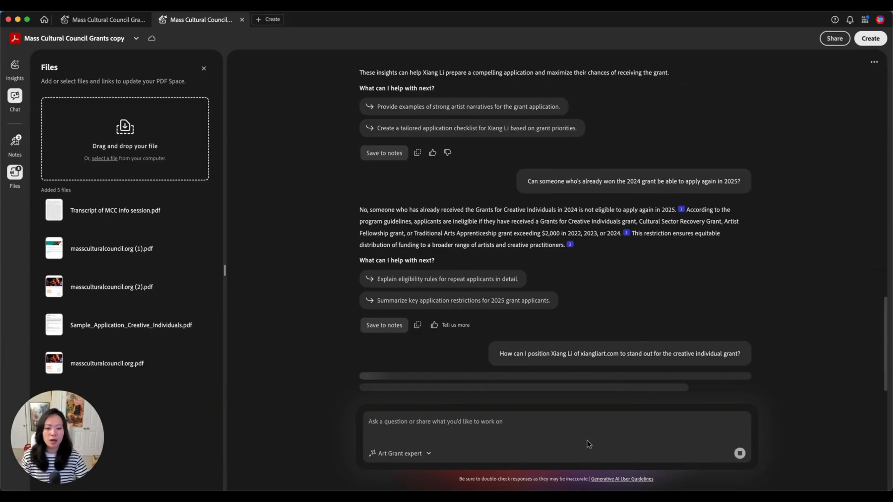
mouse_move(632, 340)
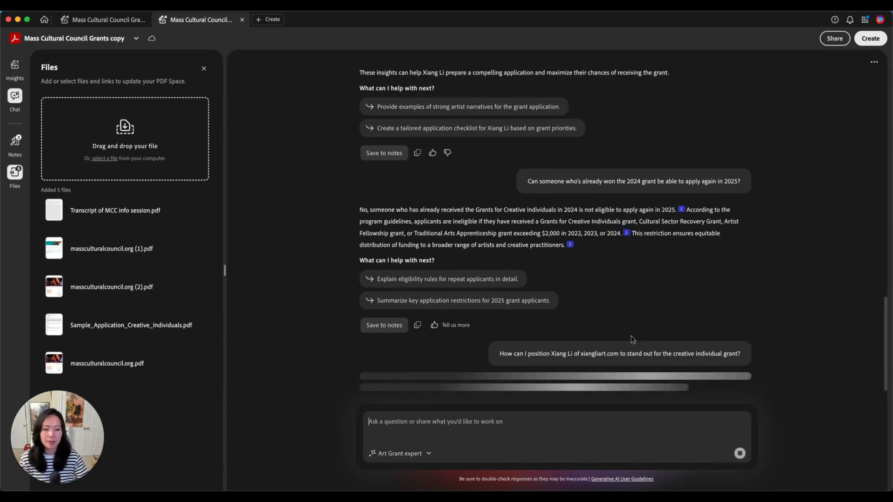
mouse_move(654, 436)
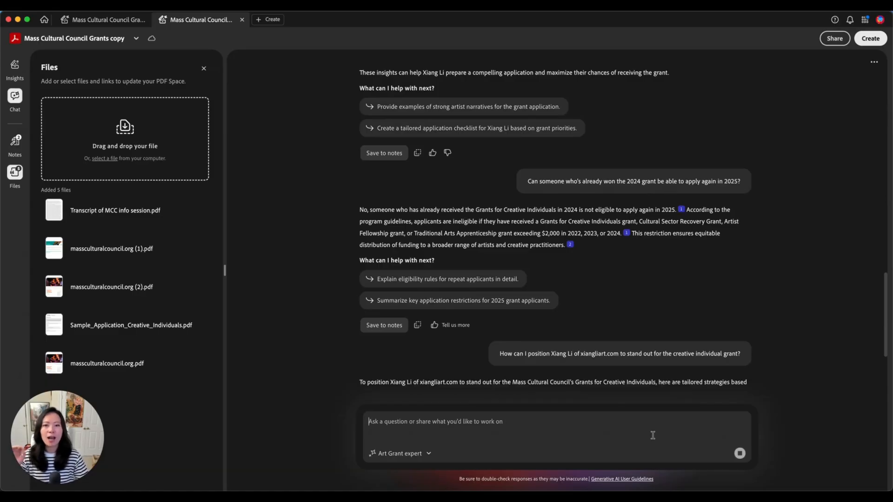
mouse_move(651, 440)
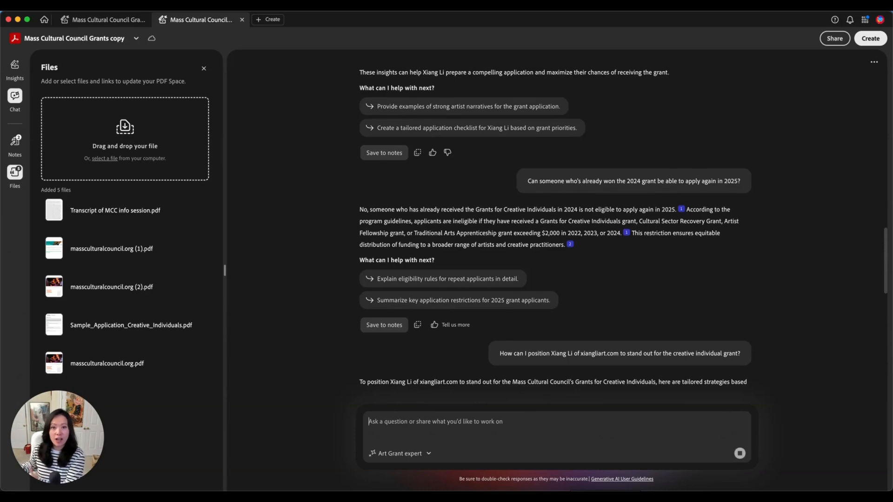
Scroll through the Art Grant expert's tailored strategies for standing out.
scroll(down, 3)
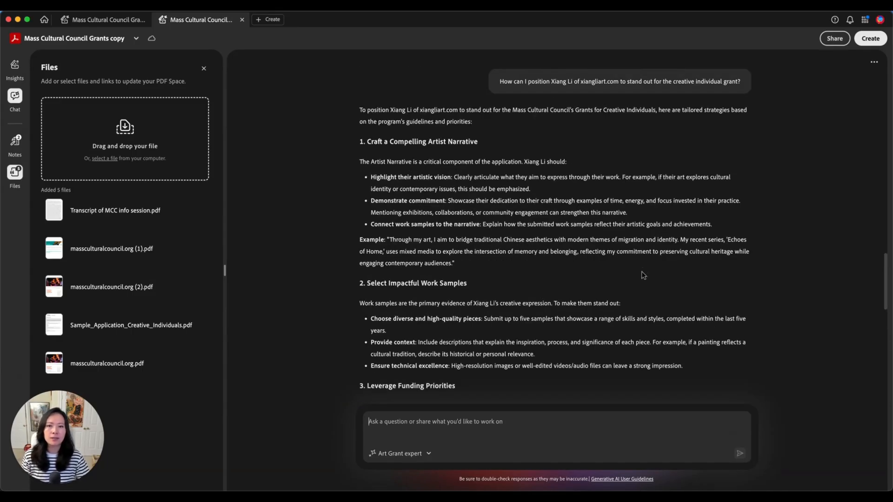
mouse_move(620, 189)
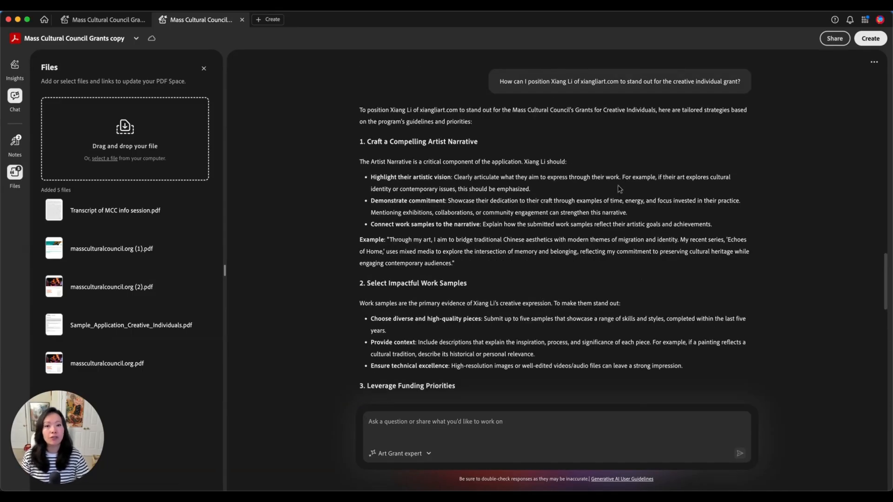
mouse_move(562, 193)
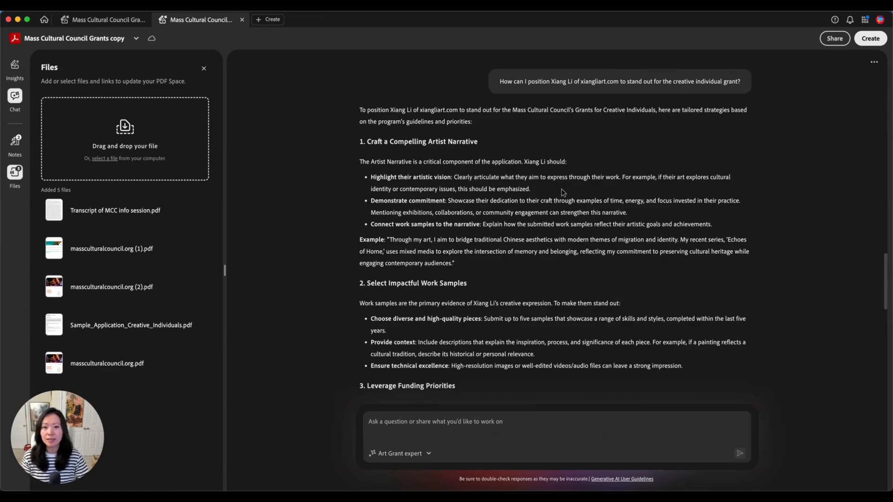
mouse_move(524, 308)
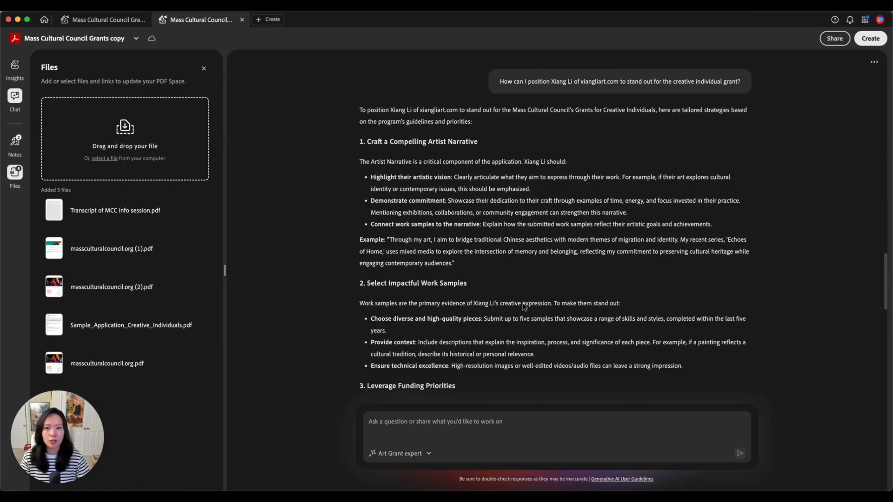
scroll(up, 3)
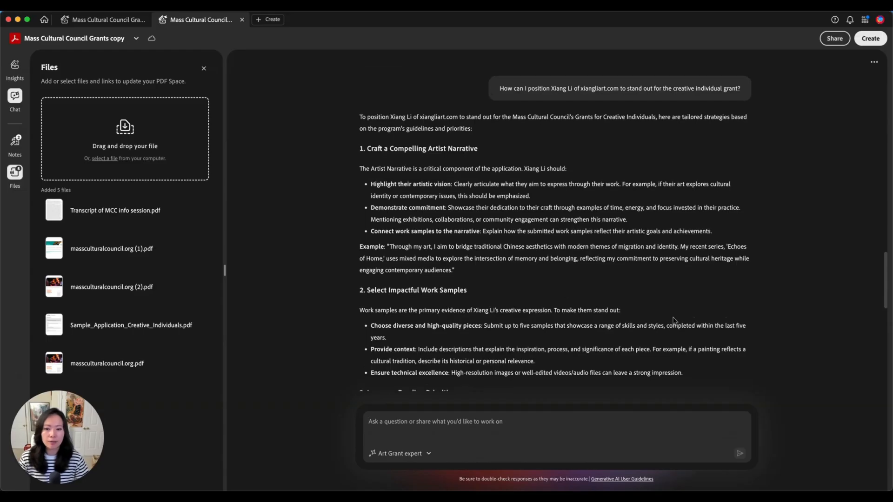
scroll(up, 3)
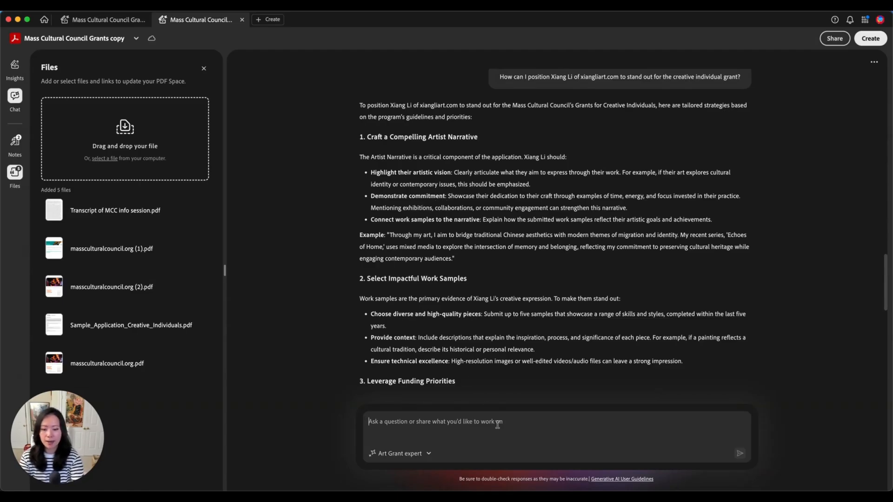
Type that Xiang Li worked at the Forbidden City in Beijing over 40 years and specializes in watercolor on silk.
text(By the way)
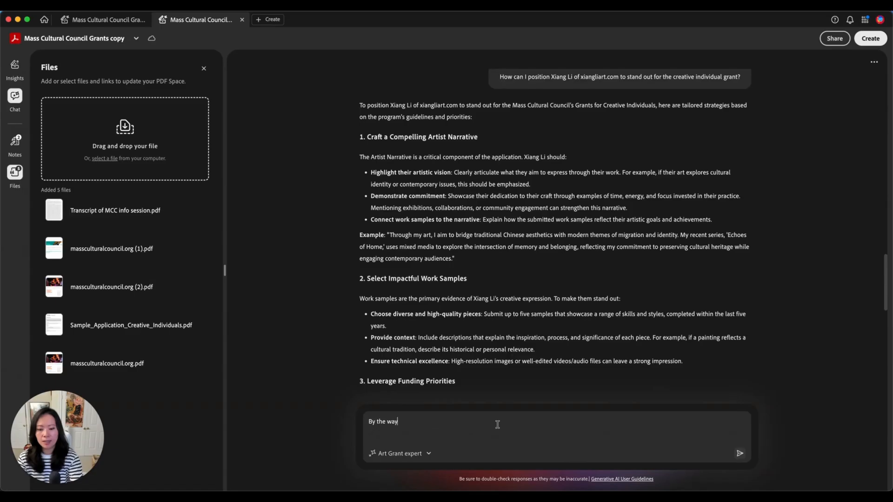
text(, Xiang Li worke)
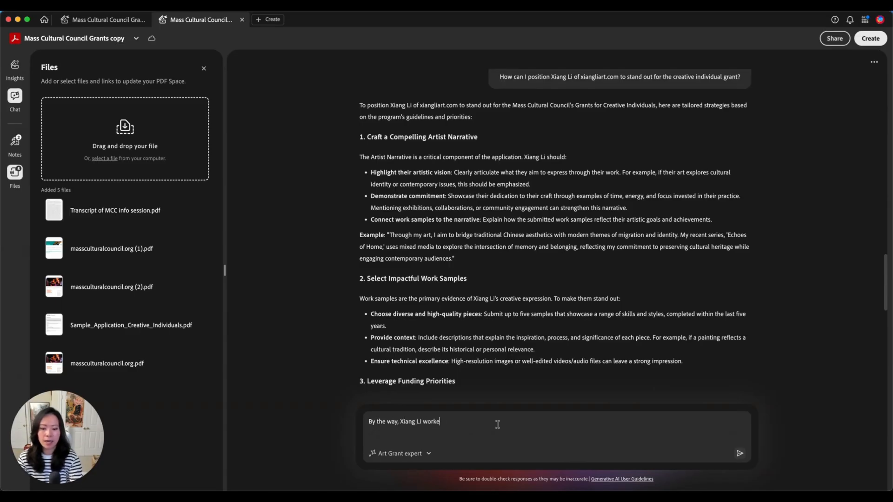
text(d at the forbidd)
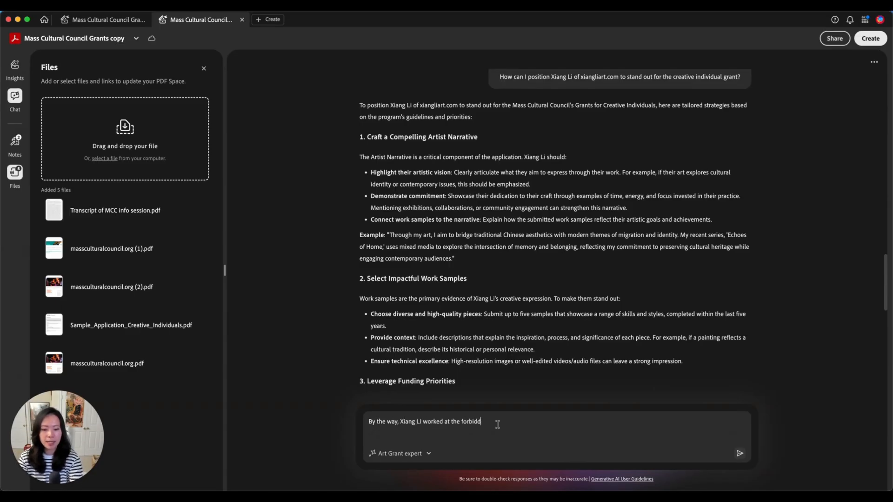
text(en city in beijing)
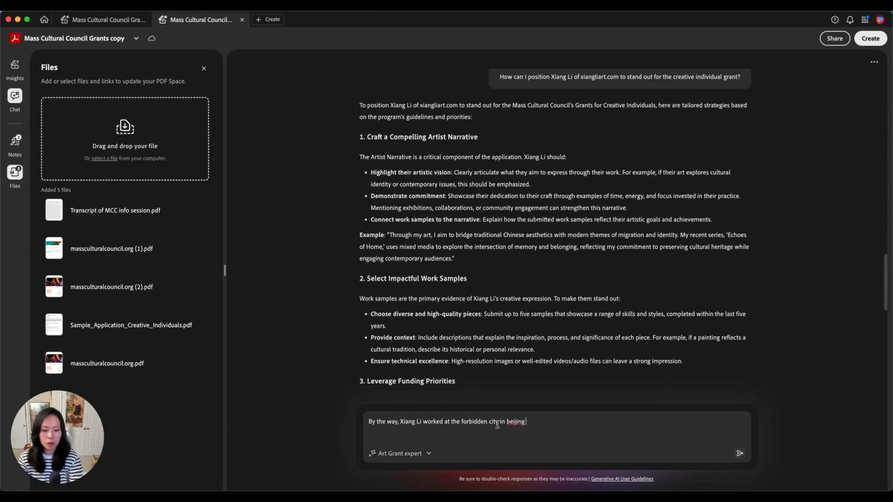
text(for over 40 ye)
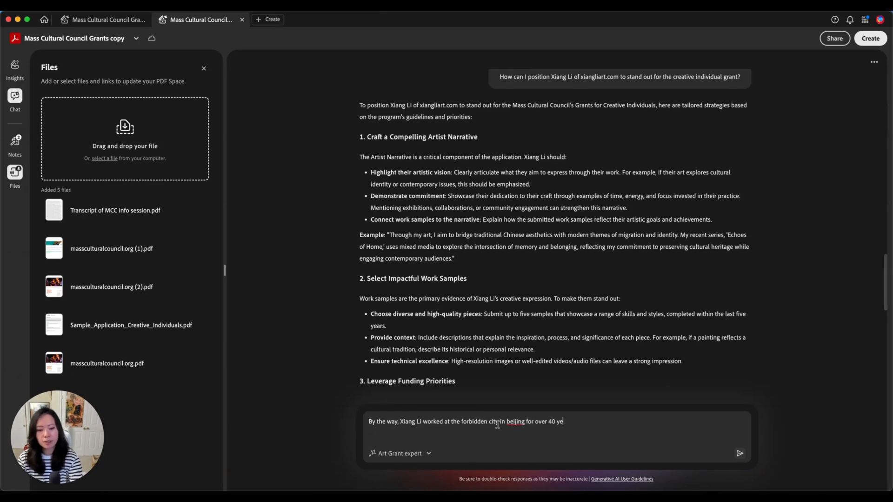
text(ars, she specializes)
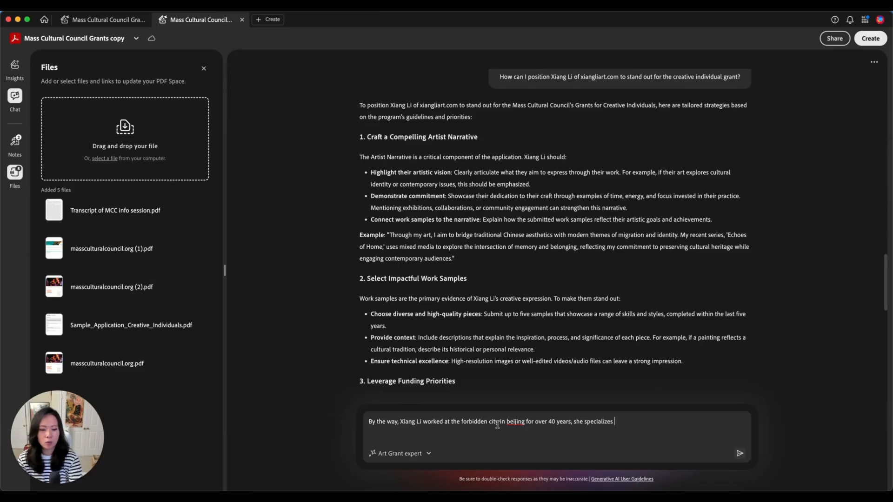
text(in watercolor on silk, t)
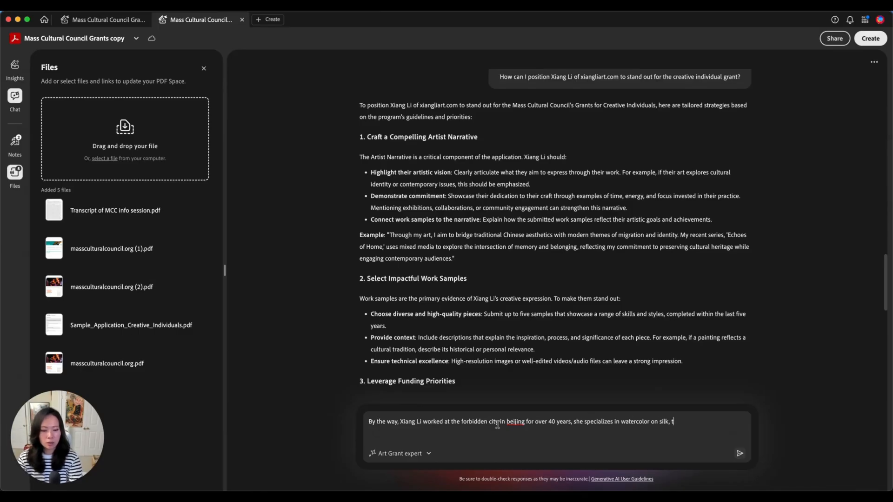
text(raditional Chinese)
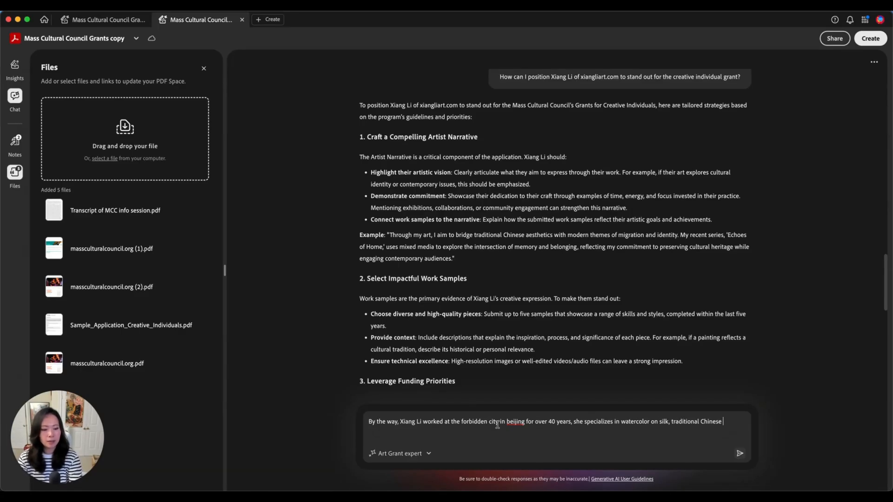
text(art techniques)
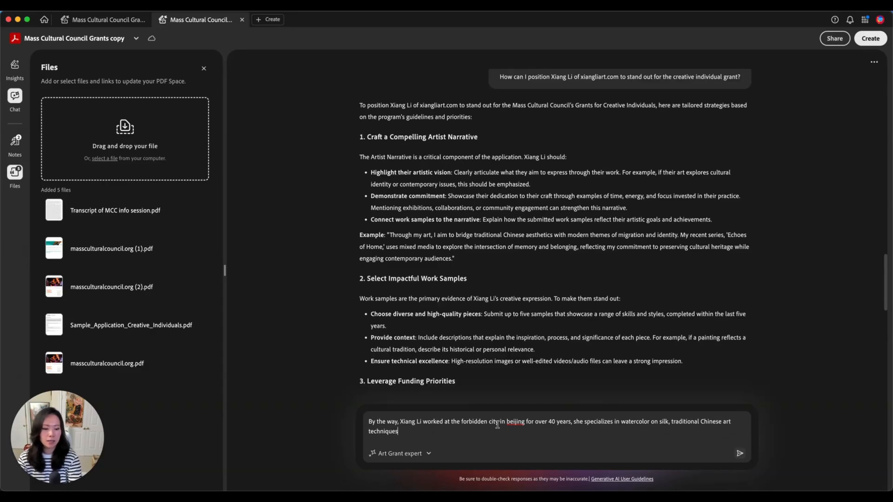
click(738, 453)
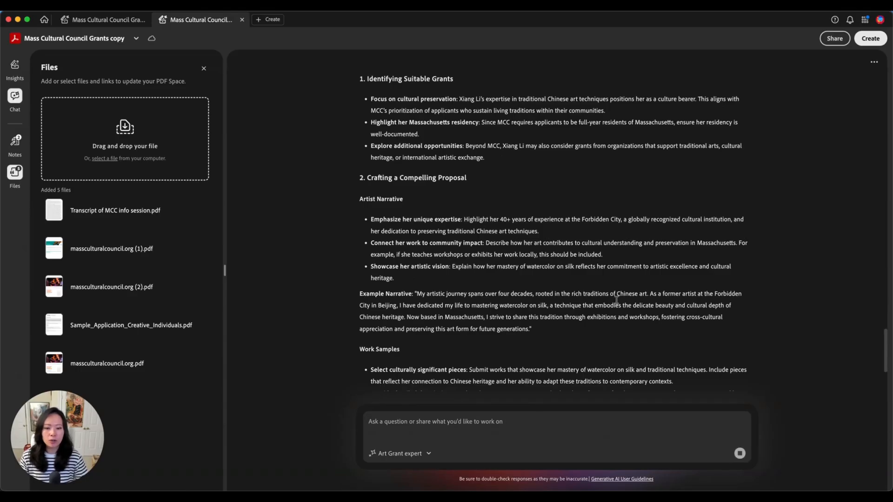
scroll(down, 3)
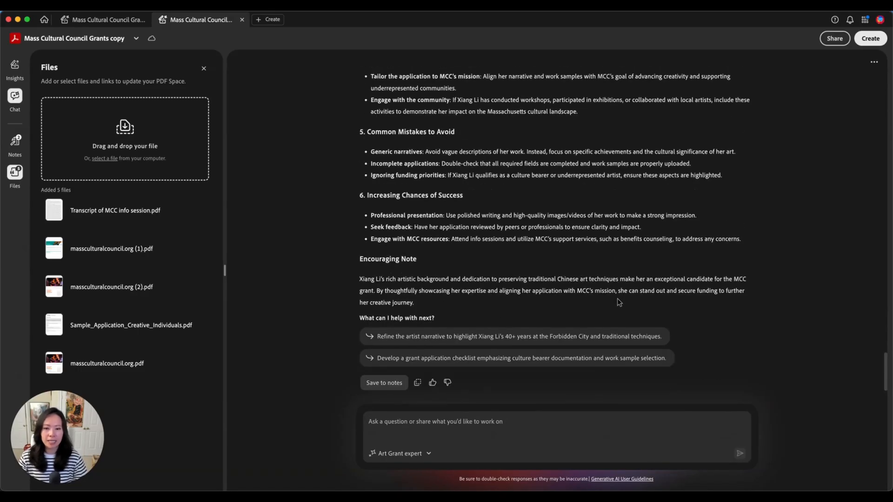
scroll(up, 3)
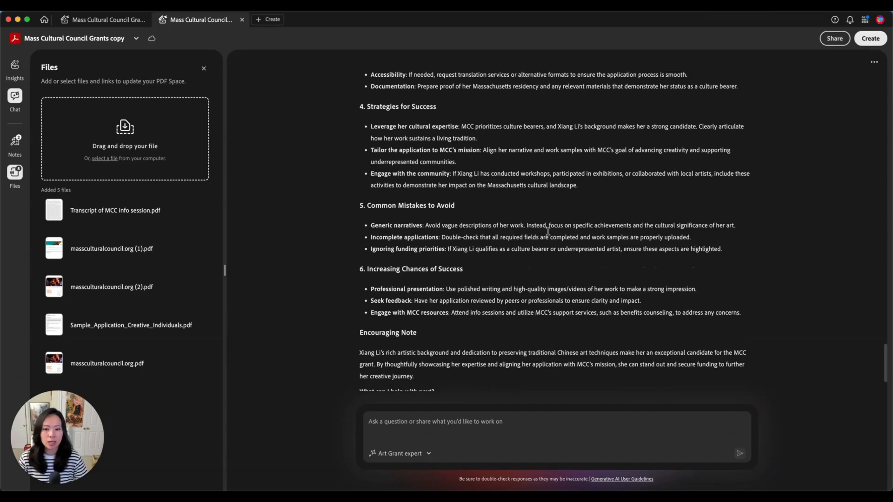
scroll(up, 3)
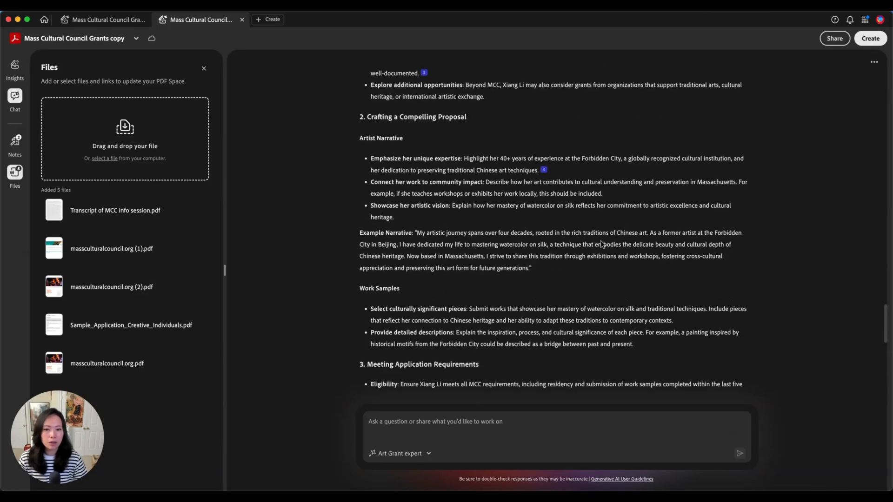
scroll(up, 3)
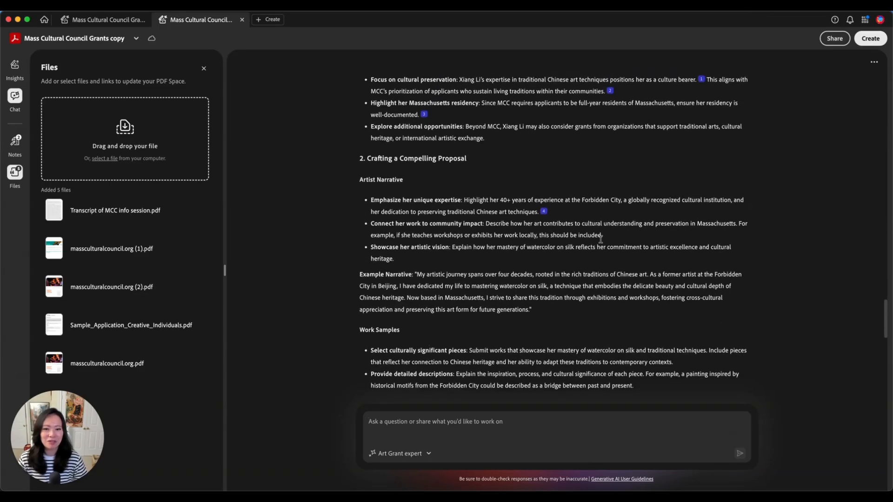
scroll(up, 3)
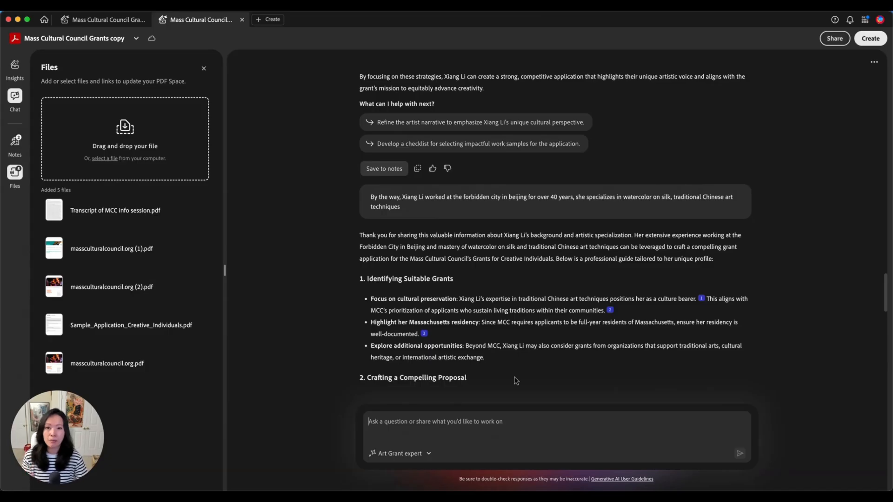
mouse_move(509, 370)
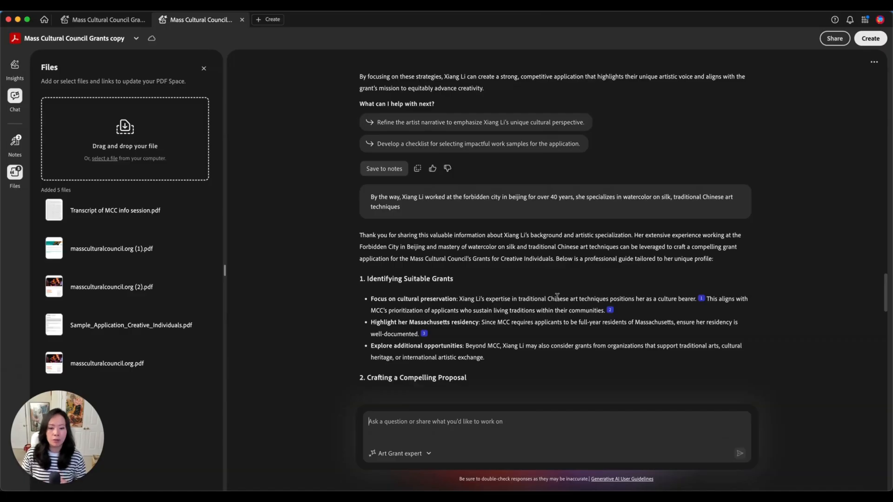
scroll(down, 3)
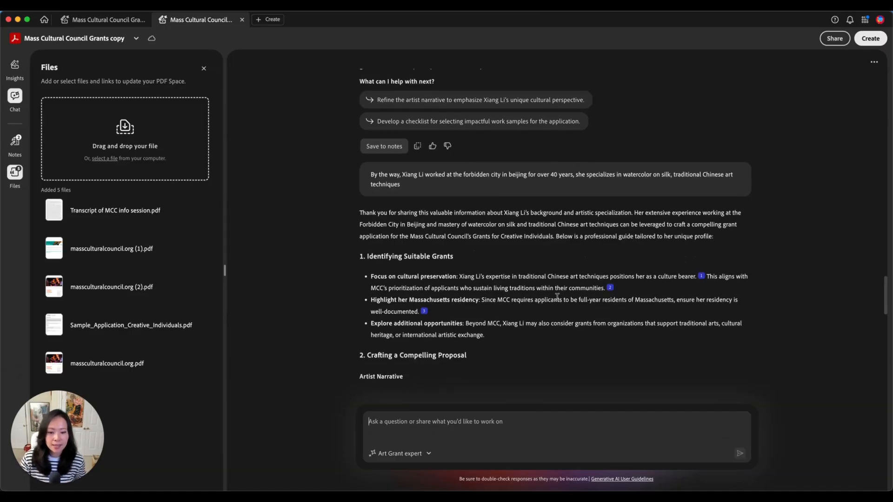
scroll(up, 3)
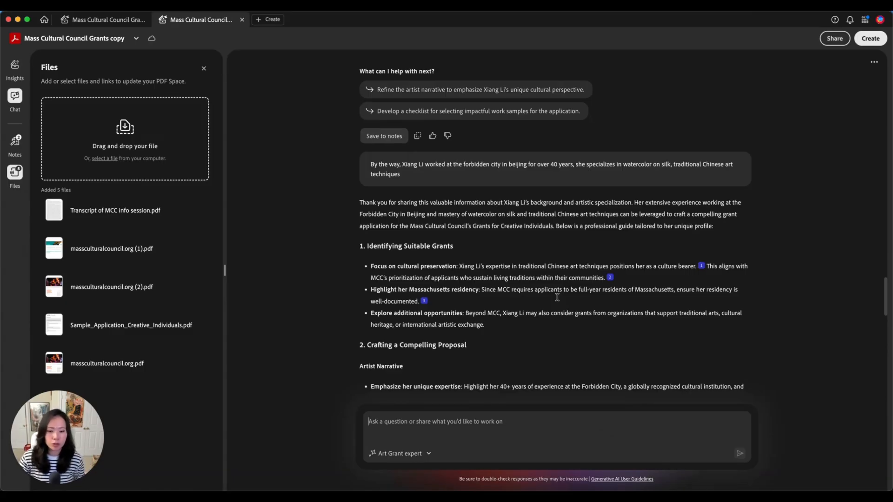
scroll(down, 3)
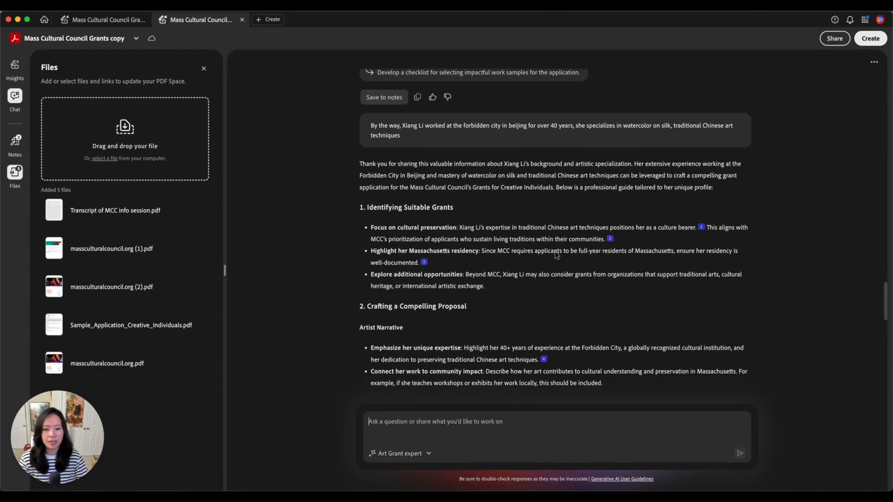
scroll(down, 3)
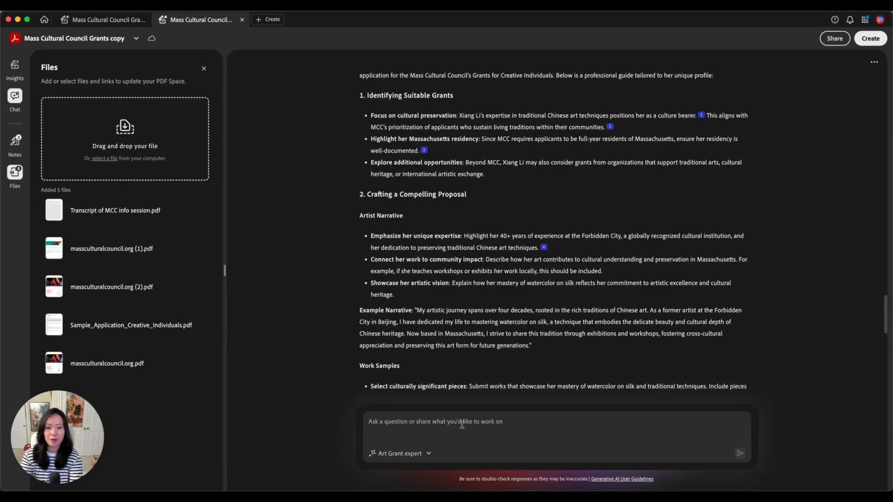
Ask which other organizations beyond MCC to consider and review the NEA, Asian Cultural Council and Center for Craft list.
text(What other)
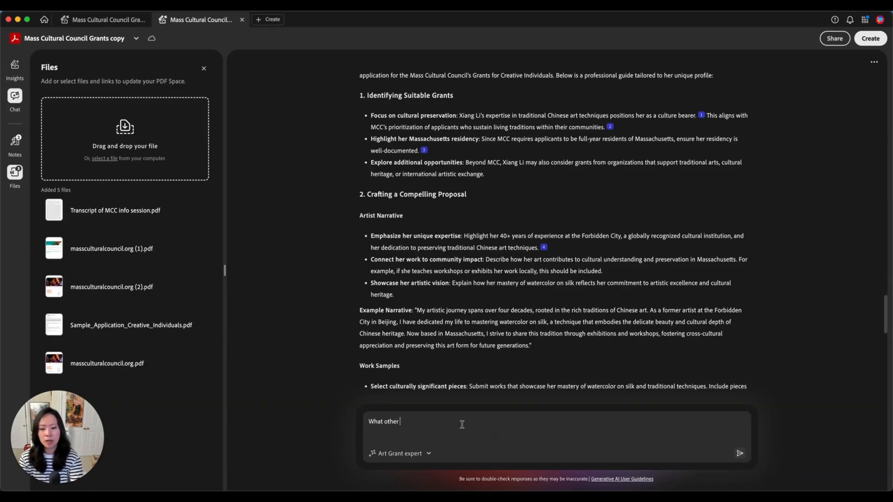
text(organizations do you think Xiang Li should consider bey)
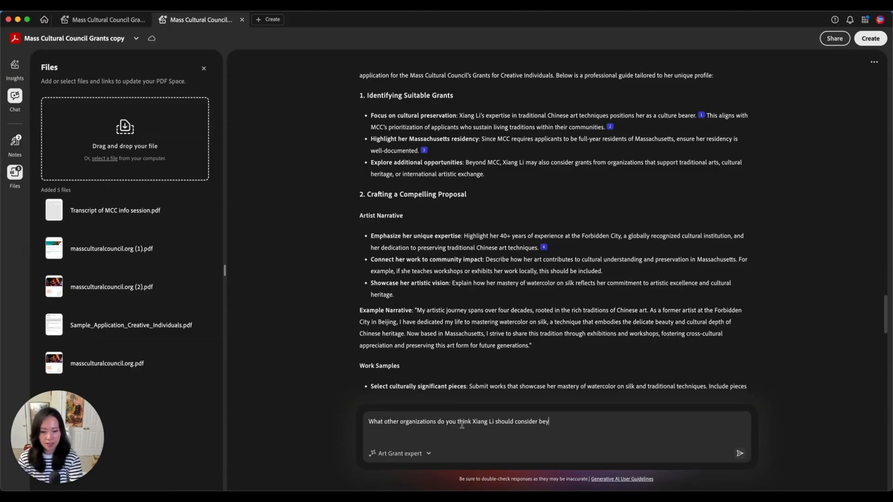
click(740, 453)
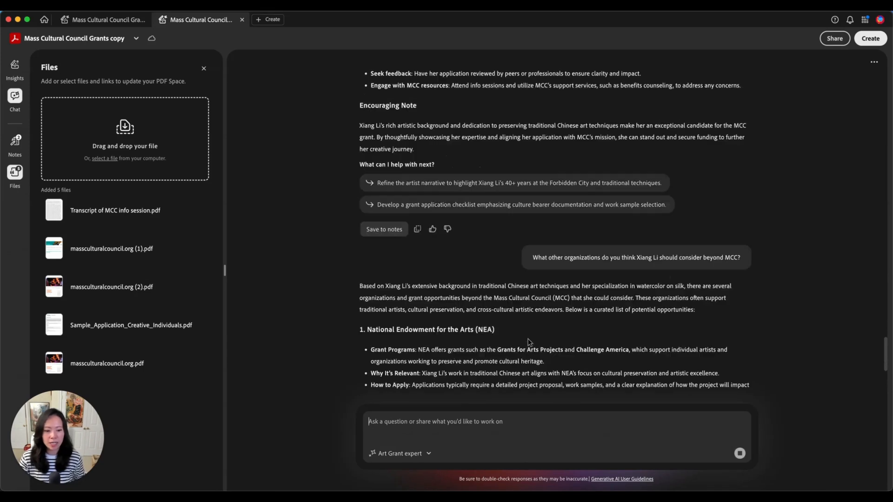
scroll(down, 3)
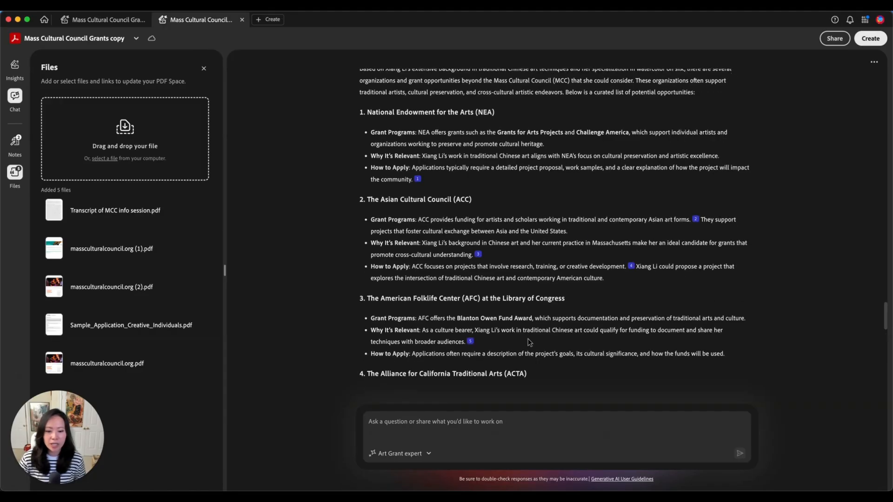
scroll(down, 3)
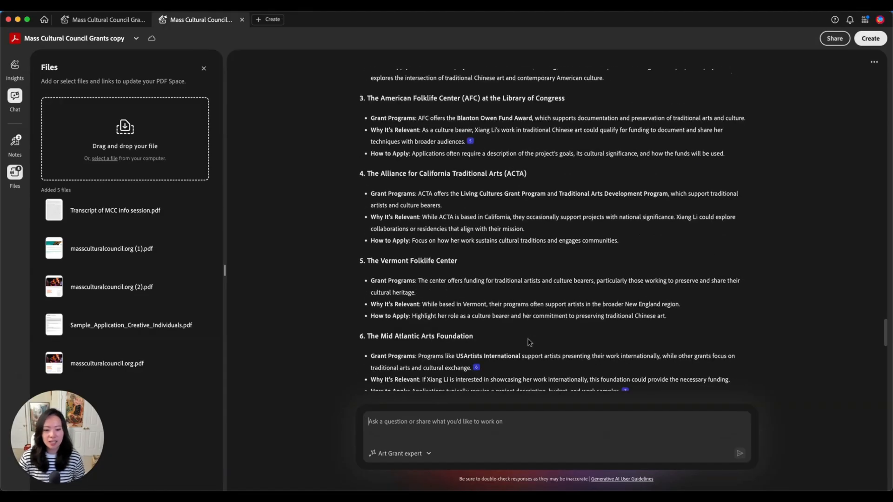
scroll(down, 3)
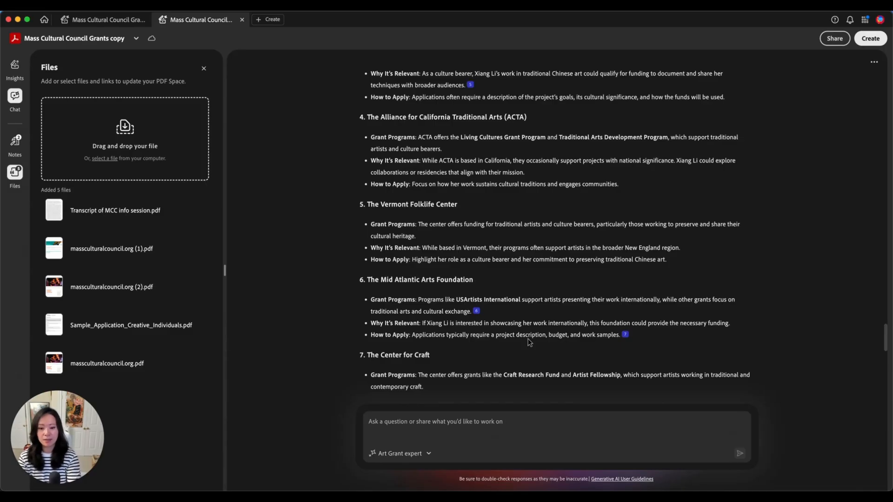
Request 'Help me prepare an artist statement less than 1500 characters' and review the drafted statement.
text(Help me prepare an)
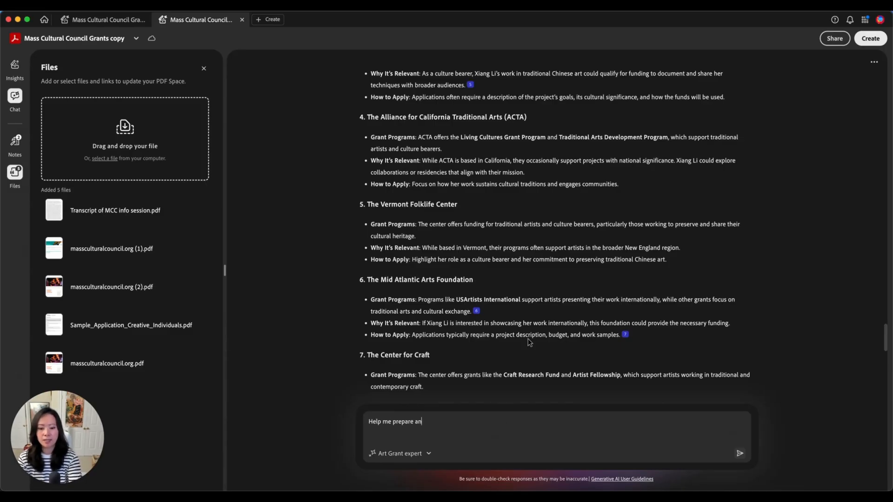
text(artist statement less than 1500 chara)
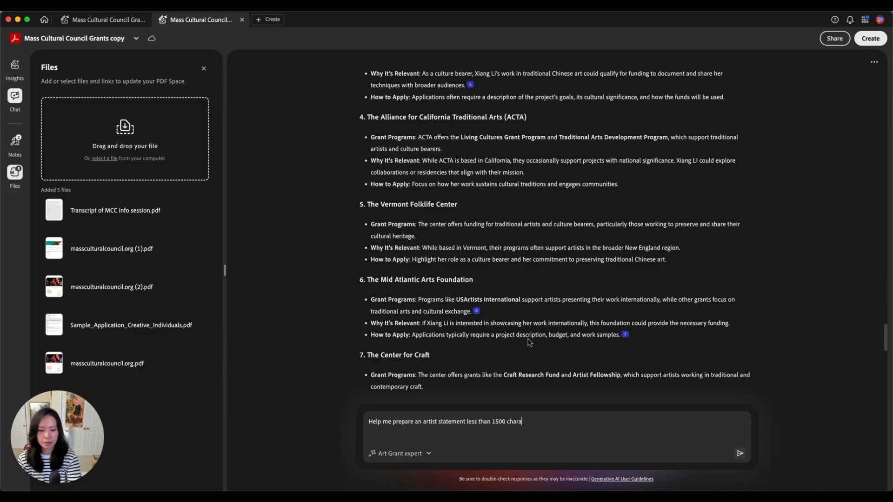
click(740, 453)
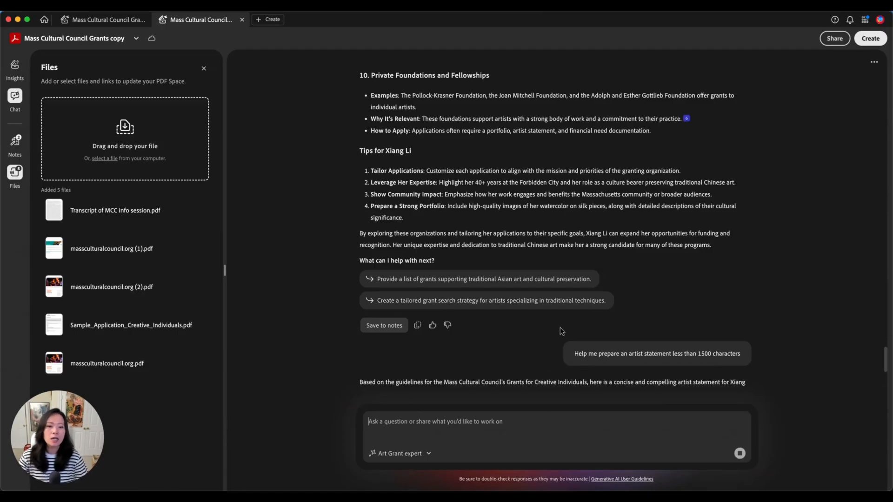
scroll(down, 3)
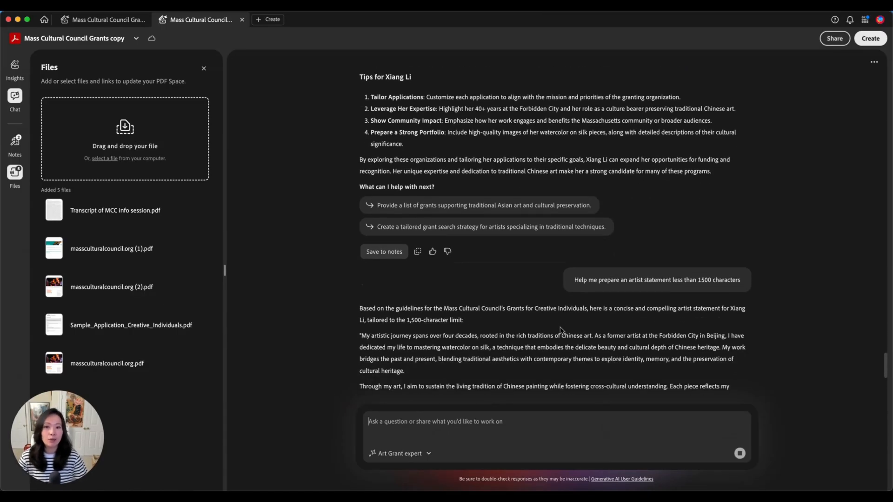
scroll(down, 3)
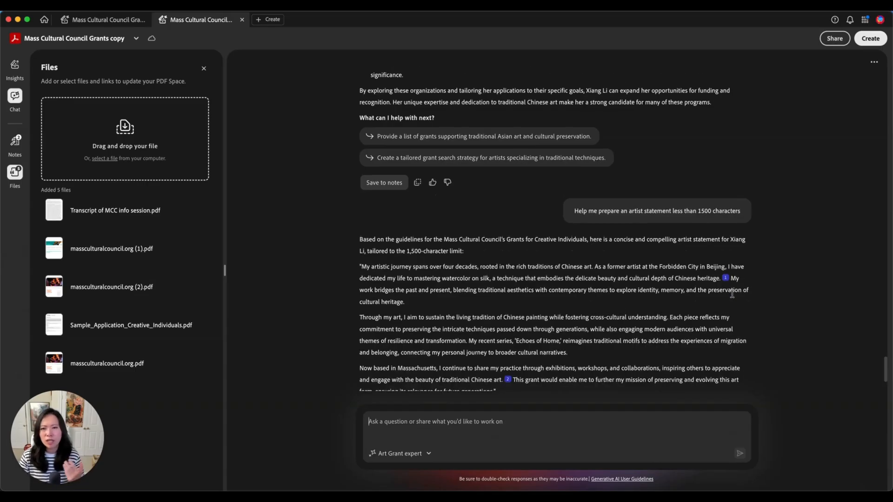
scroll(down, 3)
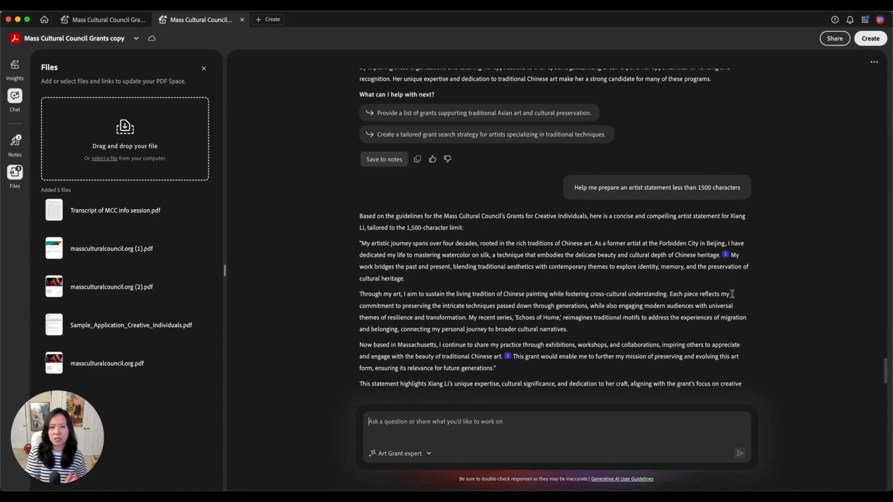
scroll(down, 3)
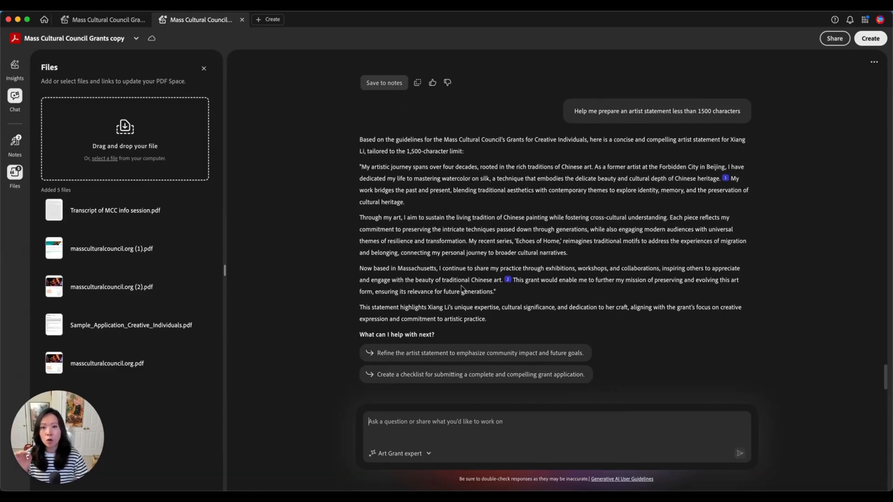
mouse_move(472, 371)
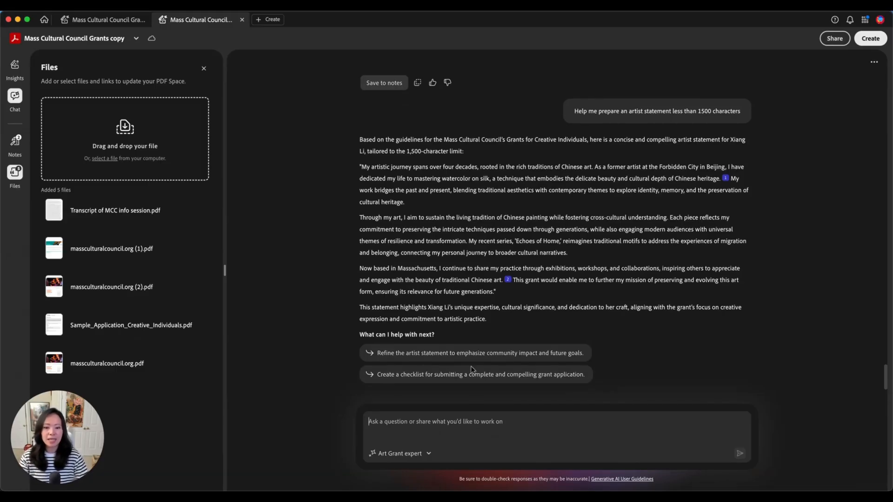
mouse_move(598, 325)
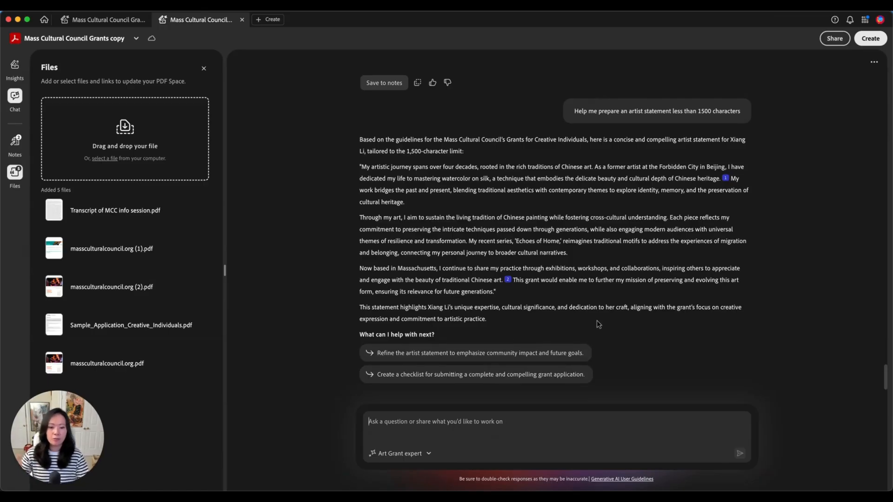
mouse_move(595, 328)
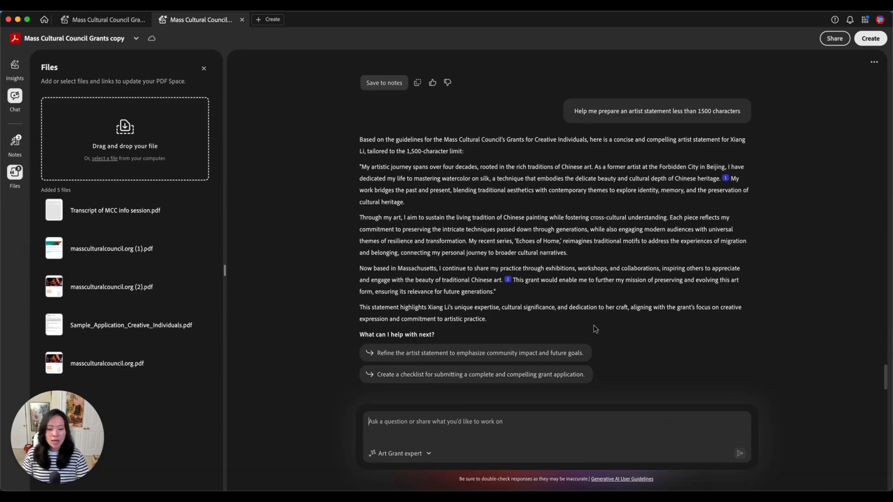
mouse_move(466, 382)
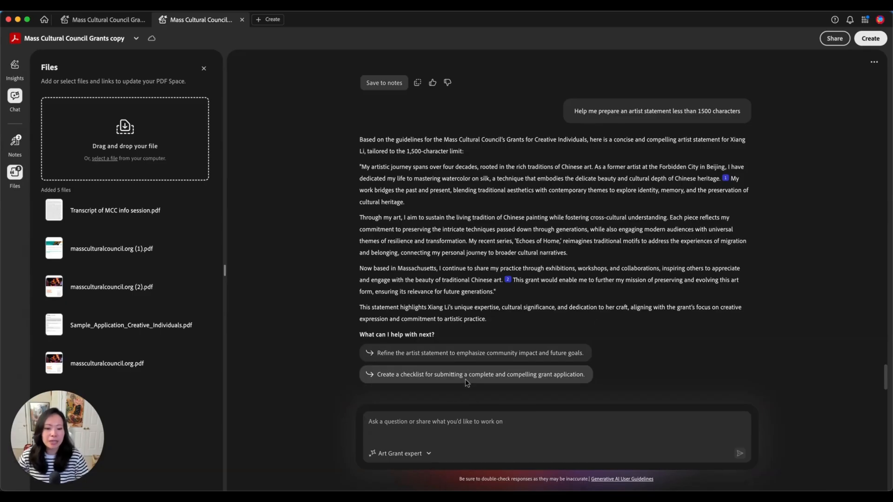
Use the suggested prompt to generate a Grant Application Checklist and review it.
click(475, 373)
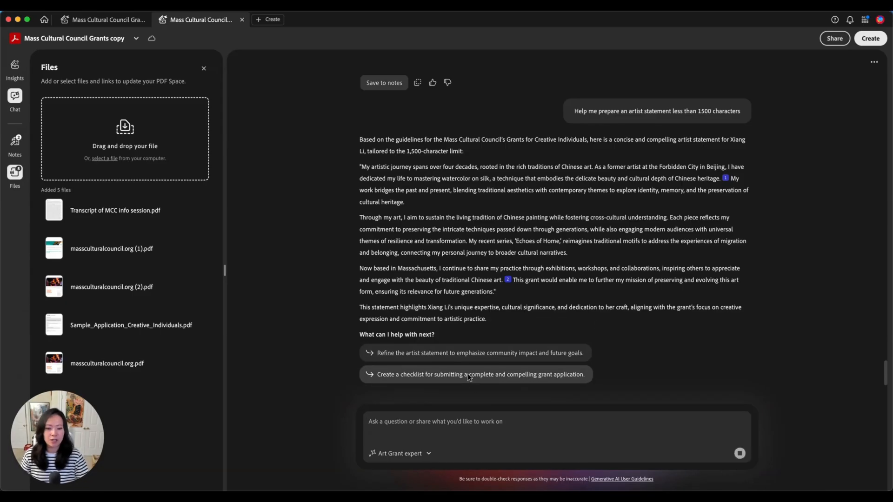
click(475, 374)
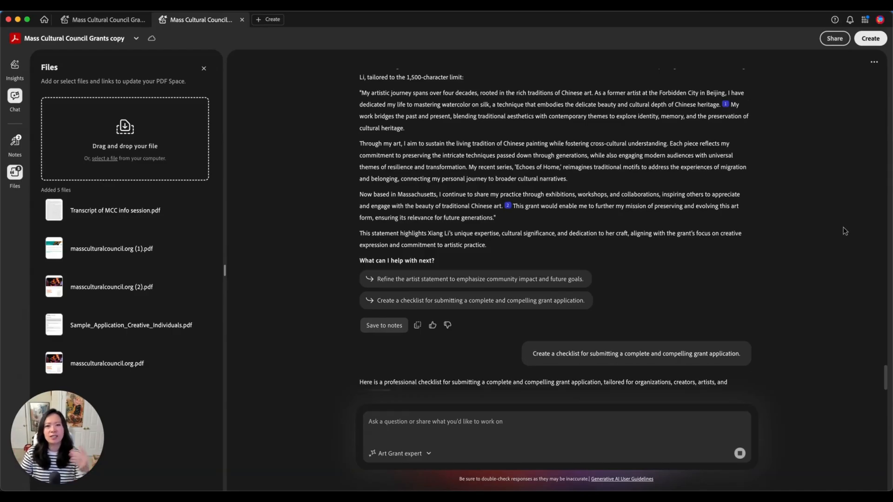
scroll(down, 3)
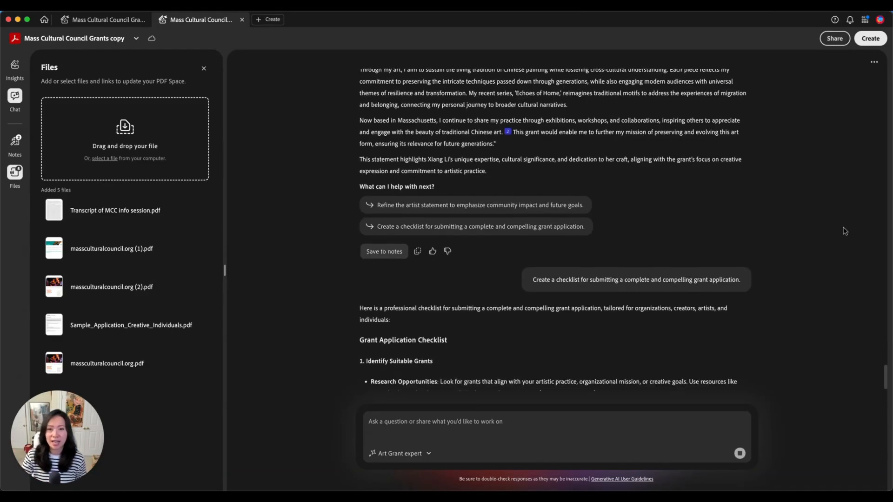
scroll(down, 3)
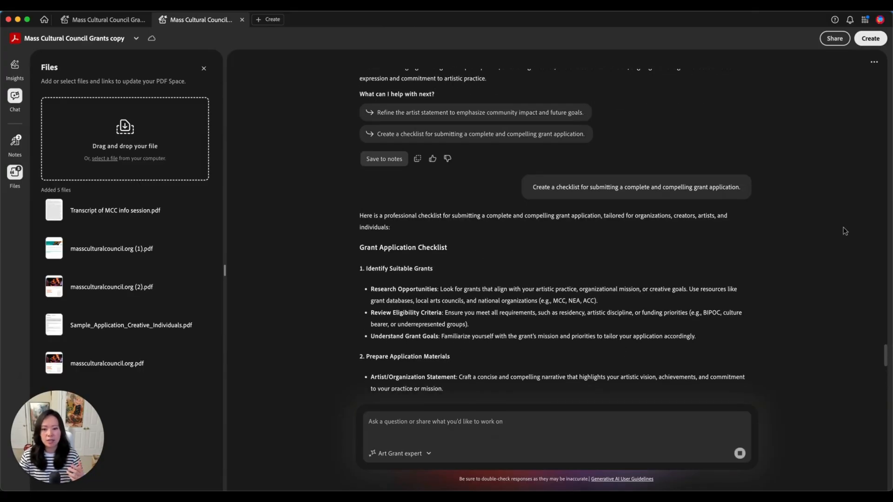
scroll(down, 3)
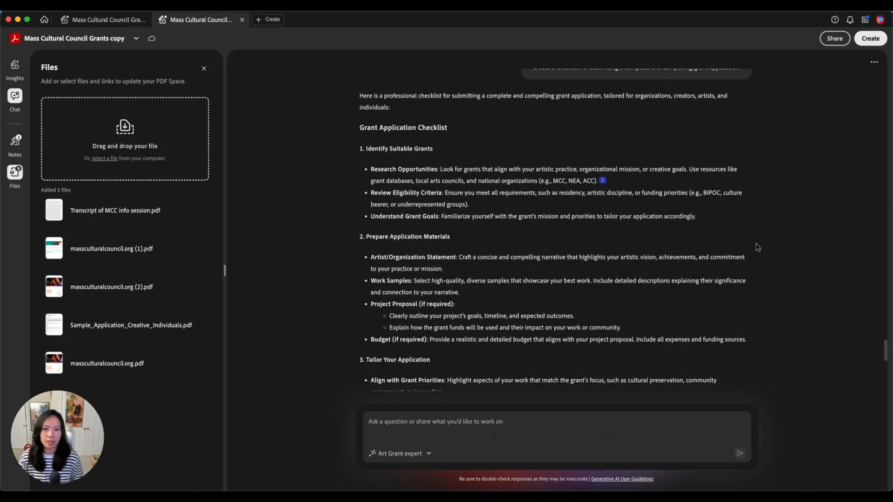
scroll(down, 3)
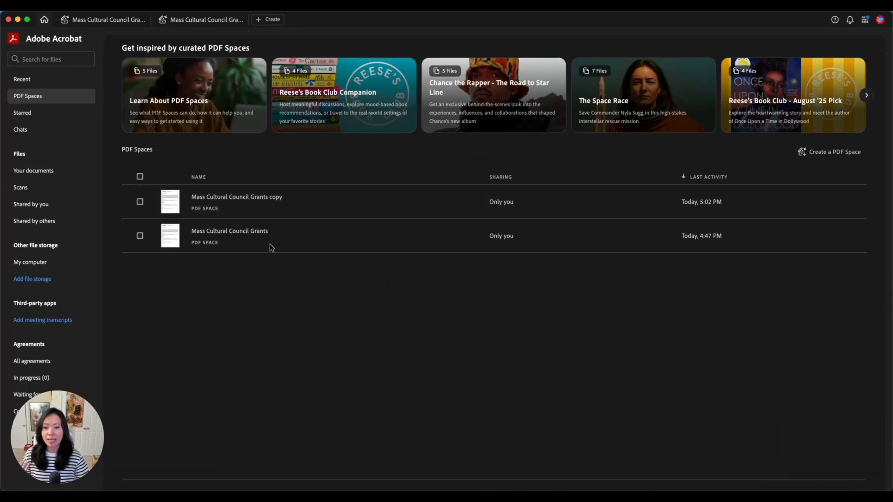
mouse_move(267, 348)
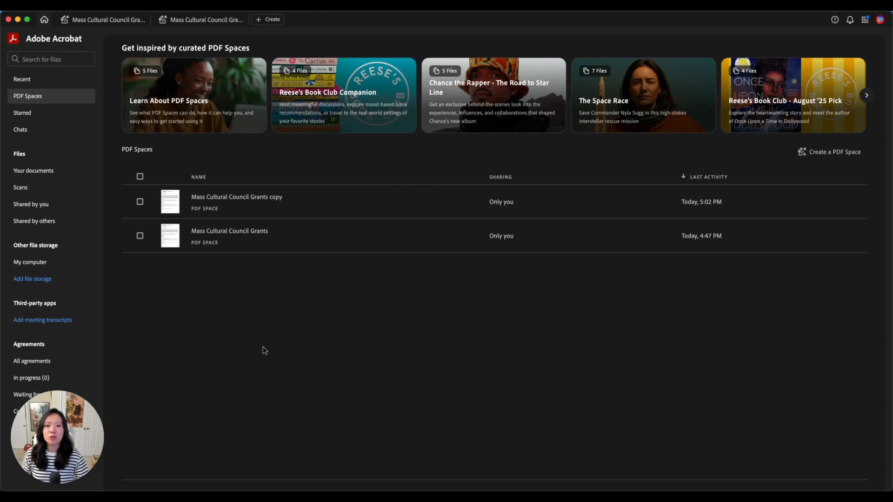
mouse_move(451, 166)
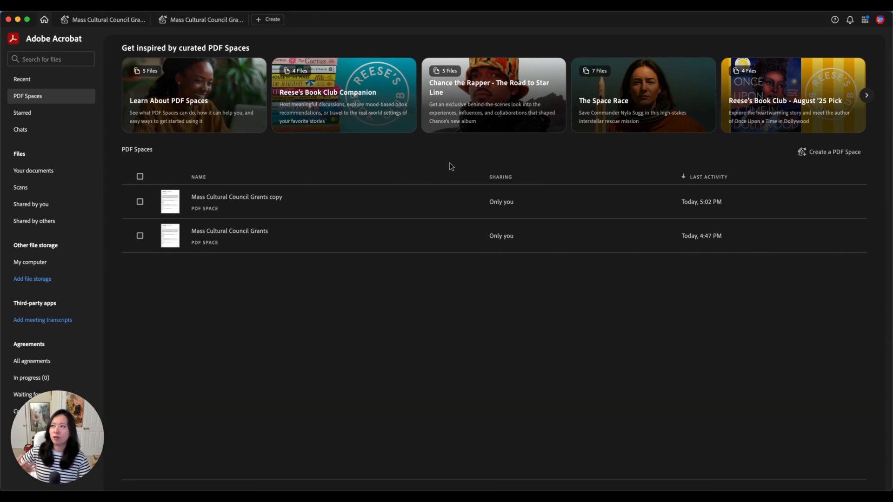
mouse_move(453, 180)
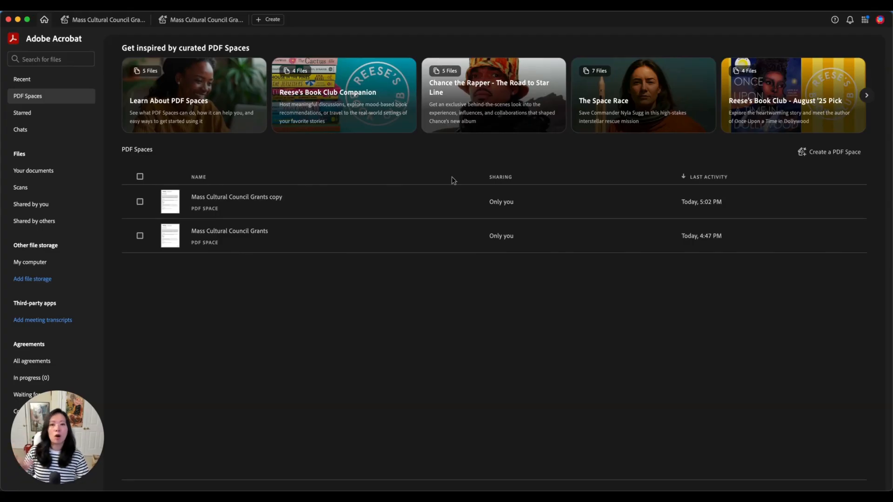